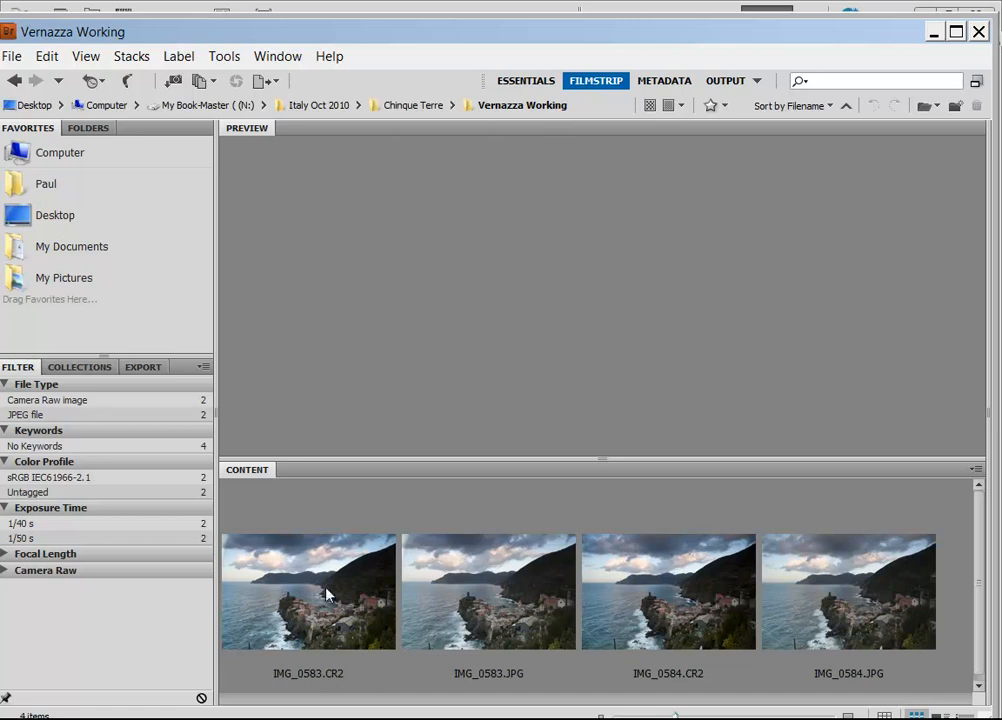
Select IMG_0583.CR2 and IMG_0584.CR2 in Bridge and open them in Camera Raw
{"action": "left_click", "coordinate": [308, 592]}
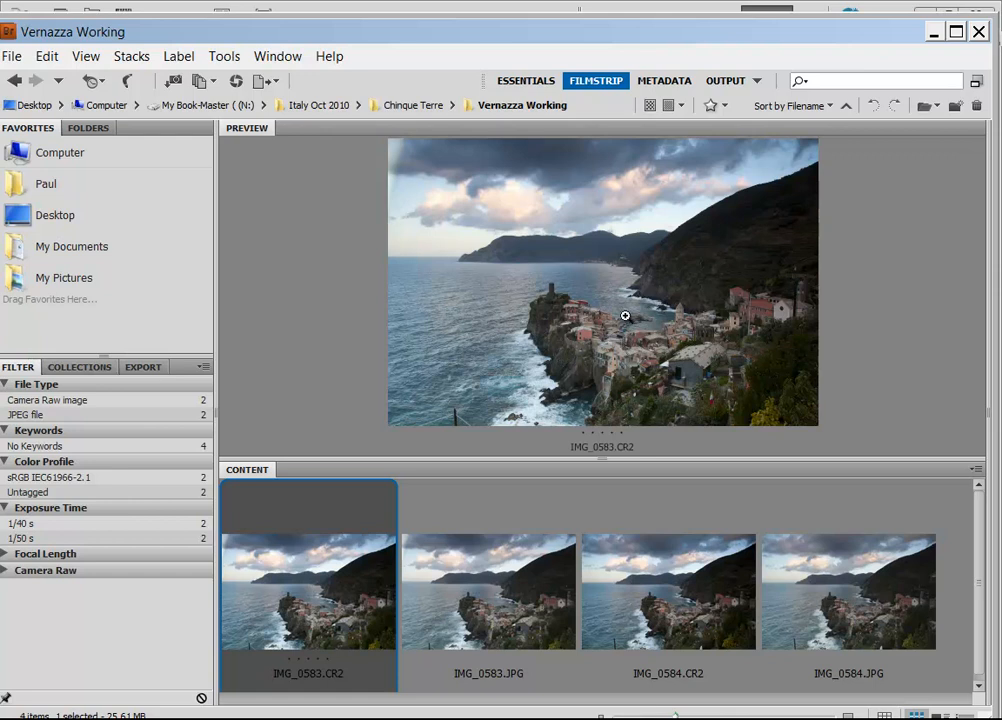
{"action": "mouse_move", "coordinate": [292, 585]}
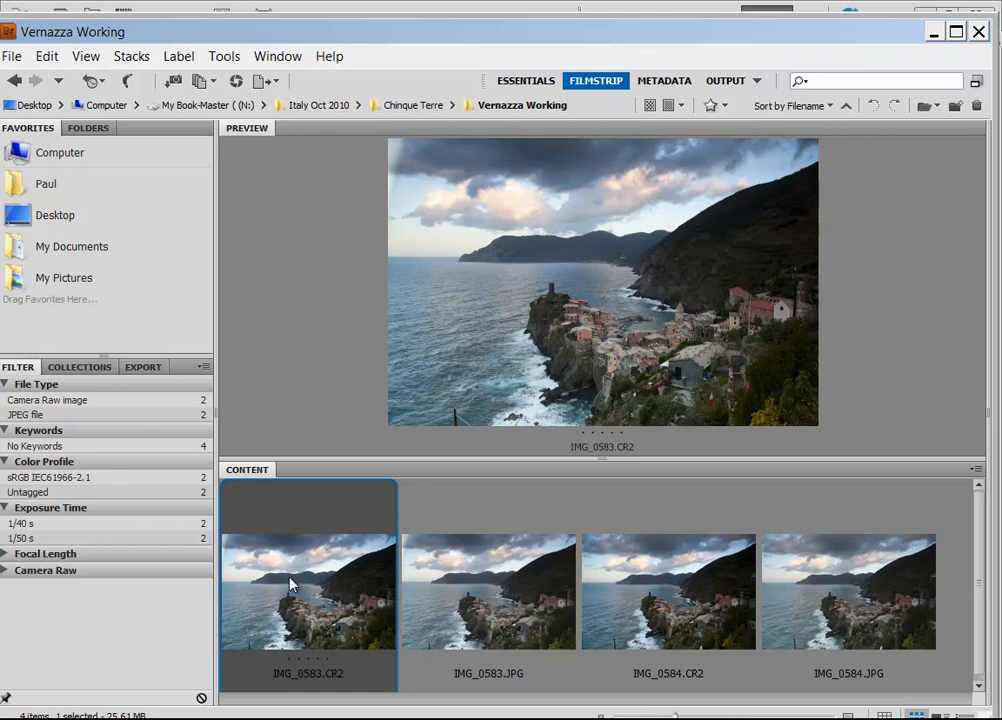
{"action": "mouse_move", "coordinate": [335, 585]}
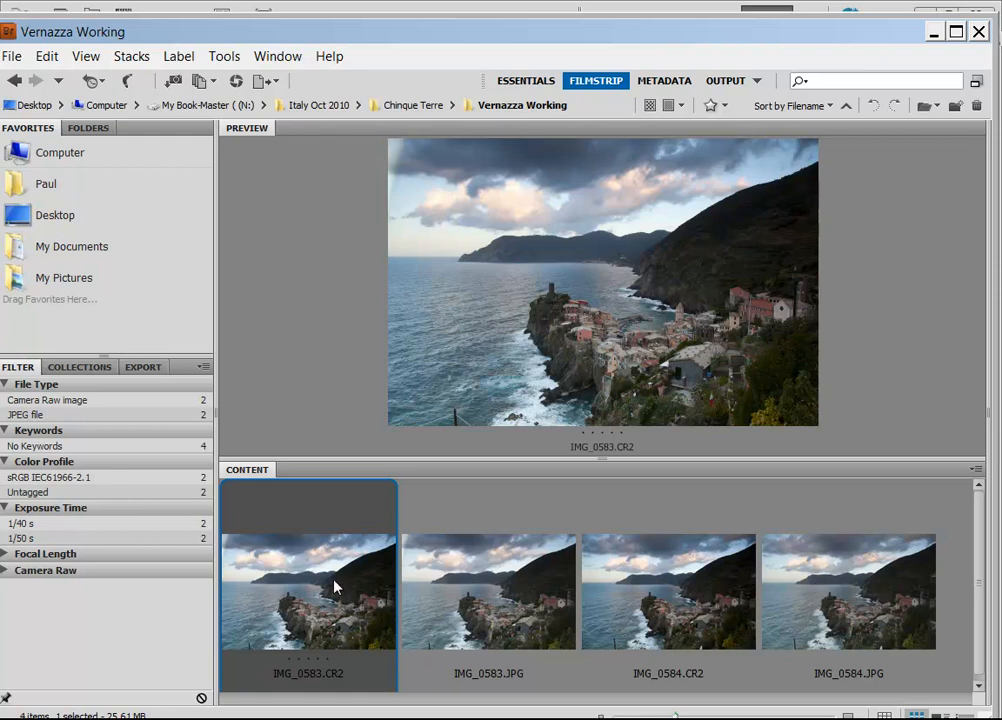
{"action": "mouse_move", "coordinate": [703, 614]}
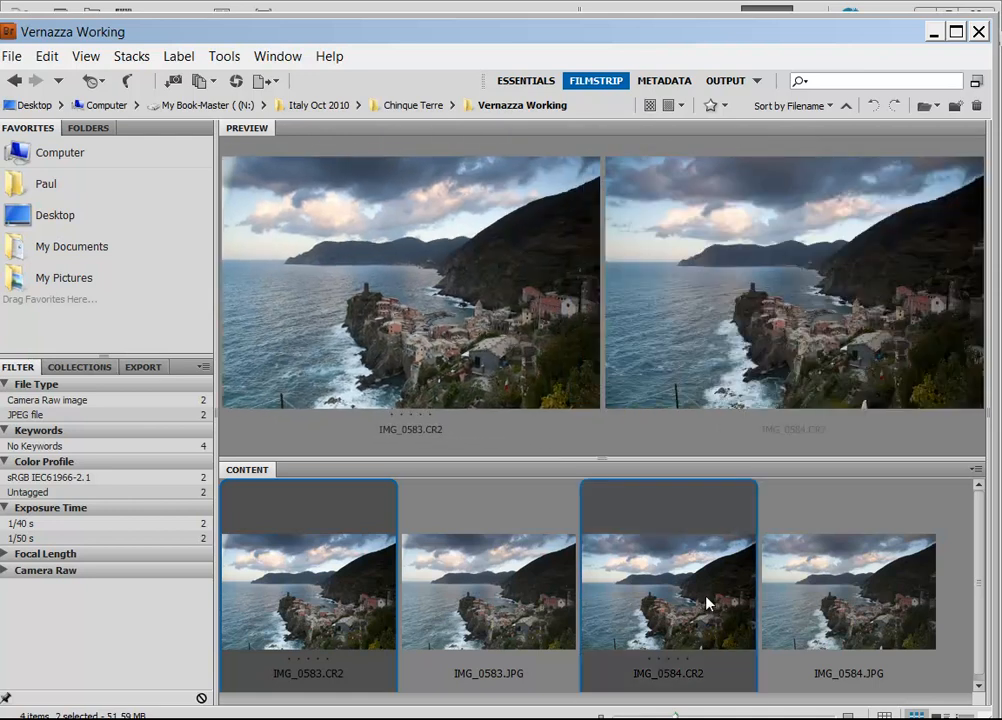
{"action": "mouse_move", "coordinate": [680, 585]}
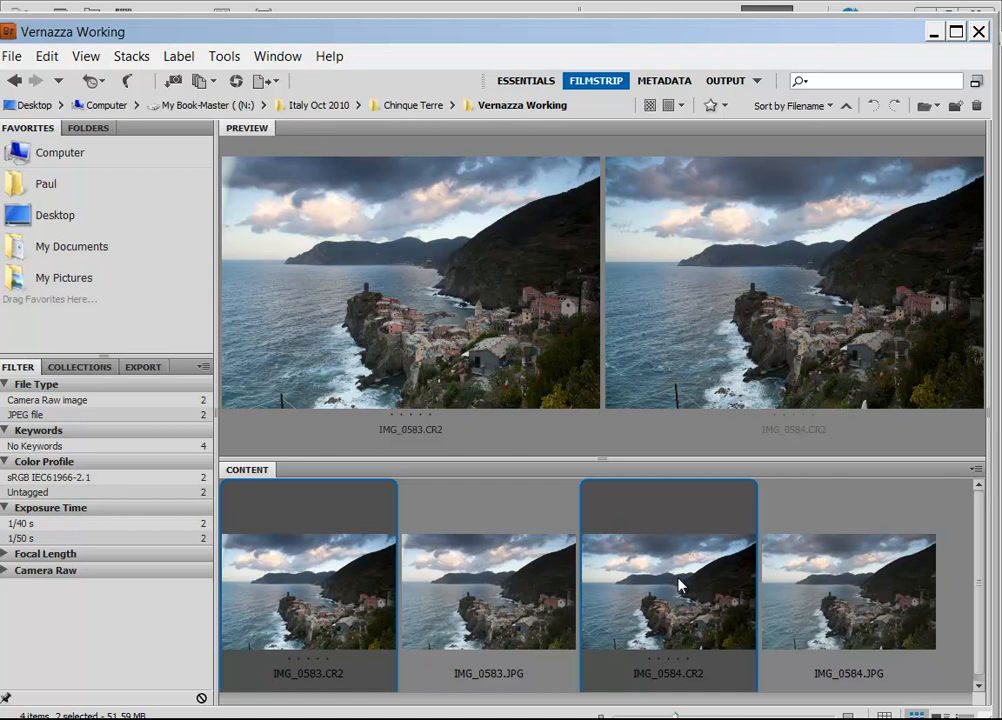
{"action": "right_click", "coordinate": [668, 587]}
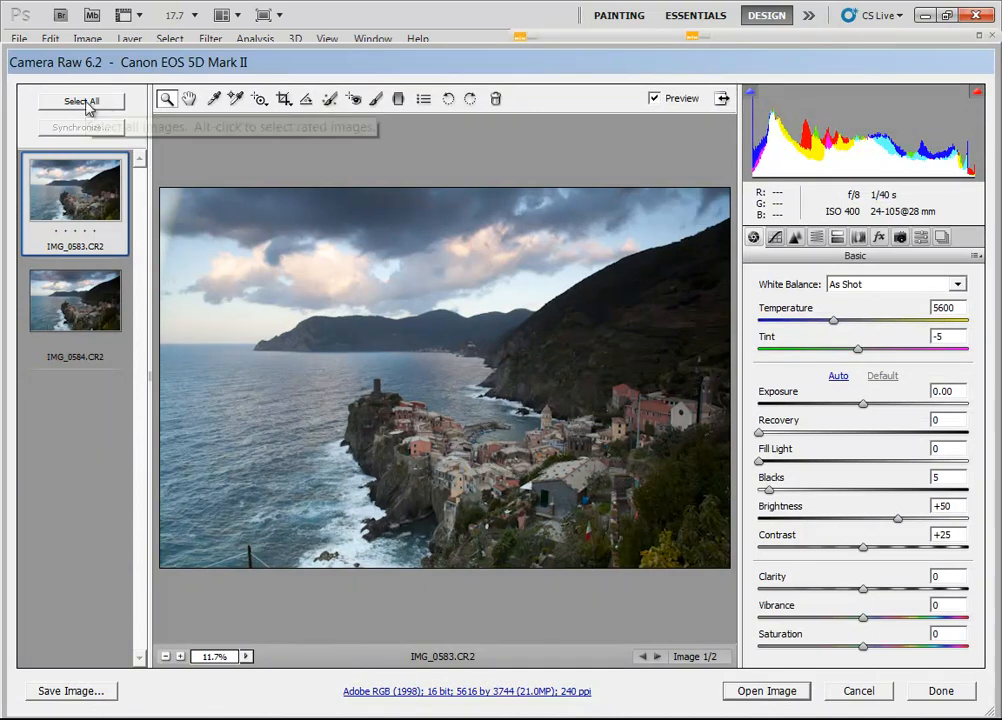
Preview IMG_0584 and IMG_0583 individually, then reselect both thumbnails together
{"action": "left_click", "coordinate": [82, 101]}
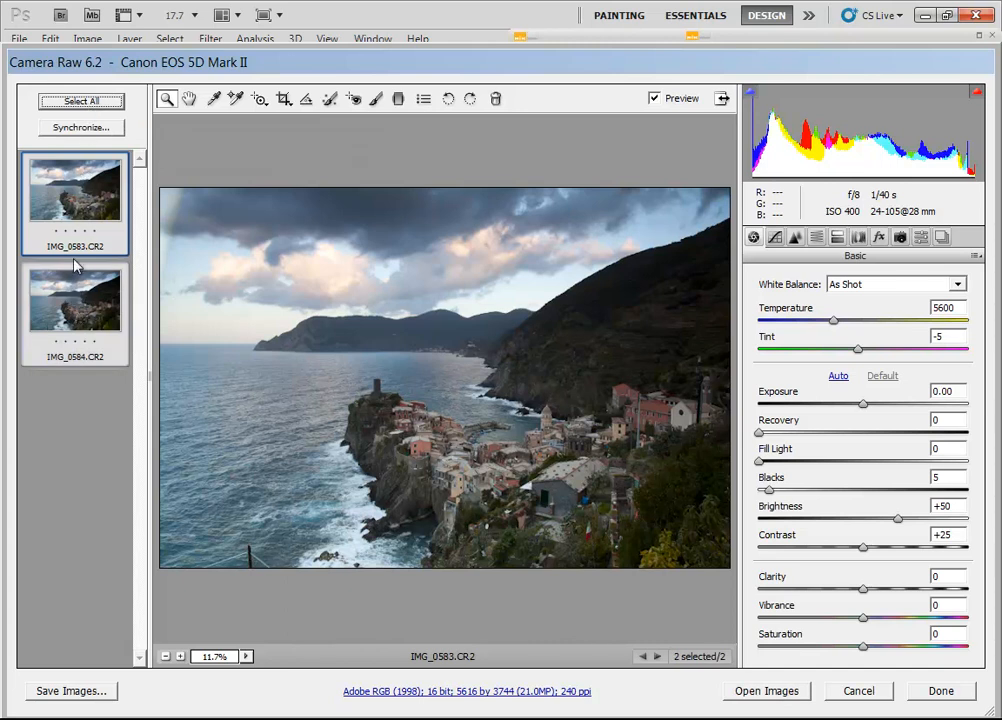
{"action": "mouse_move", "coordinate": [81, 101]}
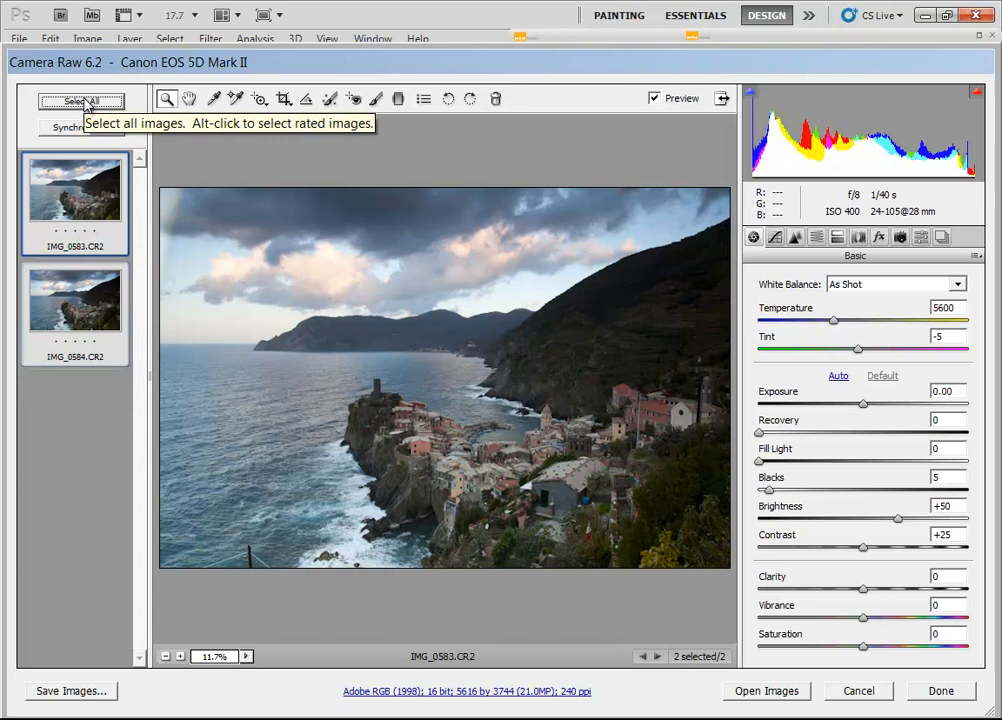
{"action": "mouse_move", "coordinate": [135, 113]}
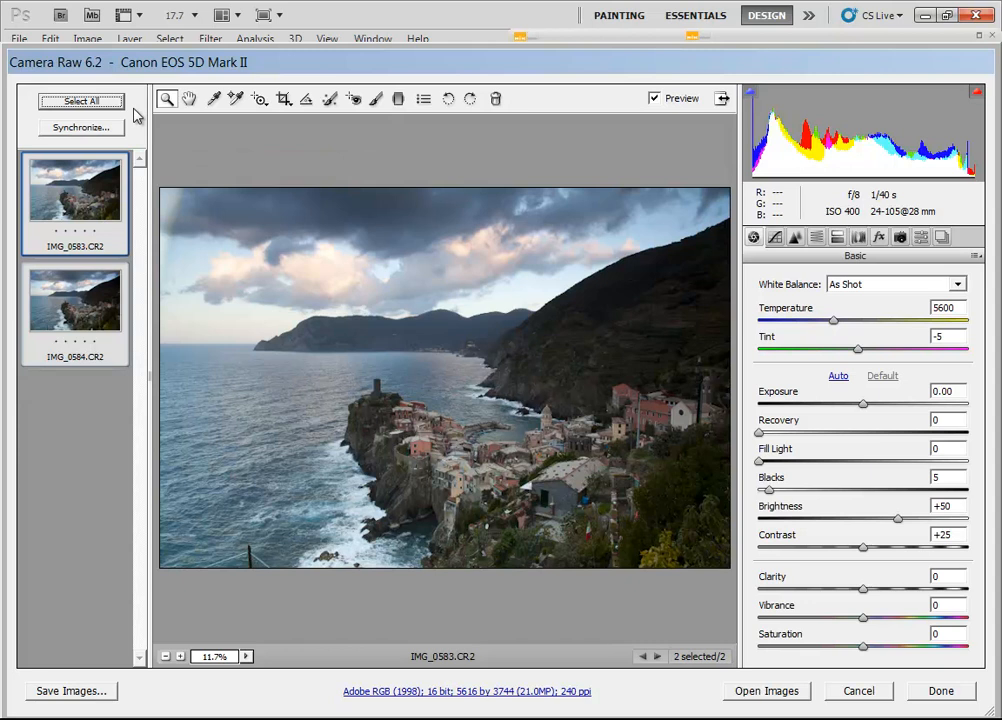
{"action": "mouse_move", "coordinate": [414, 150]}
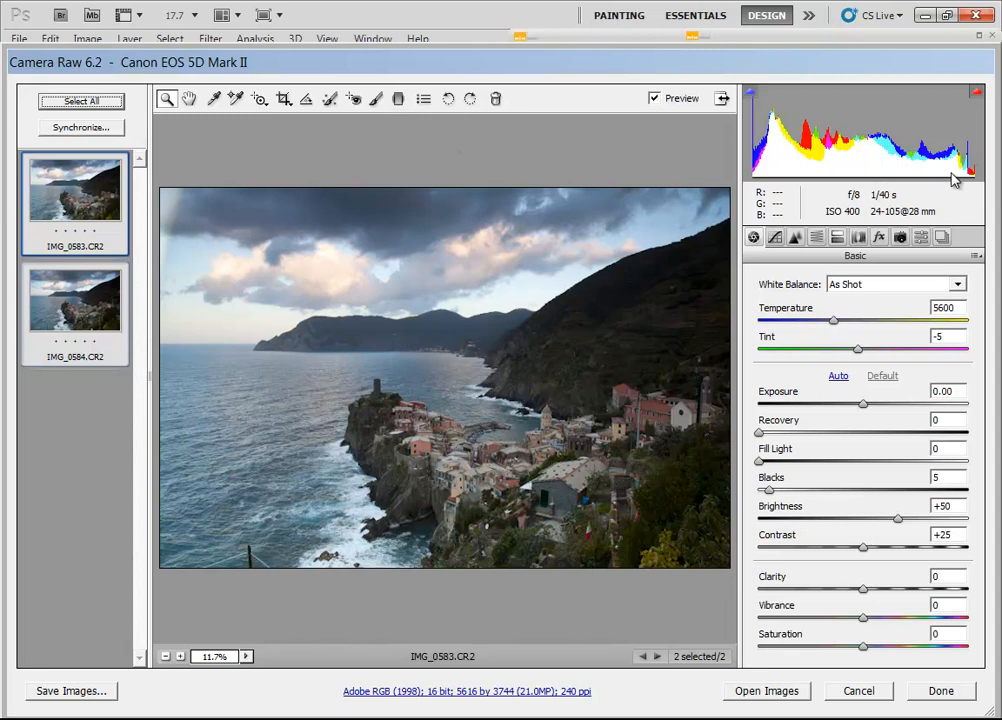
{"action": "mouse_move", "coordinate": [978, 172]}
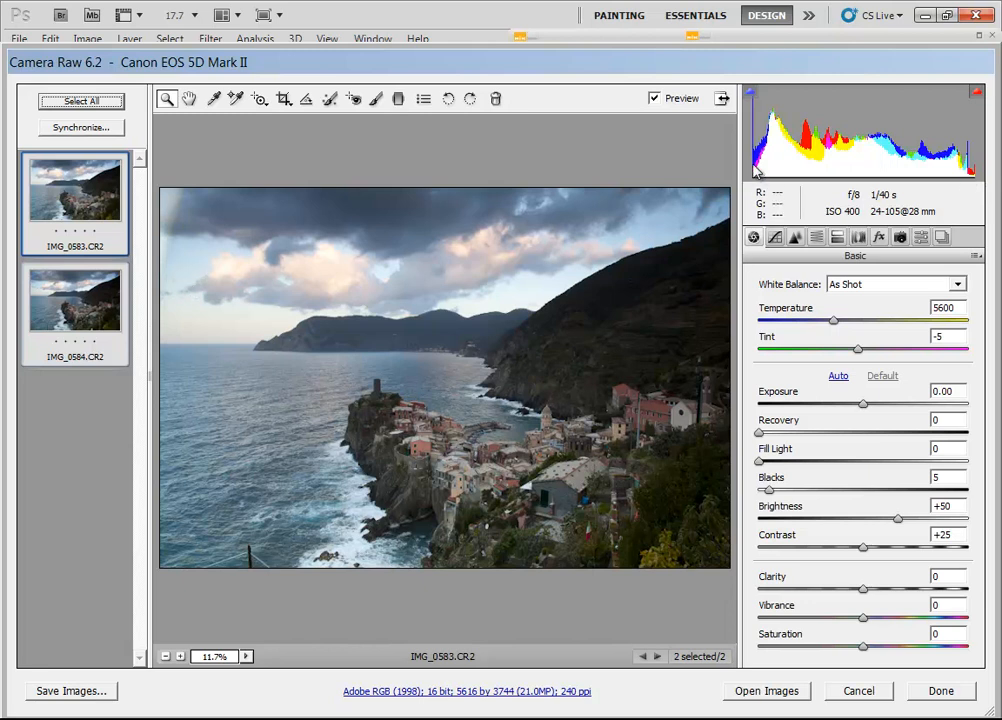
{"action": "mouse_move", "coordinate": [224, 242]}
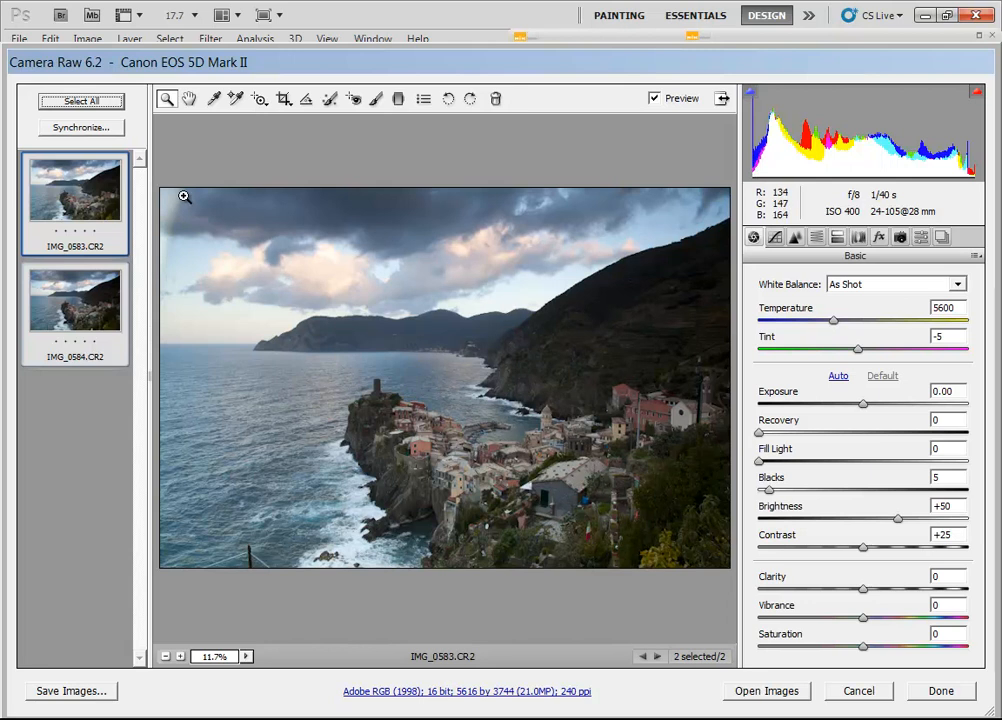
{"action": "mouse_move", "coordinate": [181, 197]}
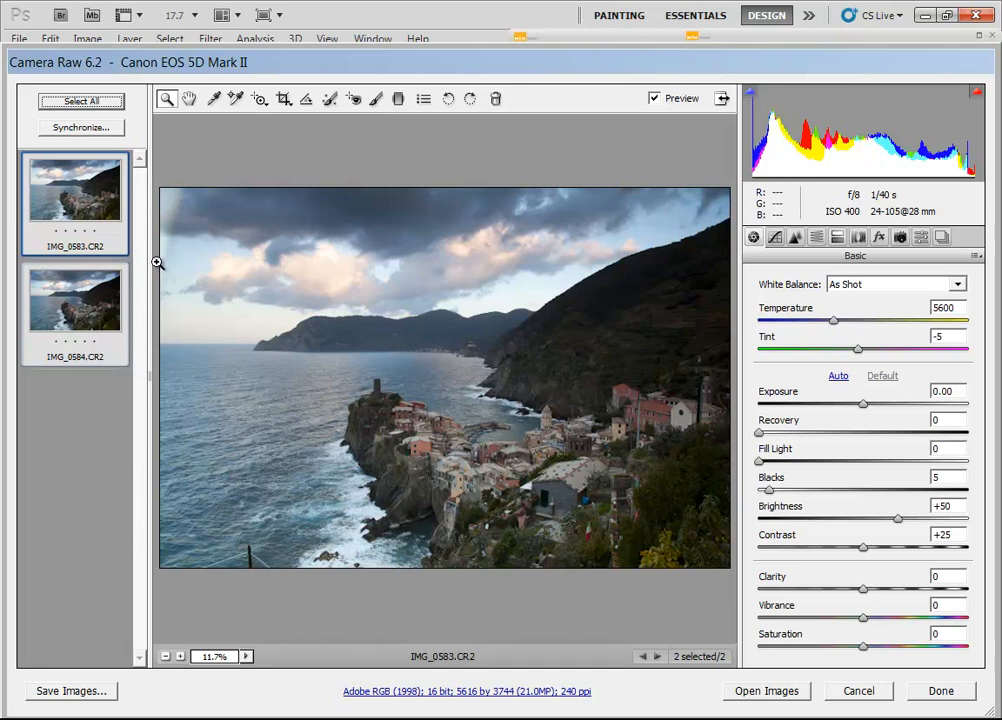
{"action": "mouse_move", "coordinate": [178, 201]}
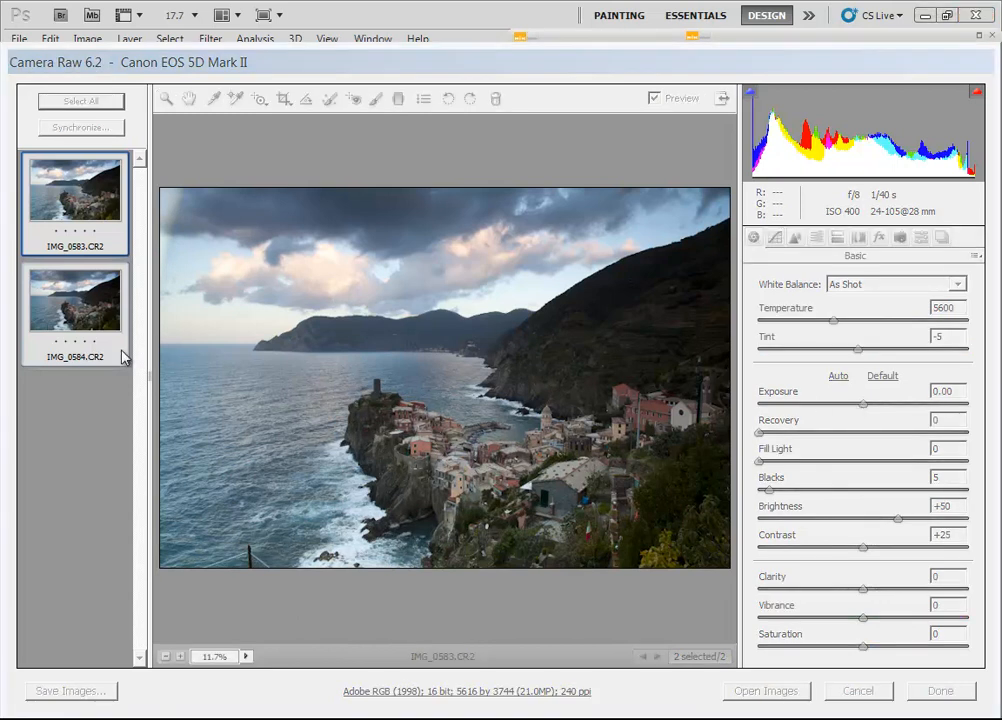
{"action": "mouse_move", "coordinate": [181, 213]}
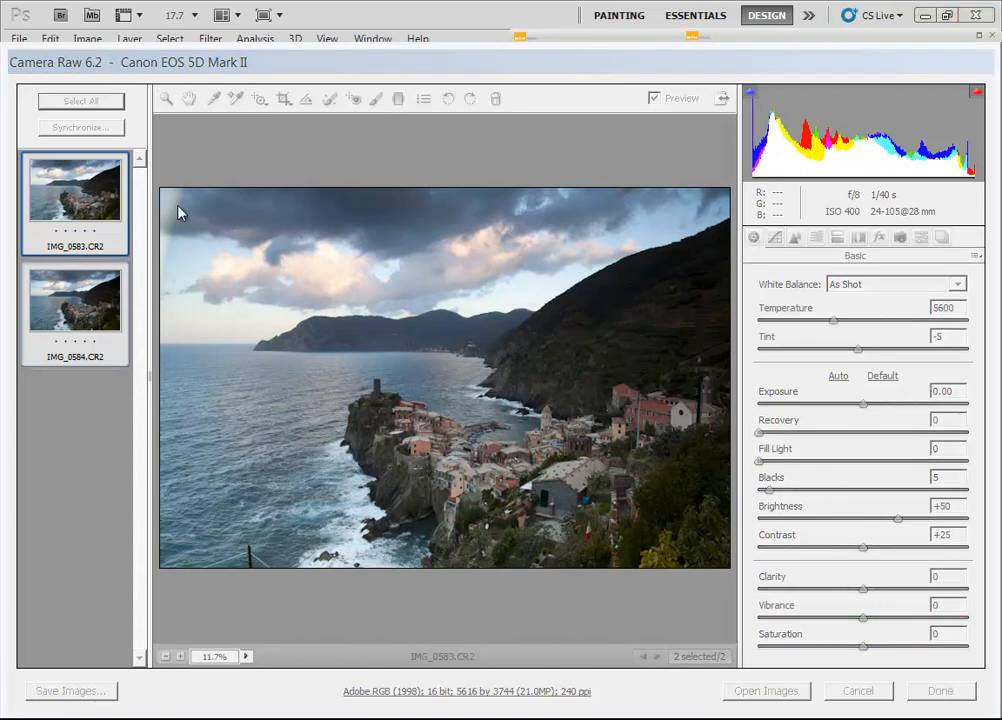
{"action": "left_click", "coordinate": [74, 298]}
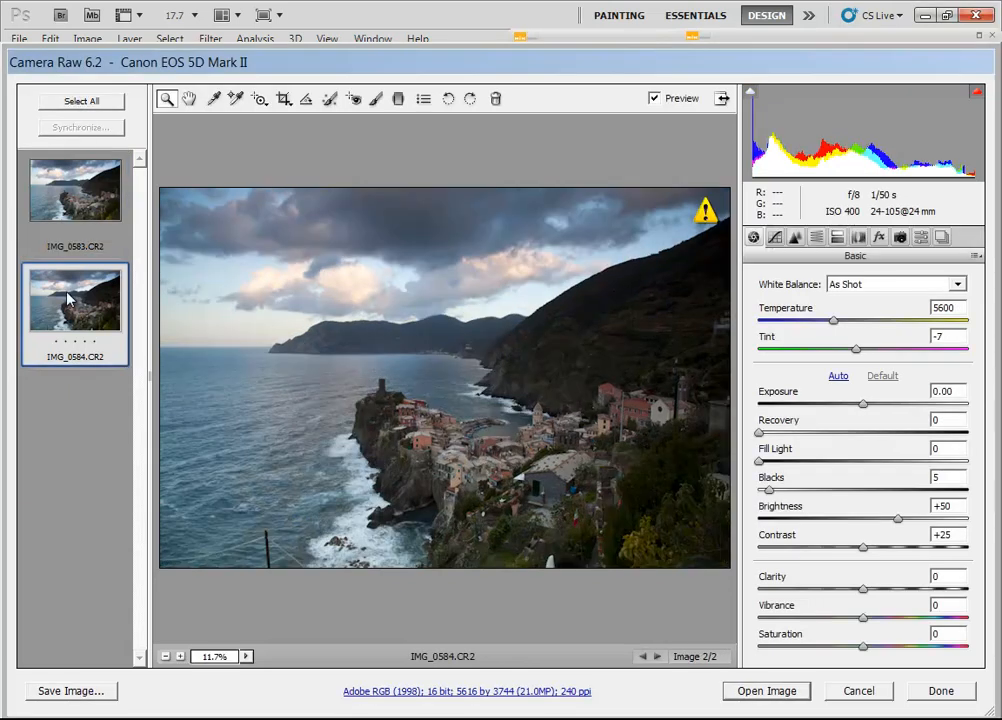
{"action": "left_click", "coordinate": [74, 188]}
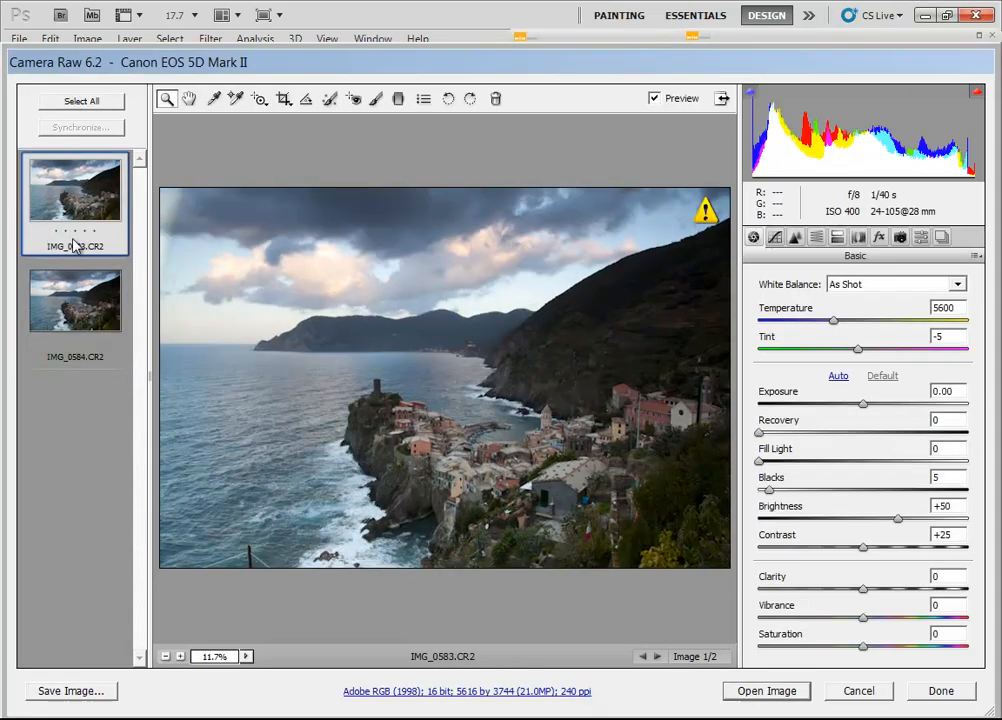
{"action": "left_click", "coordinate": [74, 298]}
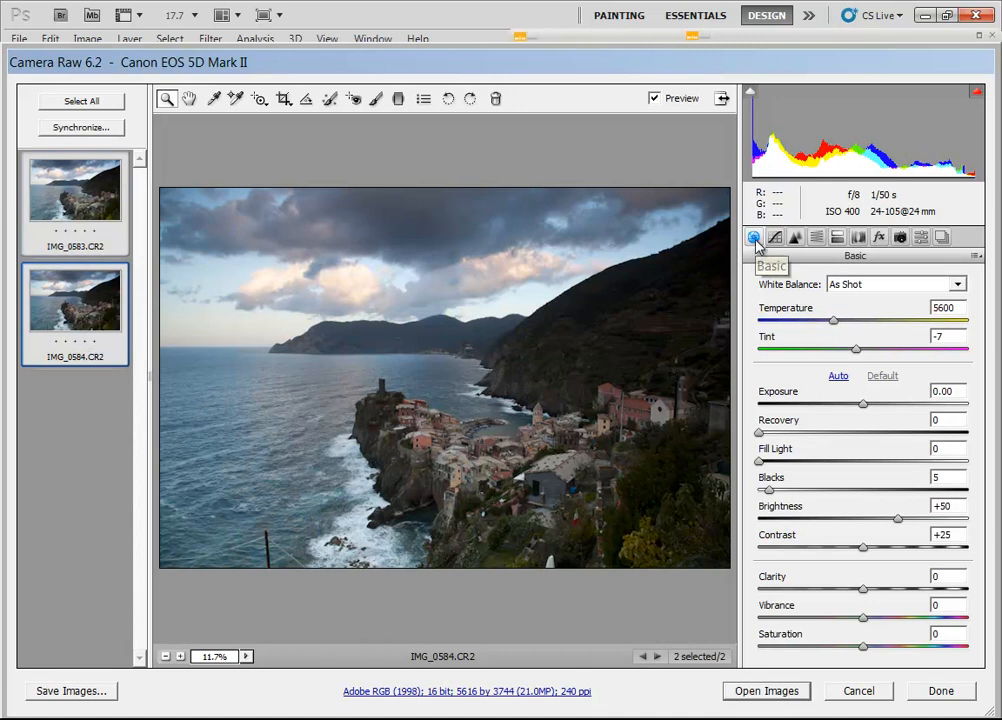
{"action": "mouse_move", "coordinate": [791, 347]}
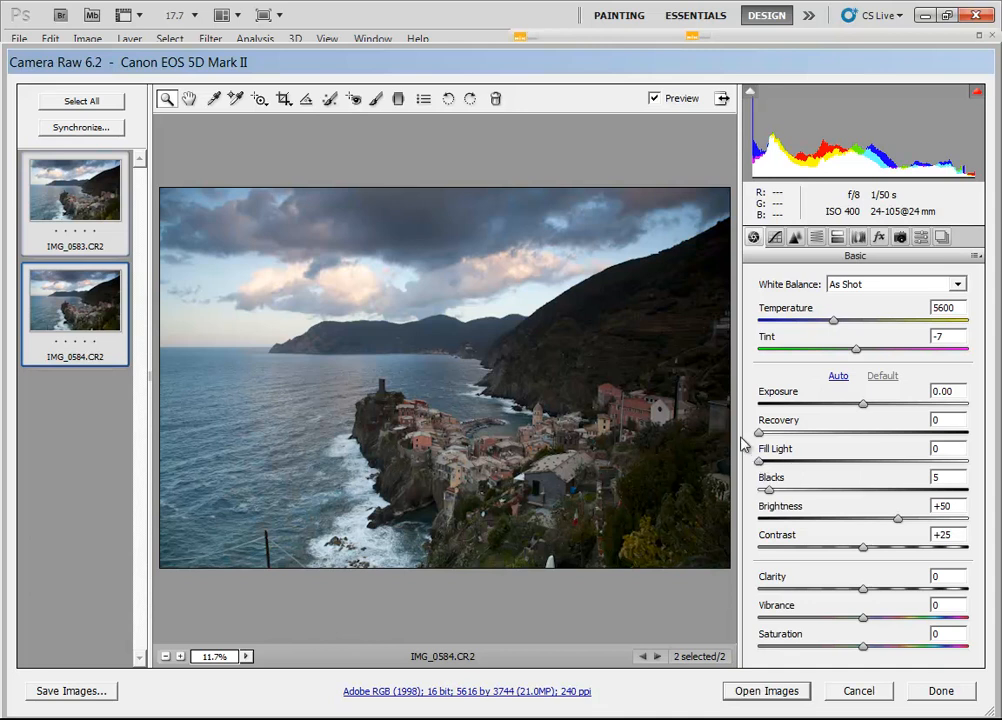
{"action": "mouse_move", "coordinate": [762, 457]}
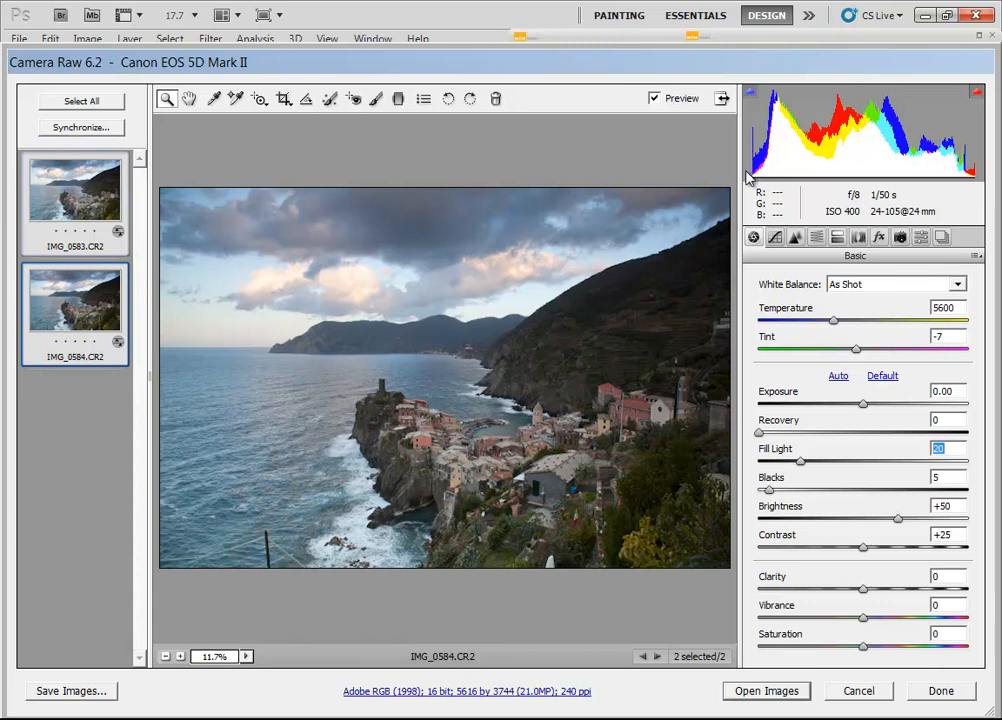
{"action": "mouse_move", "coordinate": [955, 175]}
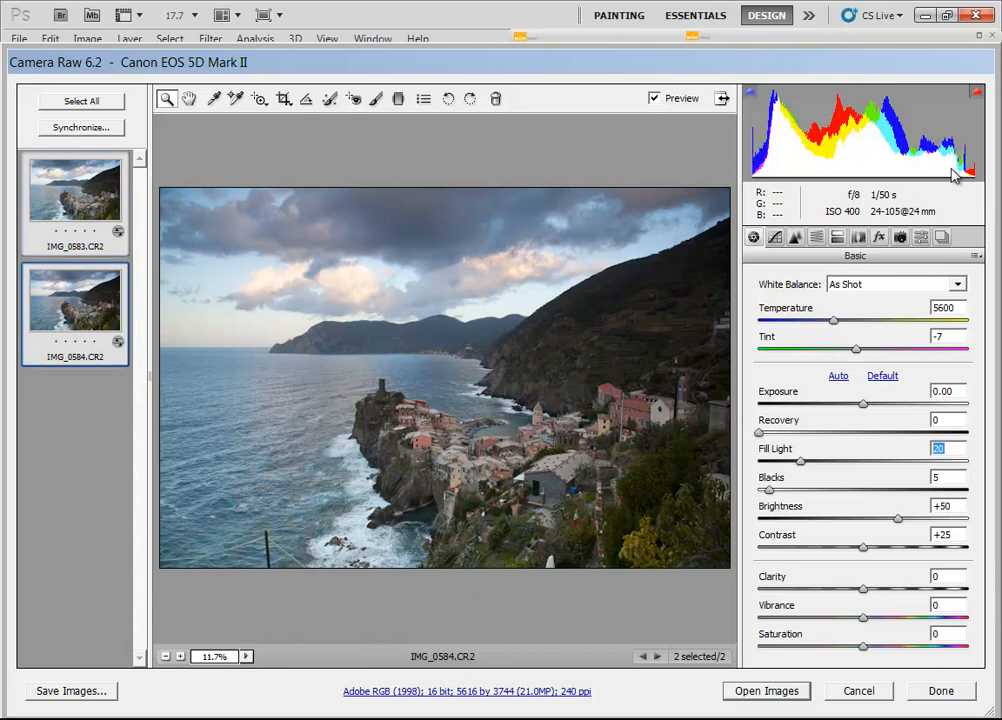
{"action": "mouse_move", "coordinate": [757, 430]}
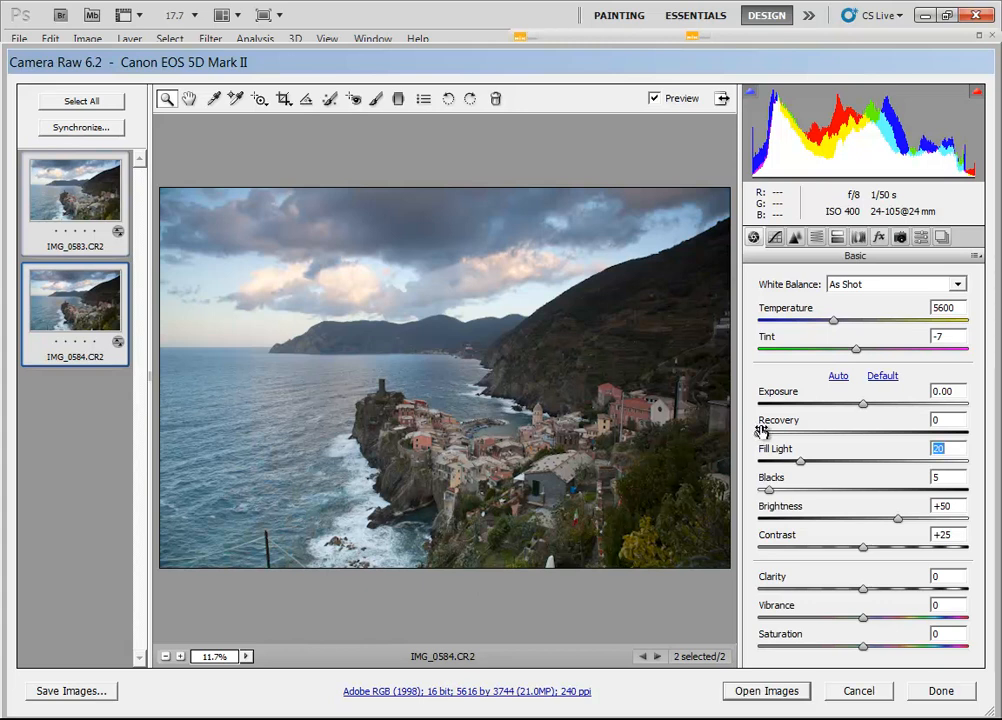
Drag Recovery up to 32 on both Vernazza raws
{"action": "left_click_drag", "start_coordinate": [768, 431], "coordinate": [825, 431]}
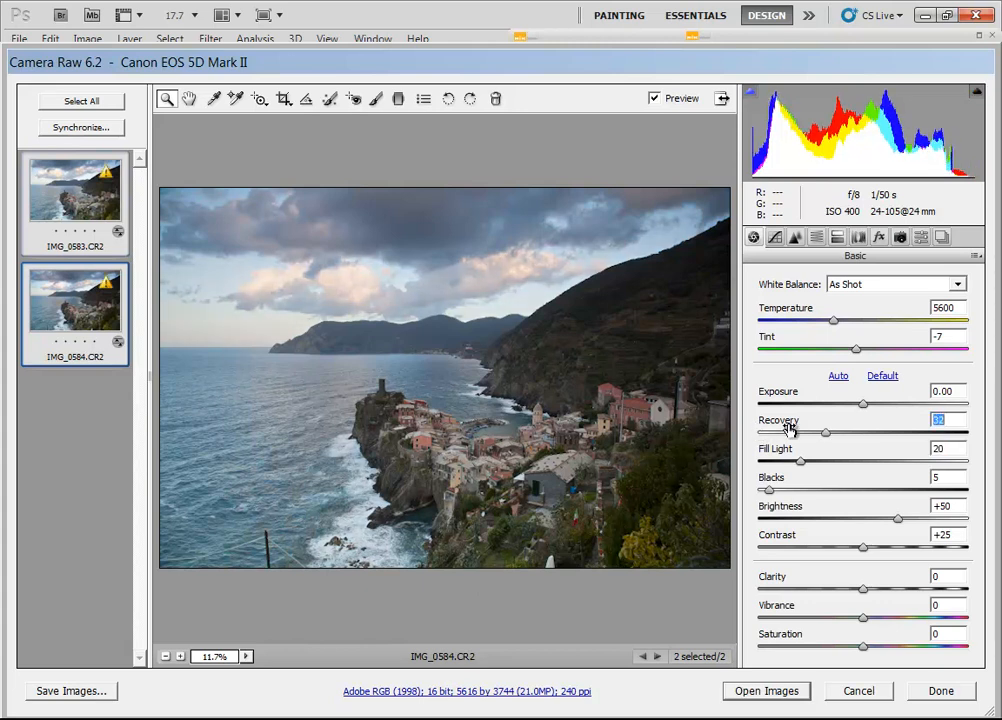
{"action": "mouse_move", "coordinate": [975, 180]}
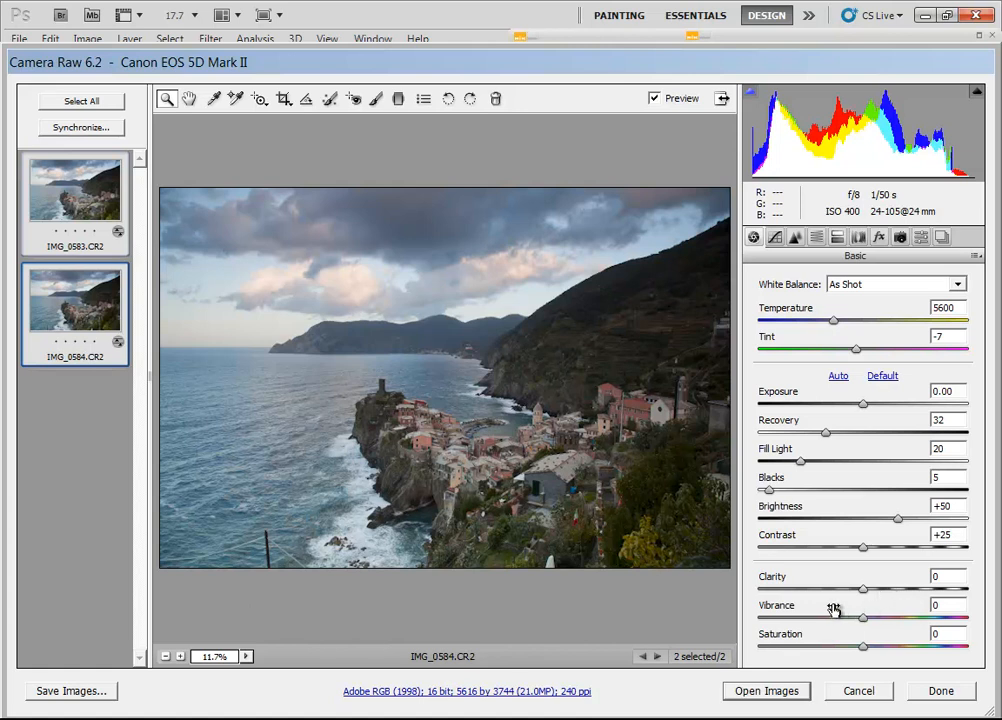
{"action": "mouse_move", "coordinate": [826, 571]}
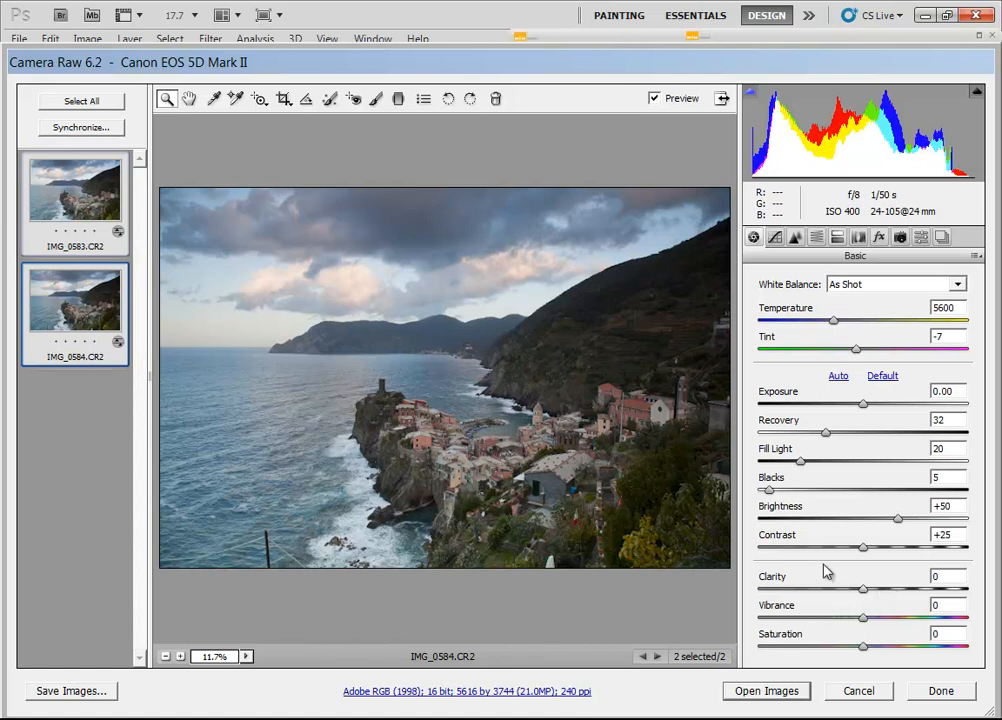
{"action": "mouse_move", "coordinate": [758, 273]}
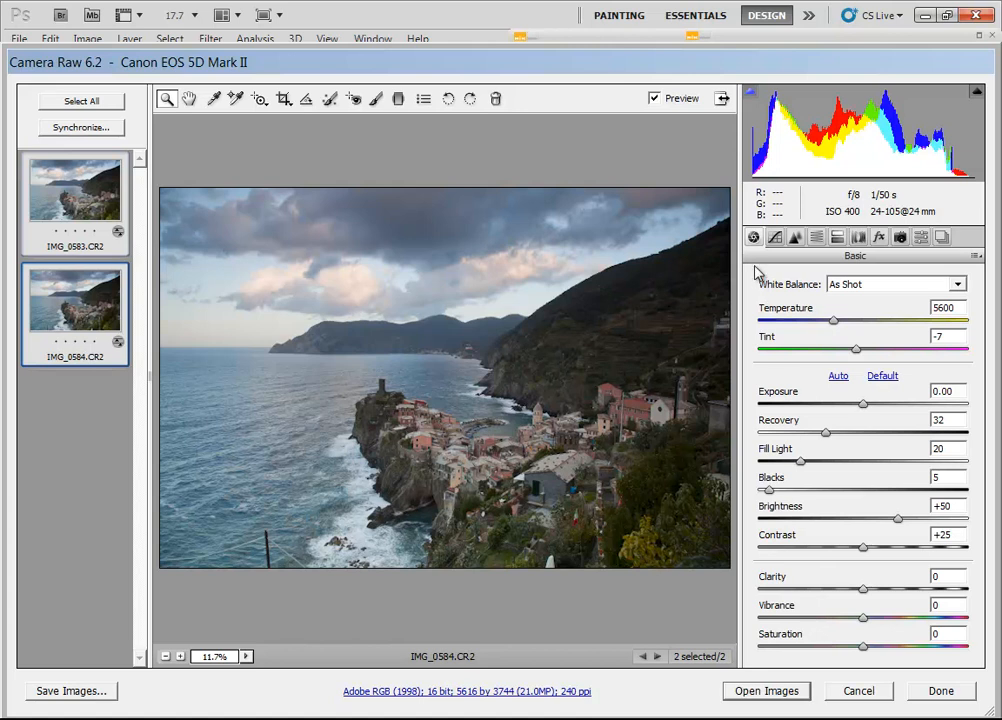
{"action": "mouse_move", "coordinate": [381, 378]}
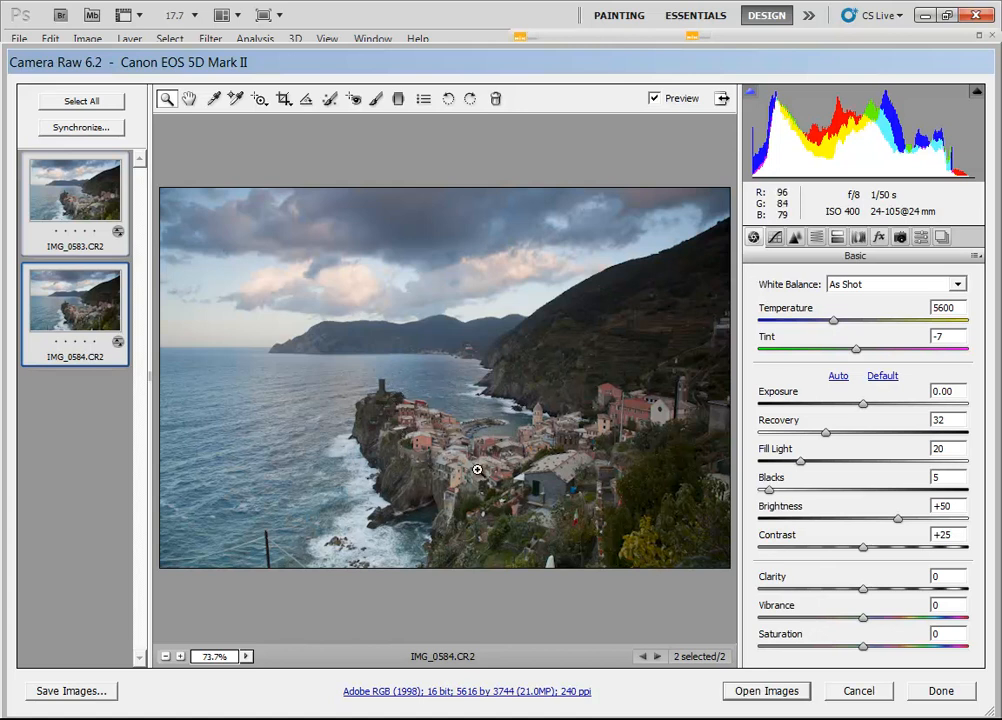
Set Clarity and Vibrance to +40, checking at 100% zoom then Fit in View
{"action": "left_click", "coordinate": [214, 656]}
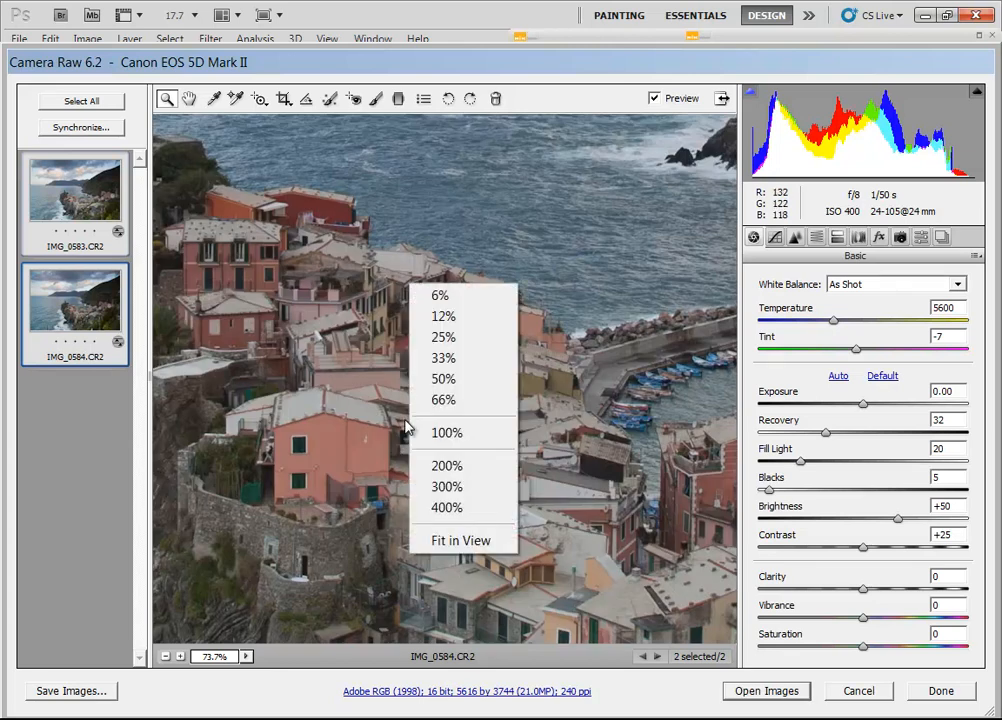
{"action": "left_click", "coordinate": [447, 432]}
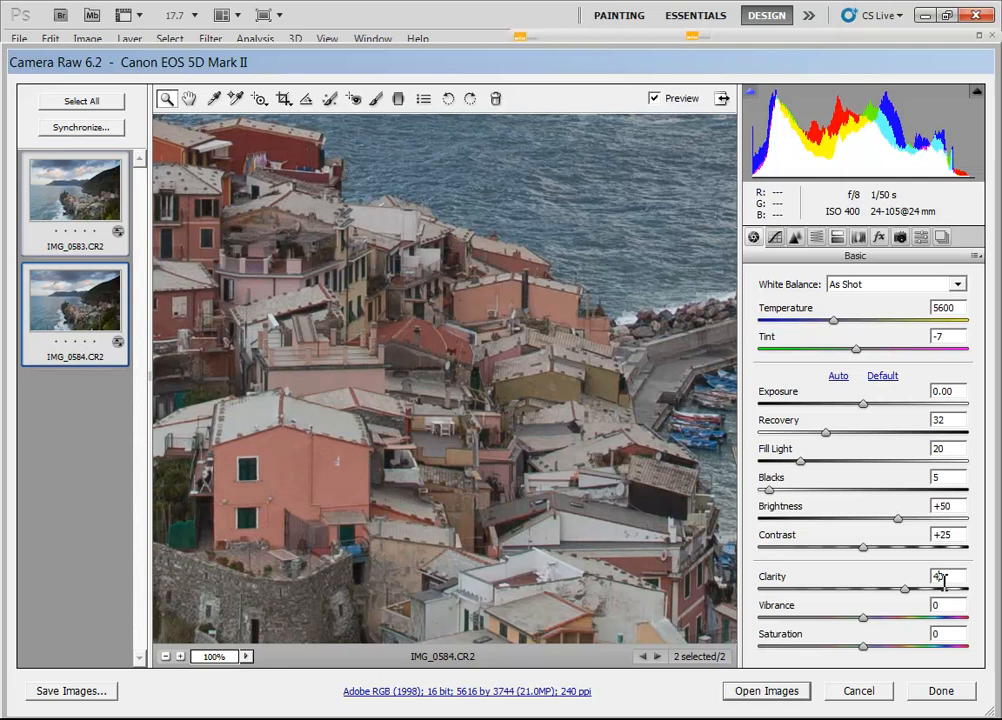
{"action": "mouse_move", "coordinate": [349, 466]}
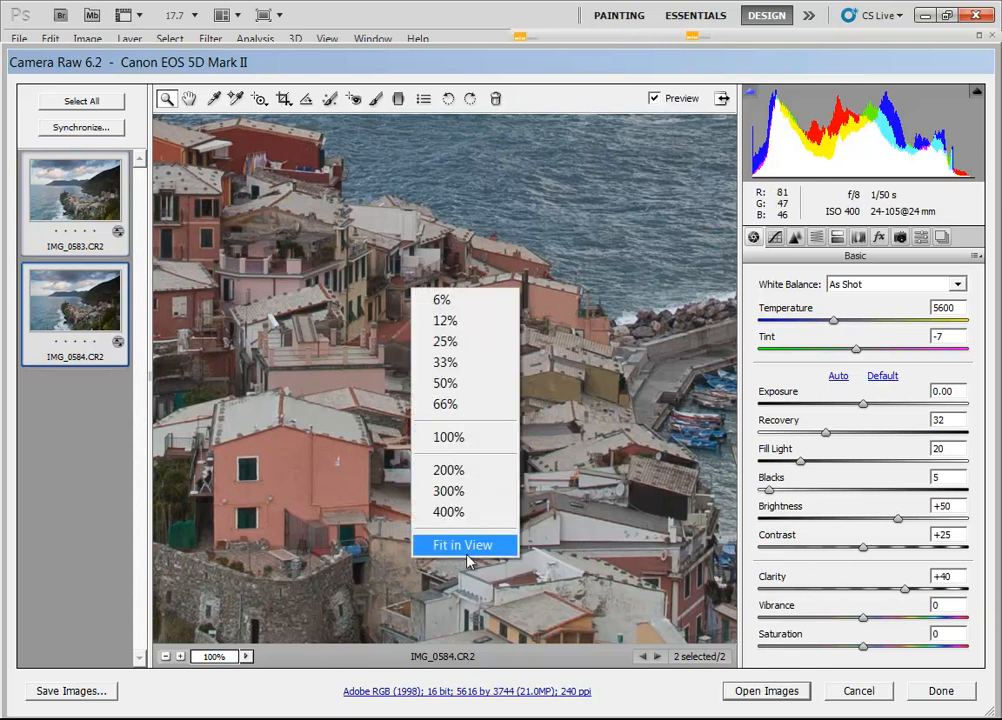
{"action": "left_click", "coordinate": [462, 545]}
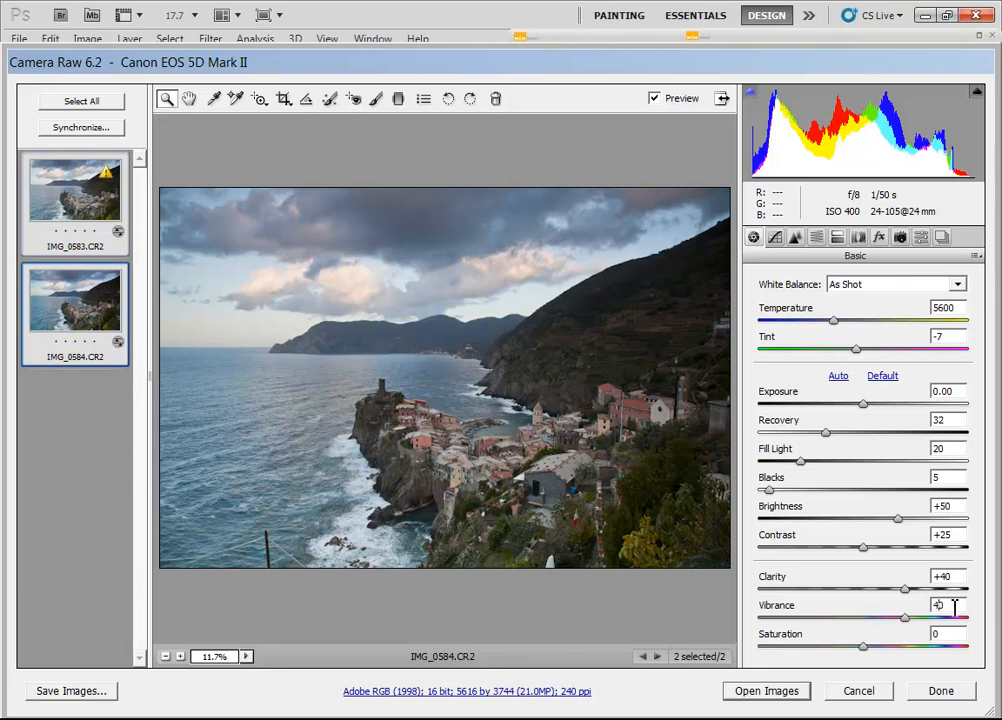
{"action": "type", "text": "40"}
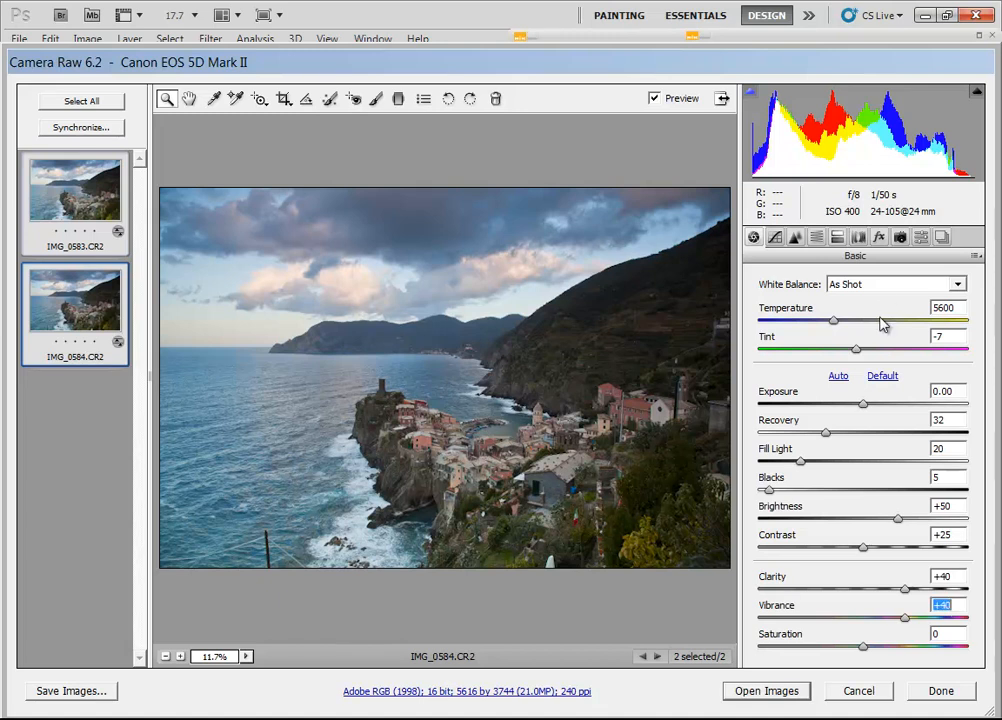
{"action": "mouse_move", "coordinate": [900, 237]}
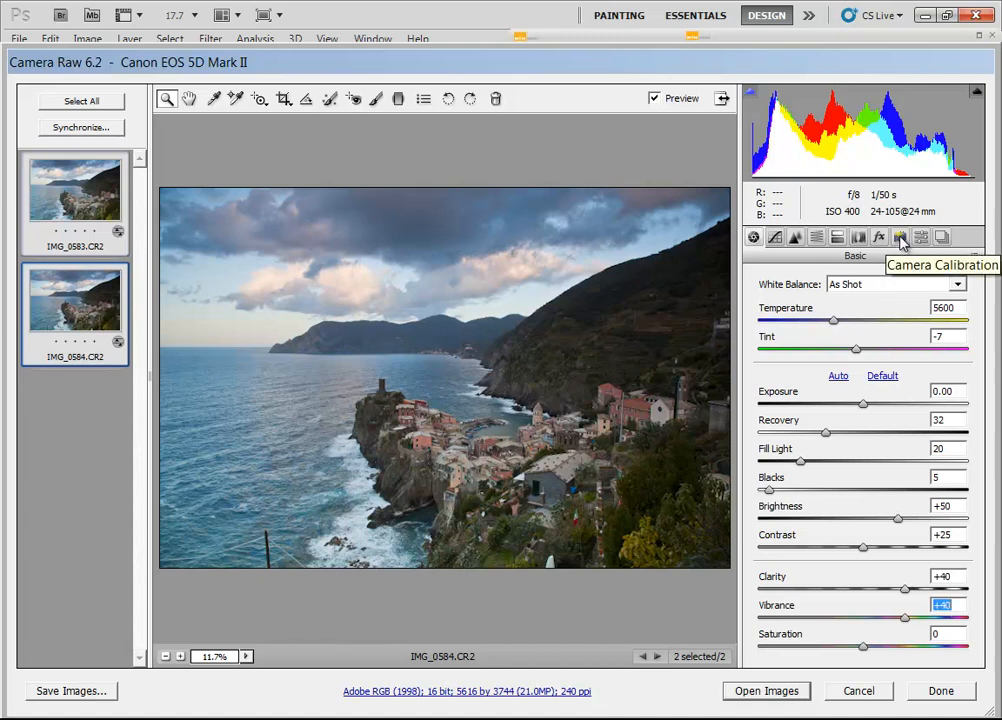
Try Camera Portrait, then apply Camera Landscape to IMG_0583 and reselect both raws
{"action": "left_click", "coordinate": [900, 237]}
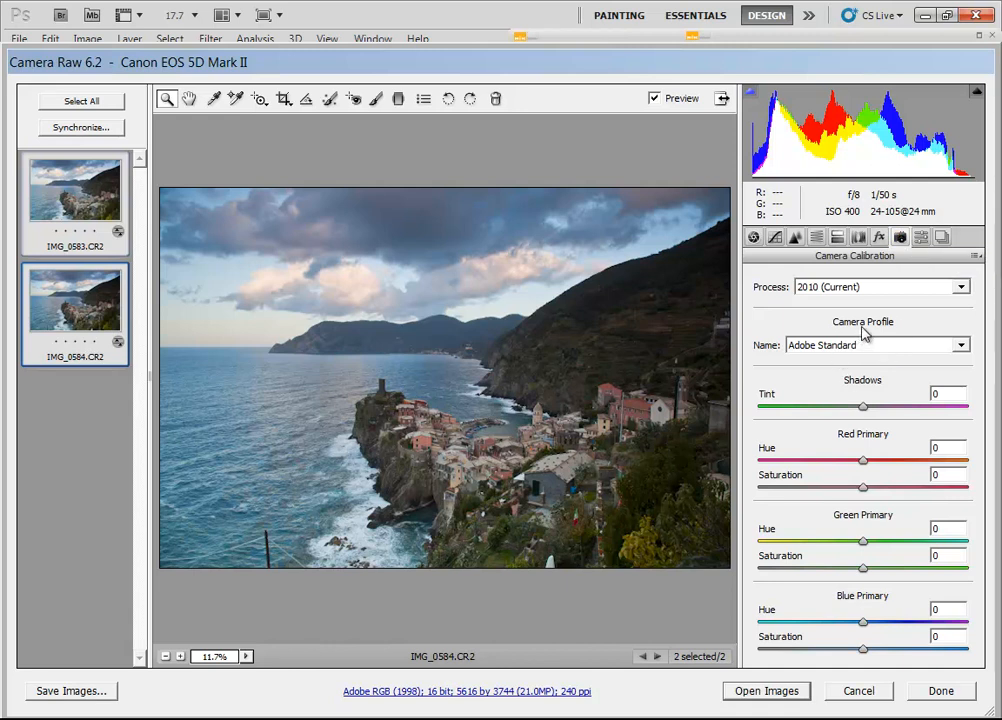
{"action": "mouse_move", "coordinate": [710, 347]}
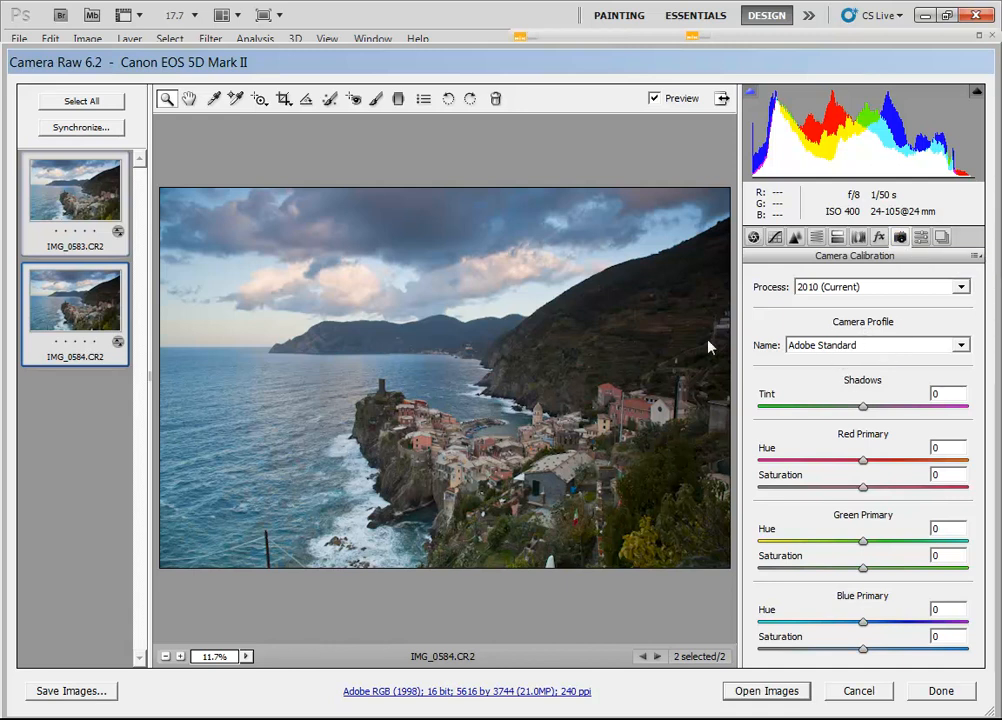
{"action": "mouse_move", "coordinate": [186, 298]}
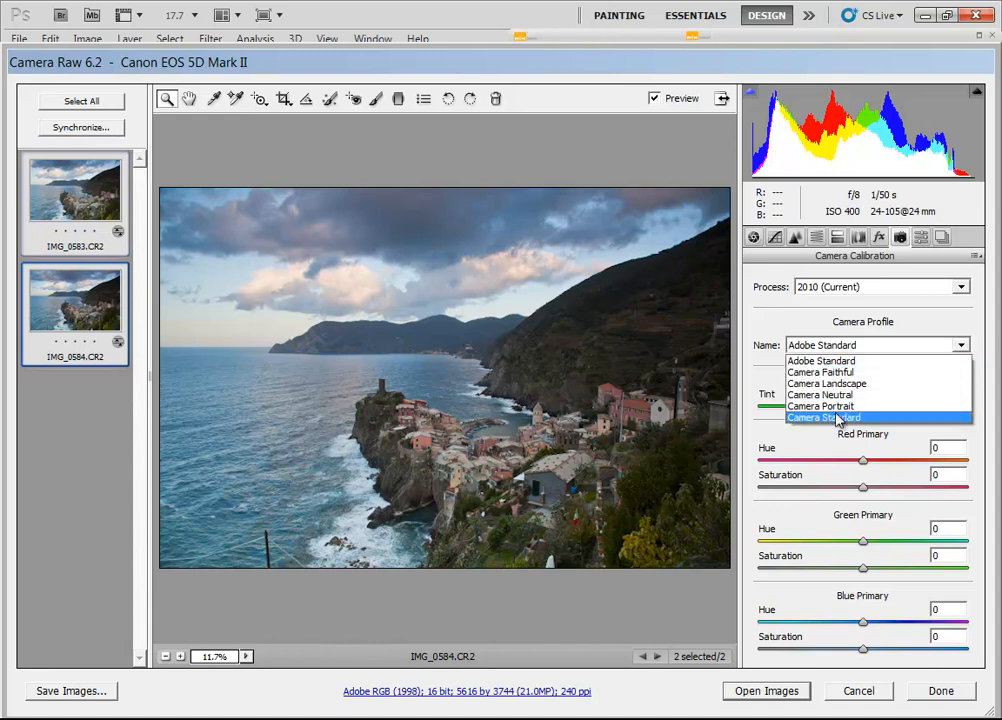
{"action": "mouse_move", "coordinate": [820, 406]}
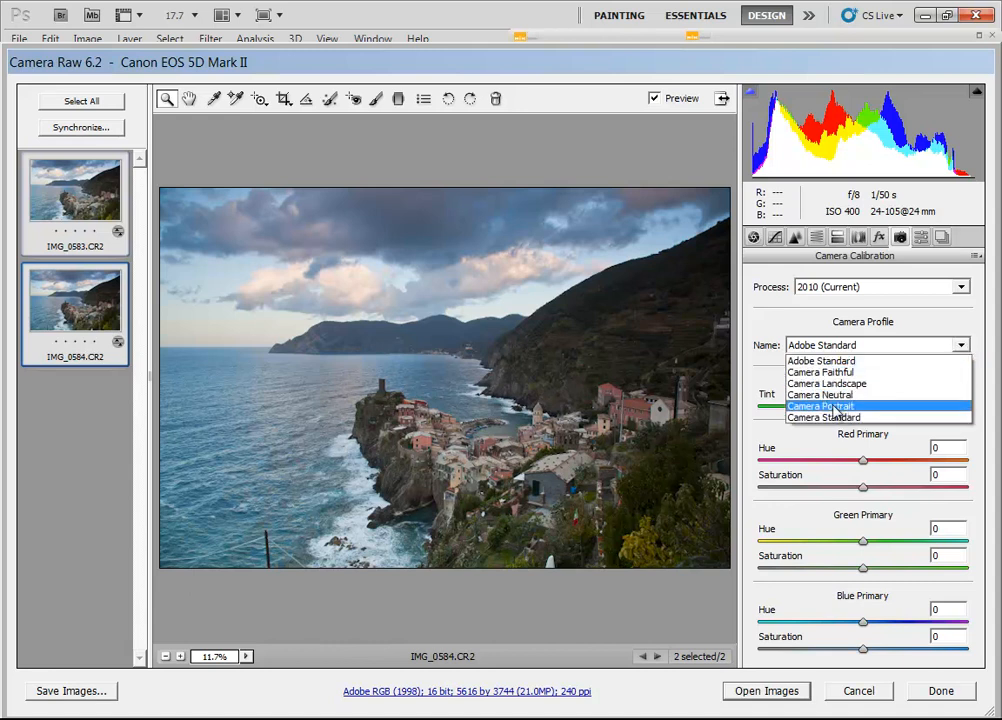
{"action": "left_click", "coordinate": [822, 405]}
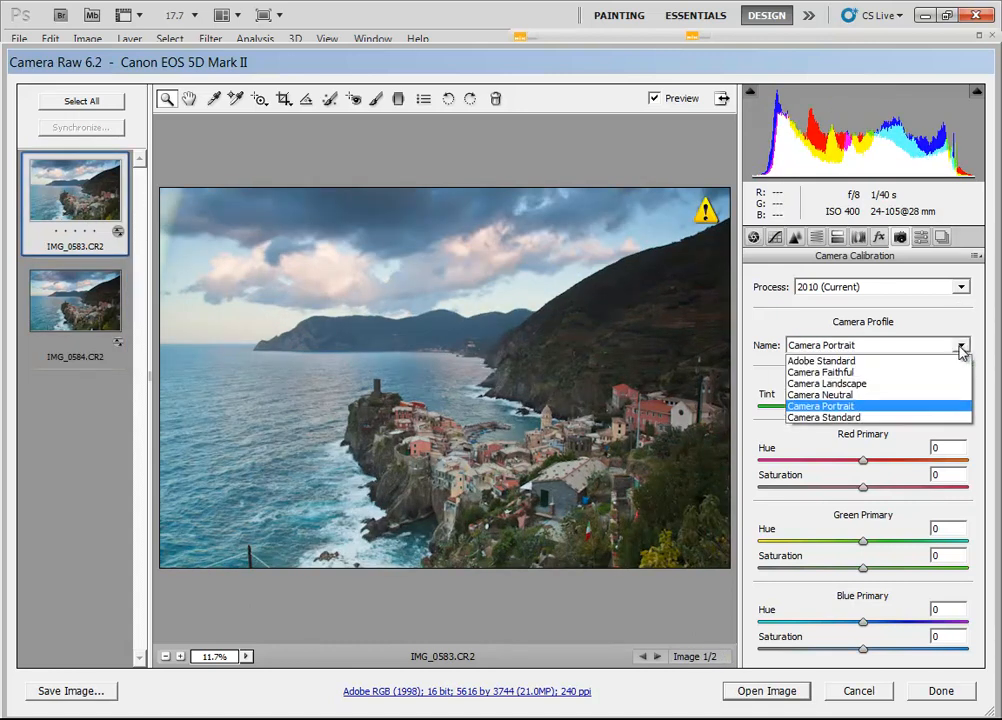
{"action": "left_click", "coordinate": [826, 383]}
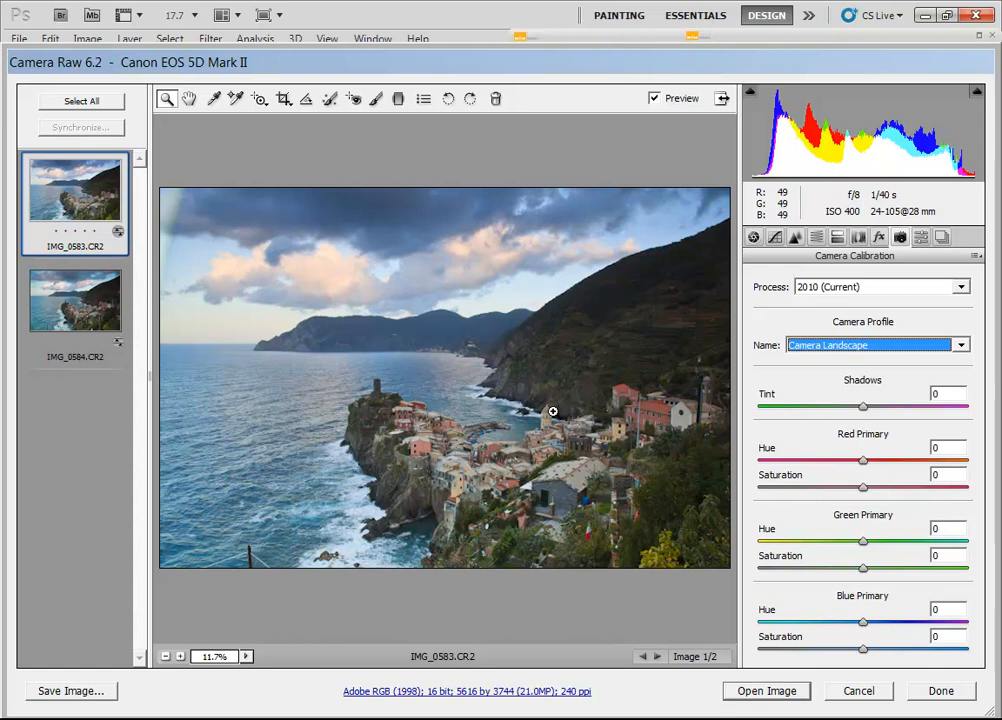
{"action": "left_click", "coordinate": [74, 297]}
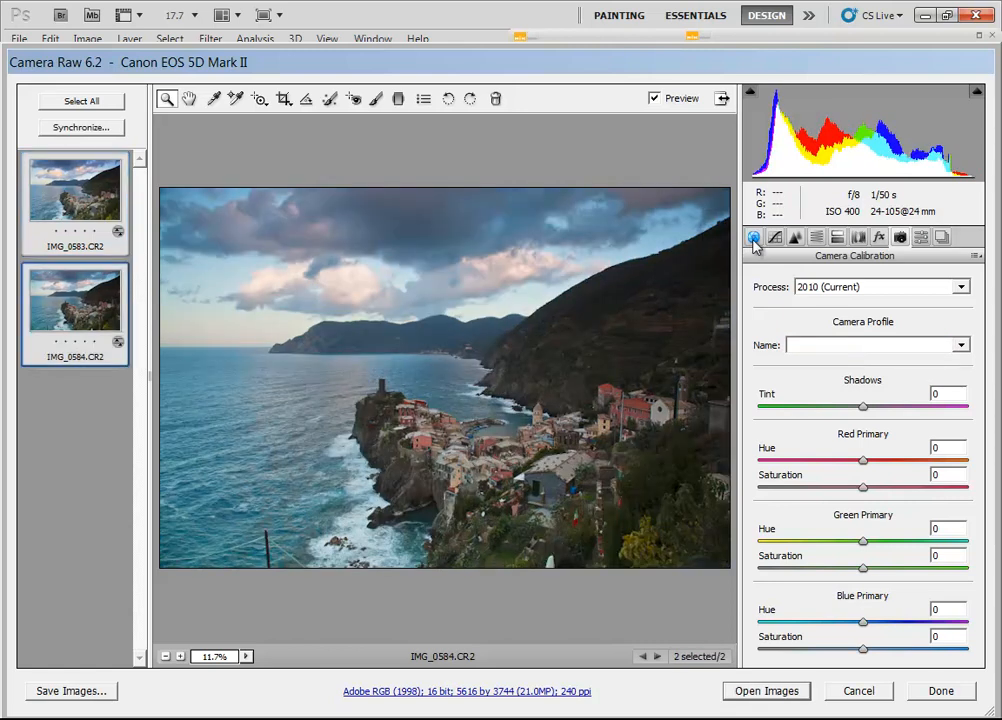
Raise Fill Light to 32 in the Basic panel on both raws
{"action": "left_click", "coordinate": [754, 237]}
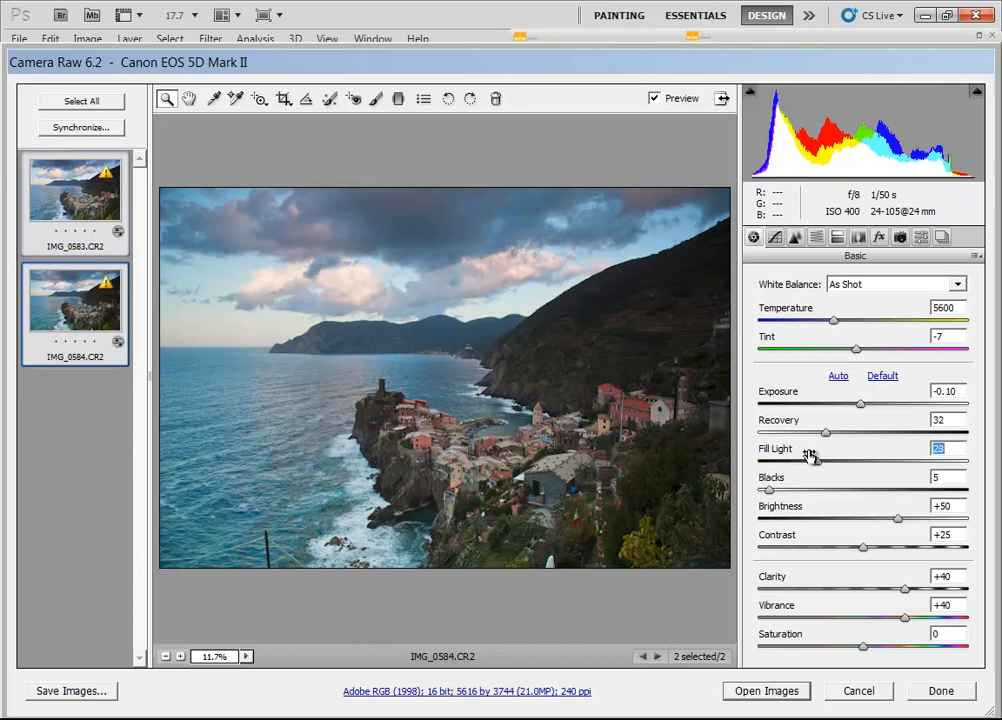
{"action": "left_click_drag", "start_coordinate": [810, 461], "coordinate": [820, 461]}
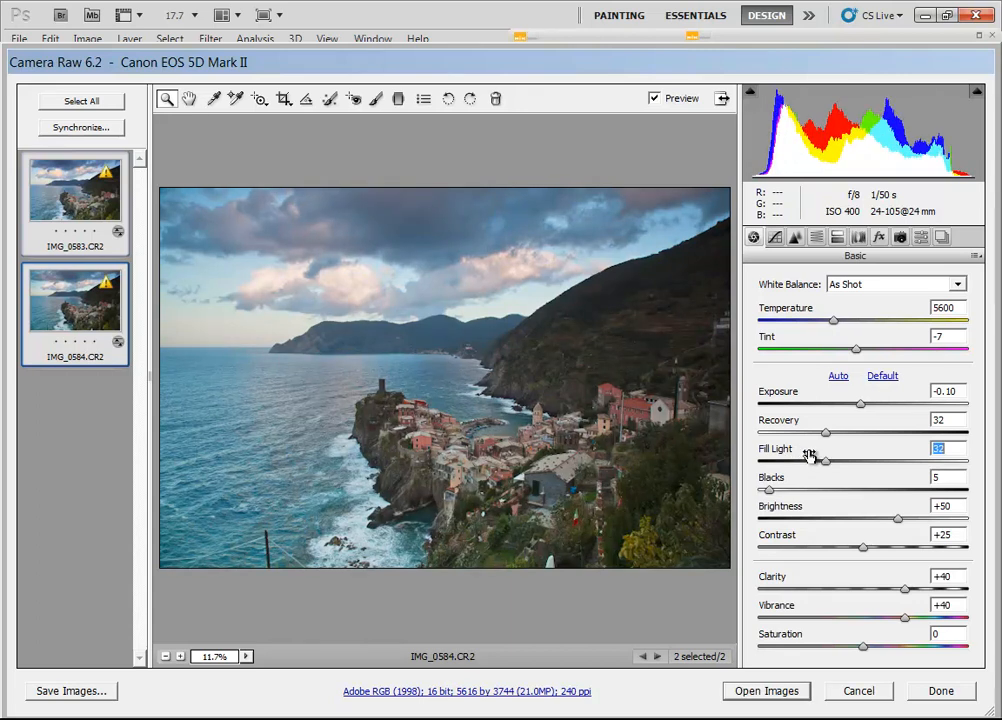
{"action": "mouse_move", "coordinate": [835, 425]}
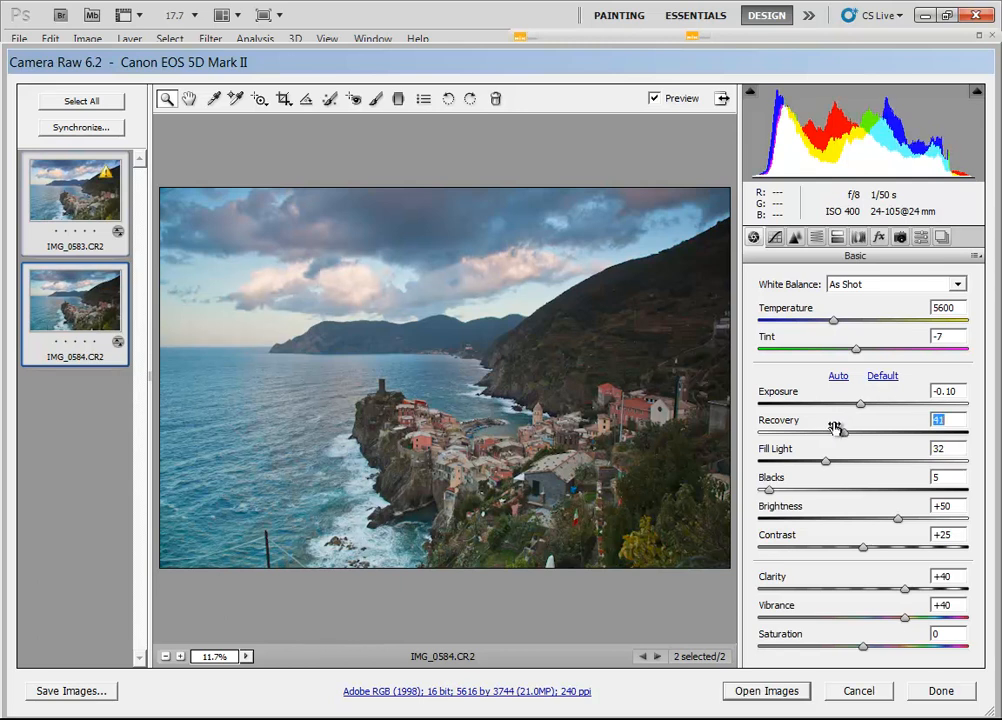
{"action": "left_click", "coordinate": [795, 237]}
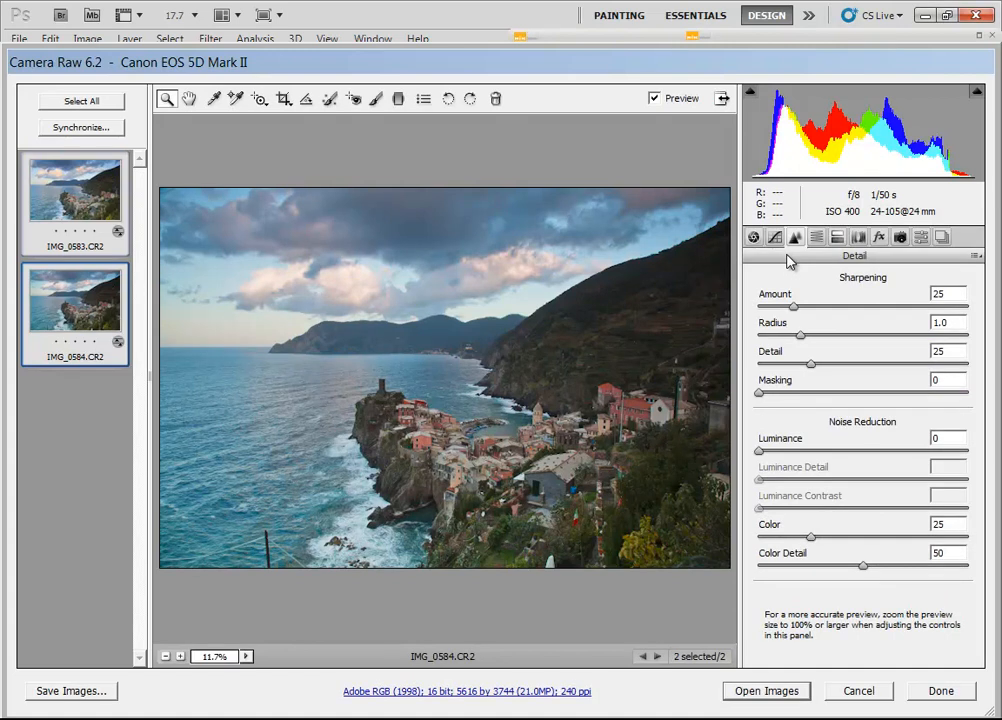
{"action": "mouse_move", "coordinate": [800, 258]}
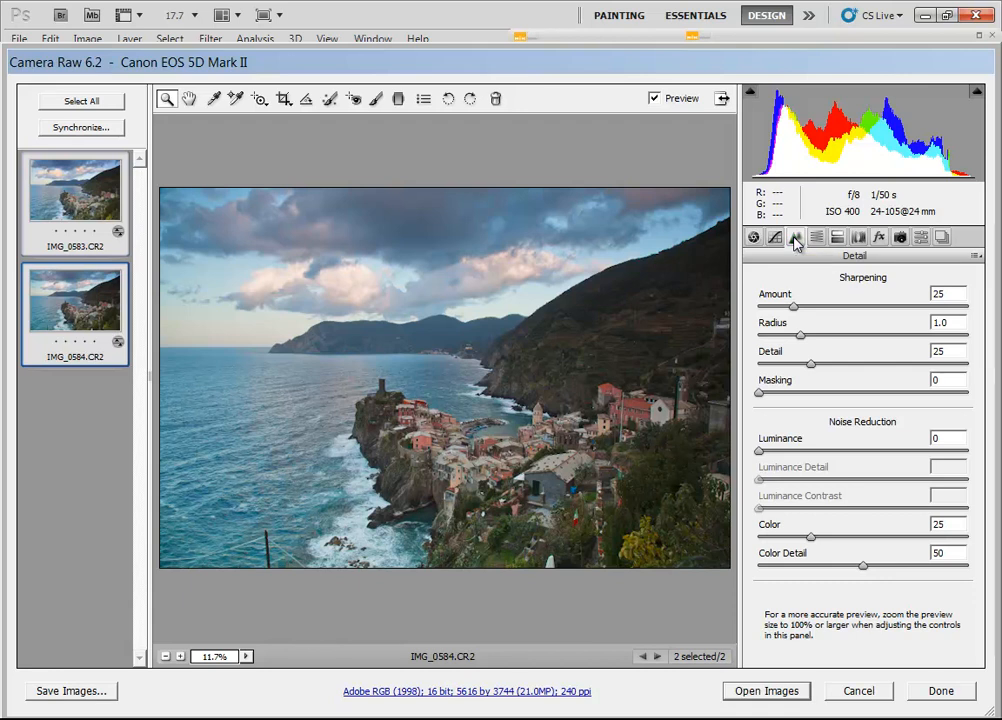
Set sharpening Amount to 100, view at 100%, and toggle Preview to compare
{"action": "left_click", "coordinate": [945, 293]}
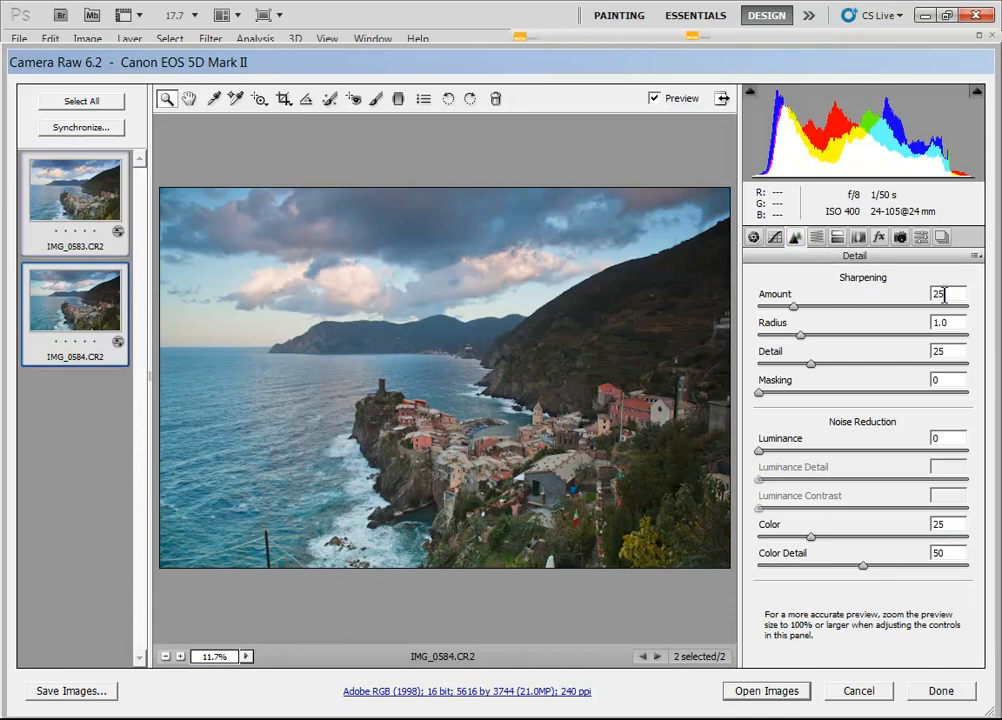
{"action": "triple_click", "coordinate": [940, 294]}
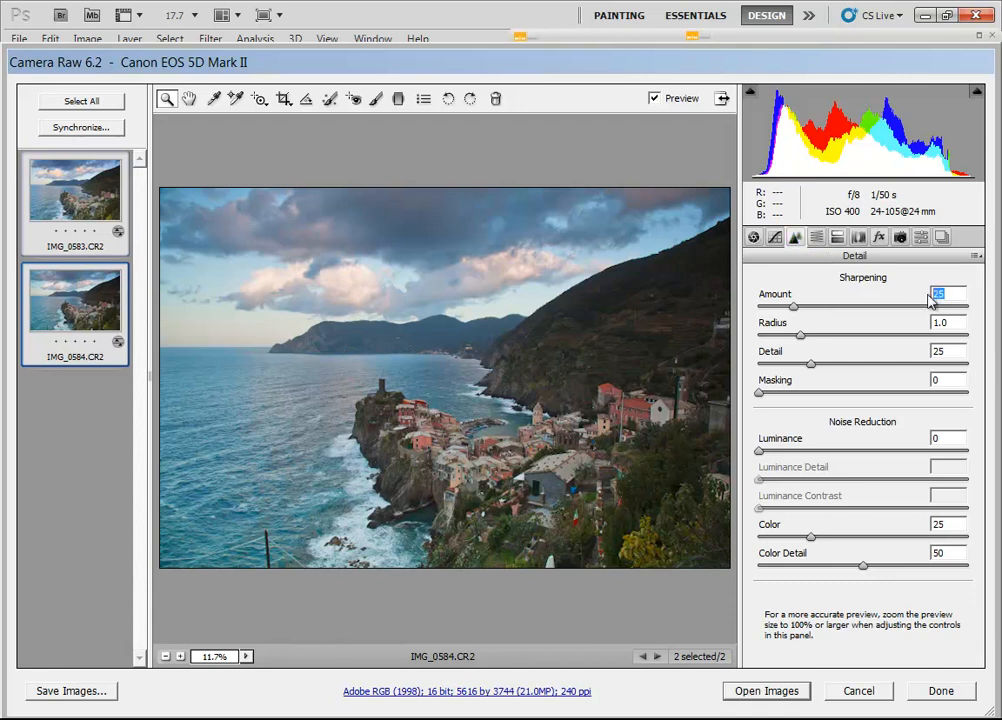
{"action": "mouse_move", "coordinate": [424, 435]}
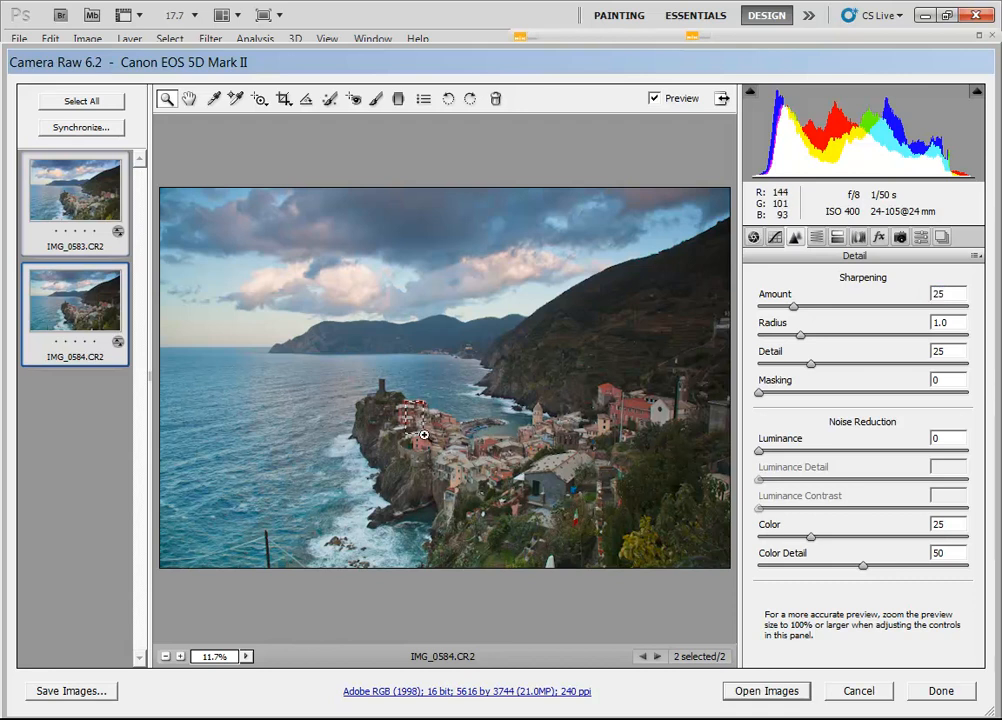
{"action": "left_click", "coordinate": [214, 656]}
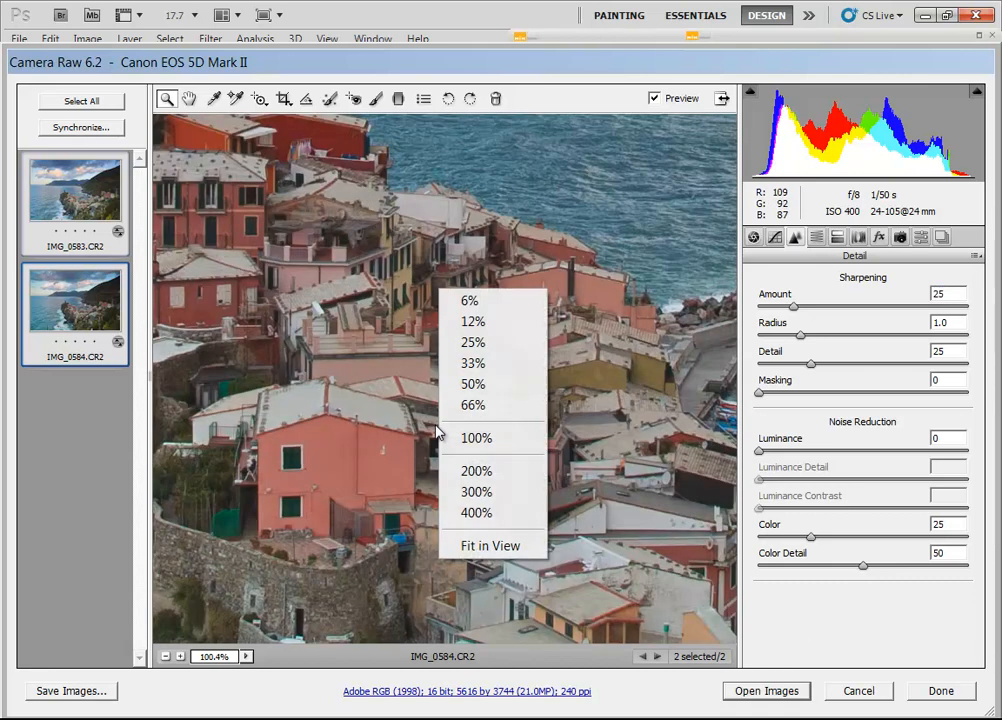
{"action": "left_click", "coordinate": [476, 438]}
{"action": "type", "text": "100"}
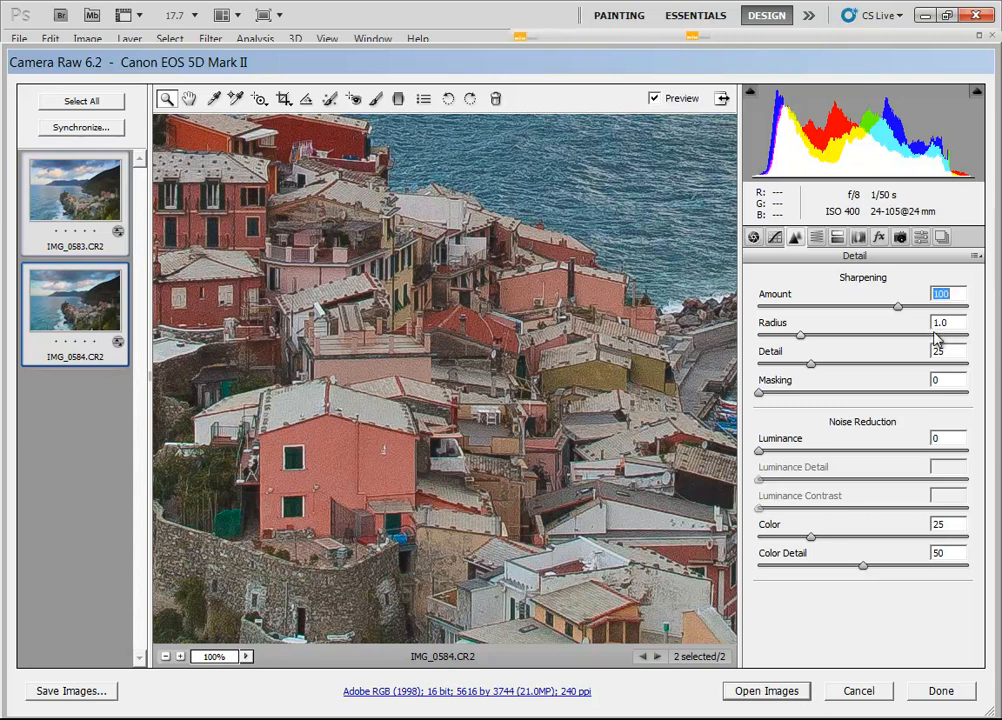
{"action": "mouse_move", "coordinate": [653, 98]}
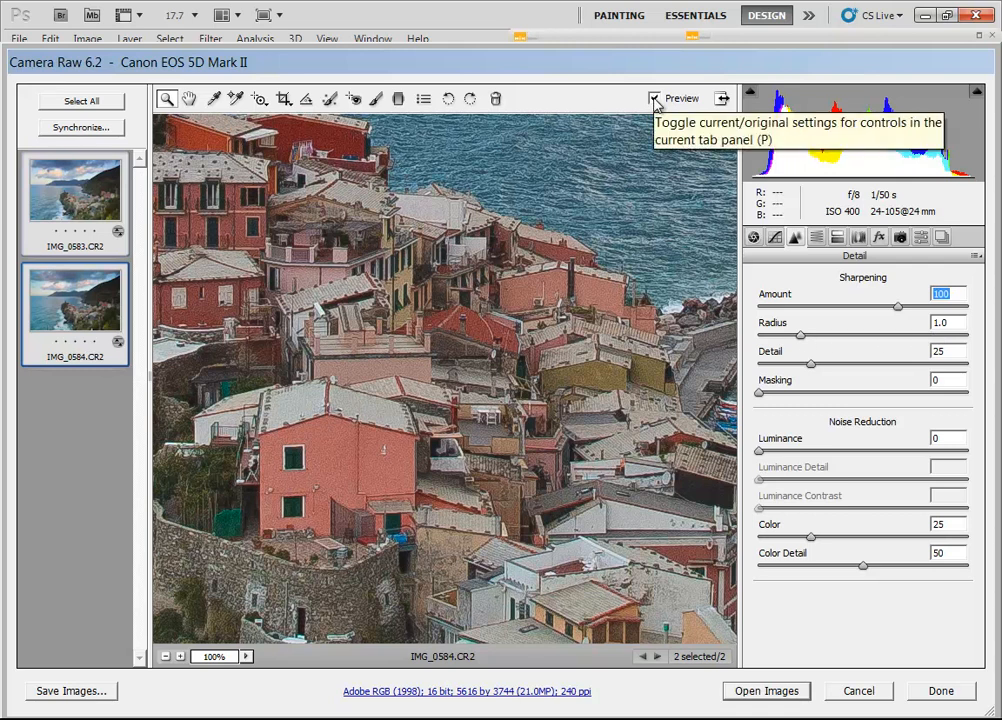
{"action": "left_click", "coordinate": [654, 98]}
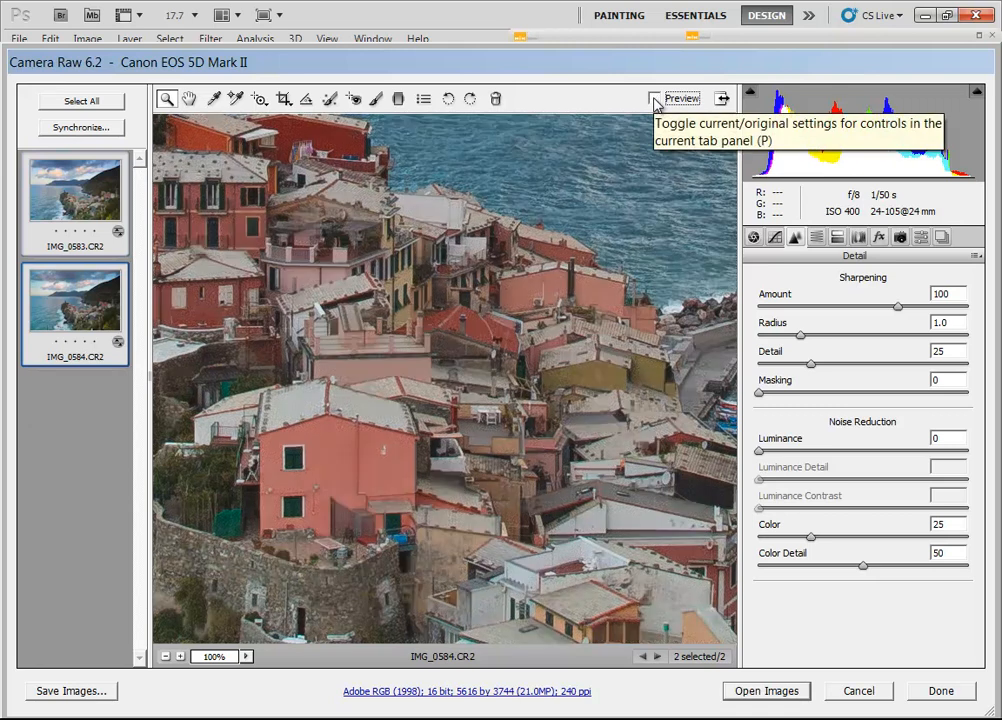
{"action": "left_click", "coordinate": [657, 98]}
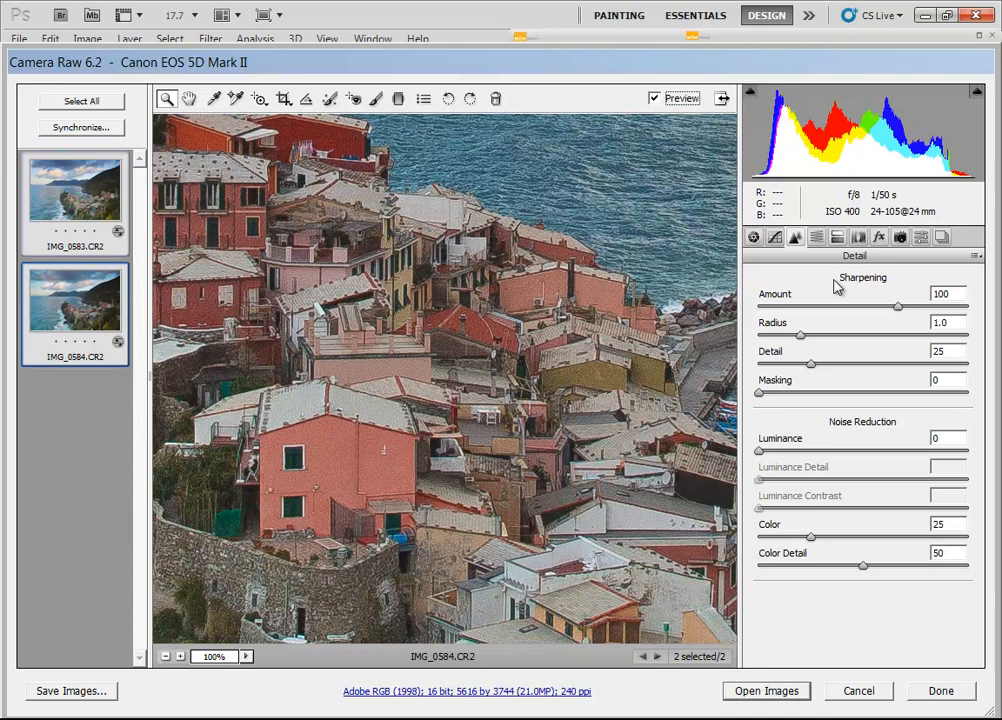
Reset IMG_0584's sharpening Amount to 0, then select both raws together
{"action": "left_click", "coordinate": [75, 300]}
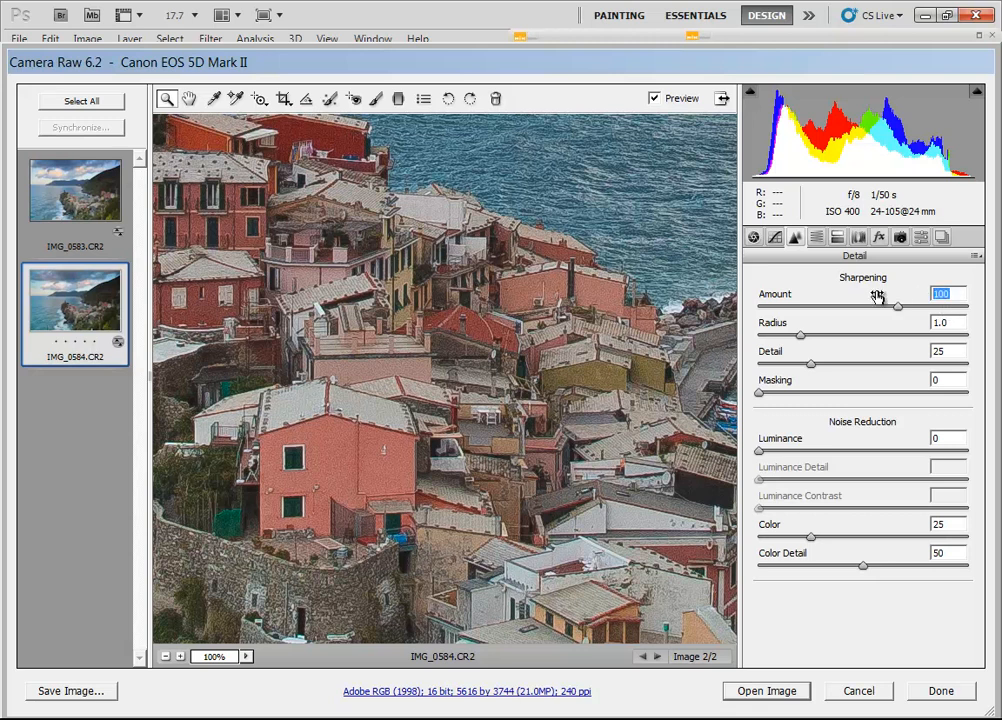
{"action": "left_click_drag", "start_coordinate": [895, 308], "coordinate": [758, 308]}
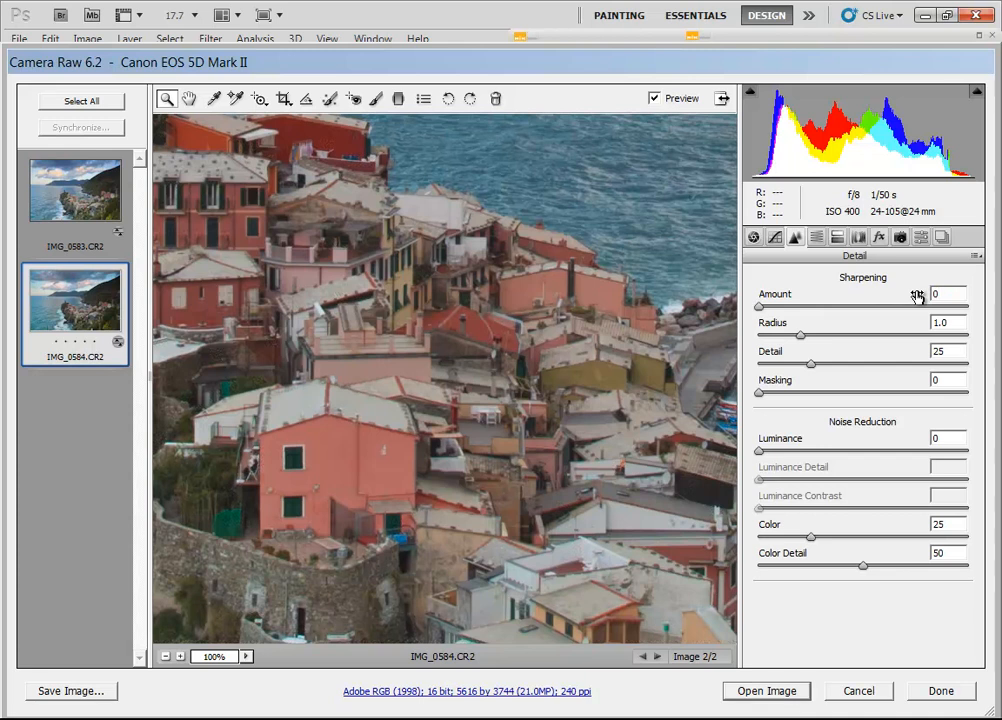
{"action": "mouse_move", "coordinate": [906, 302]}
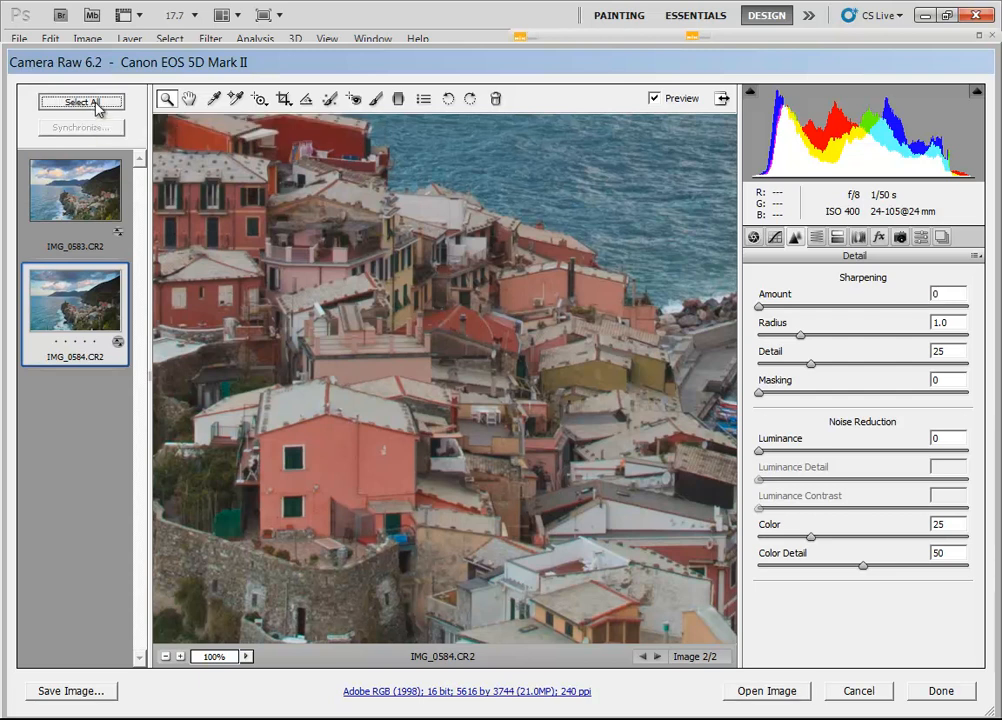
{"action": "left_click", "coordinate": [81, 102]}
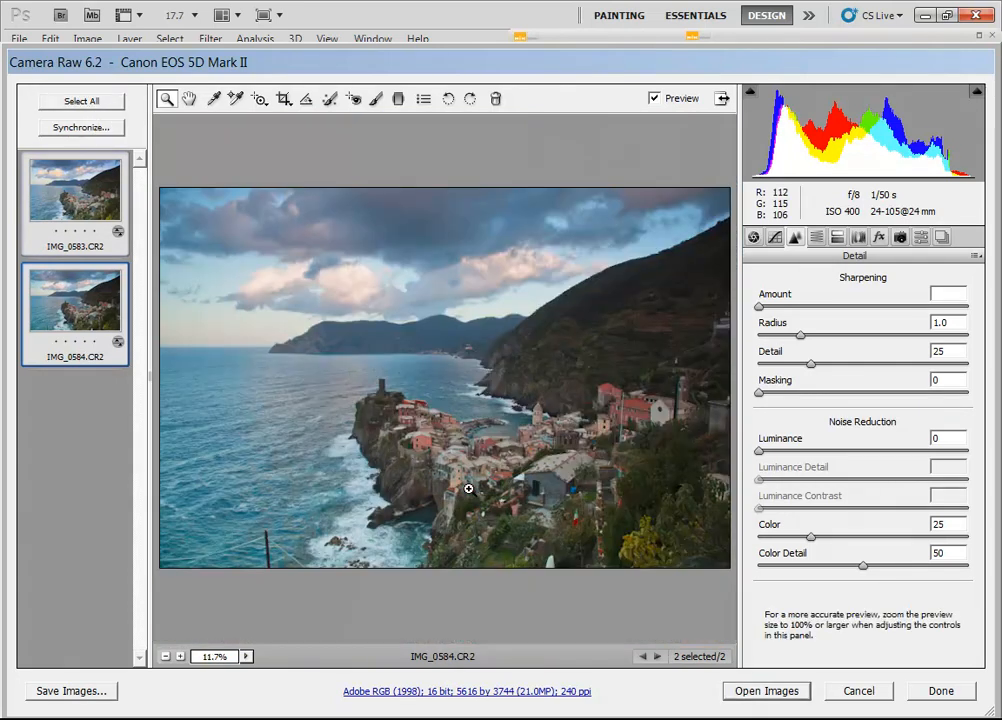
{"action": "mouse_move", "coordinate": [657, 484]}
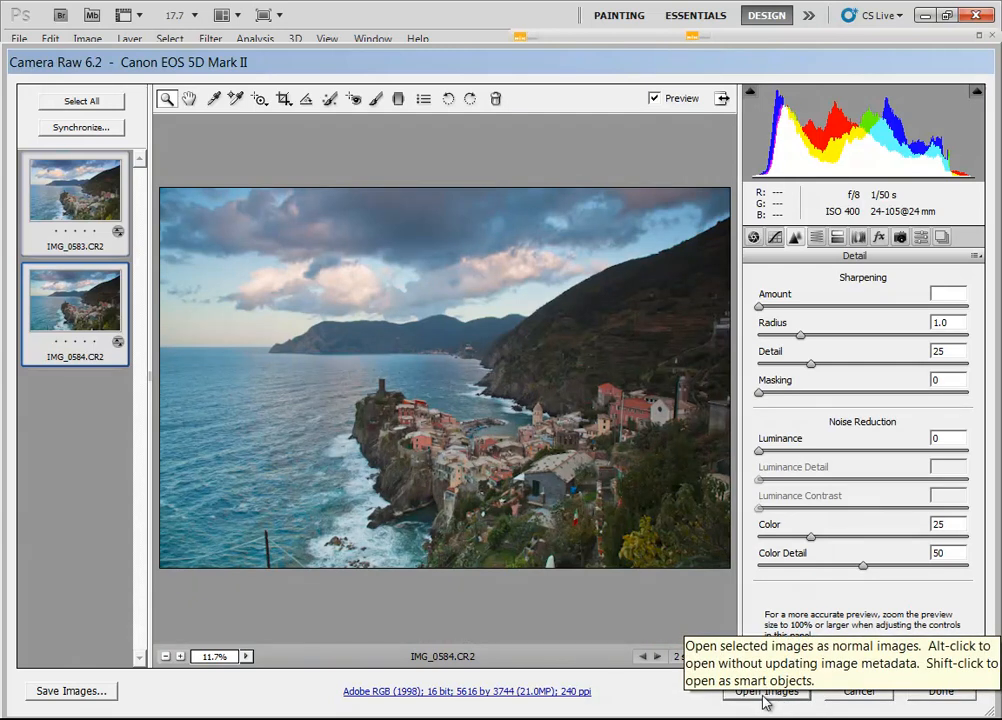
Open both Vernazza raws as Photoshop documents and show the Filter menu
{"action": "left_click", "coordinate": [766, 691]}
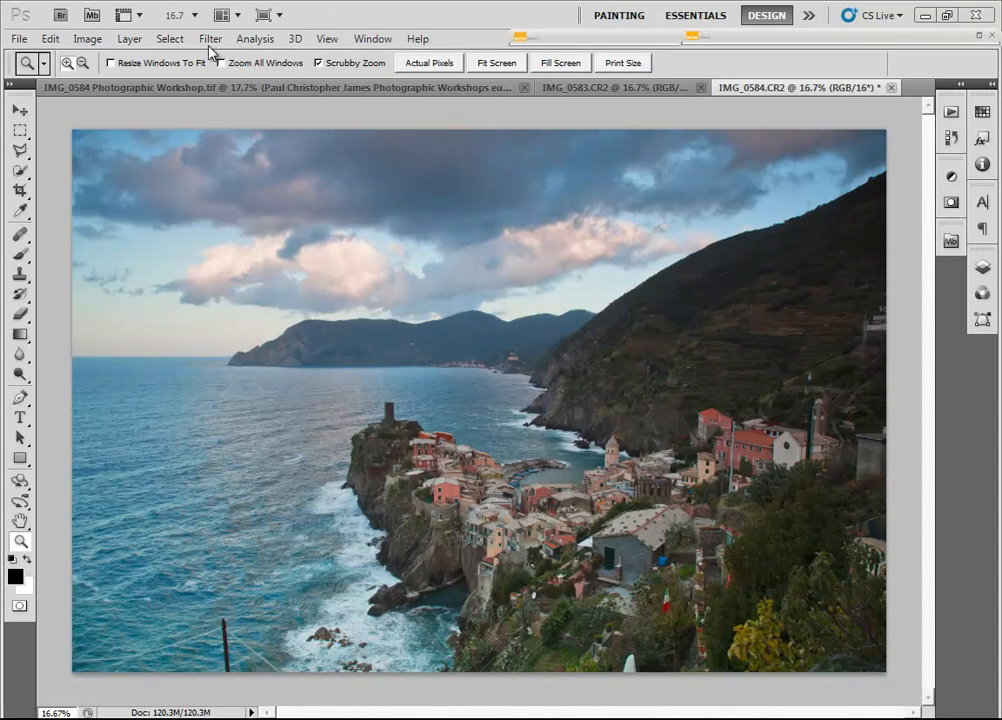
{"action": "left_click", "coordinate": [210, 38]}
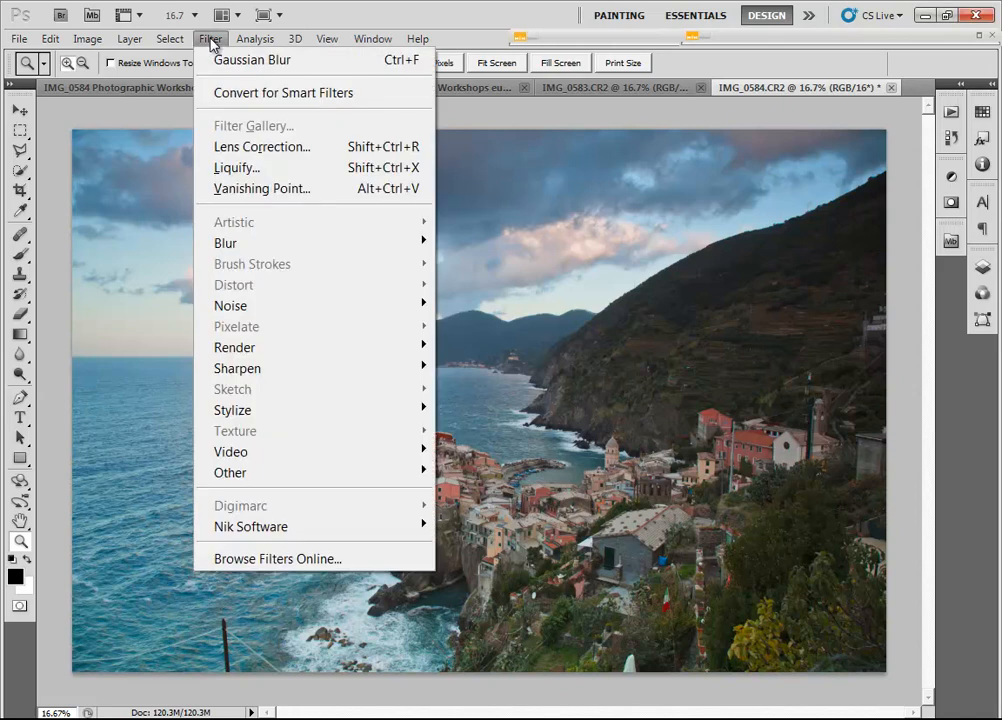
{"action": "mouse_move", "coordinate": [250, 527]}
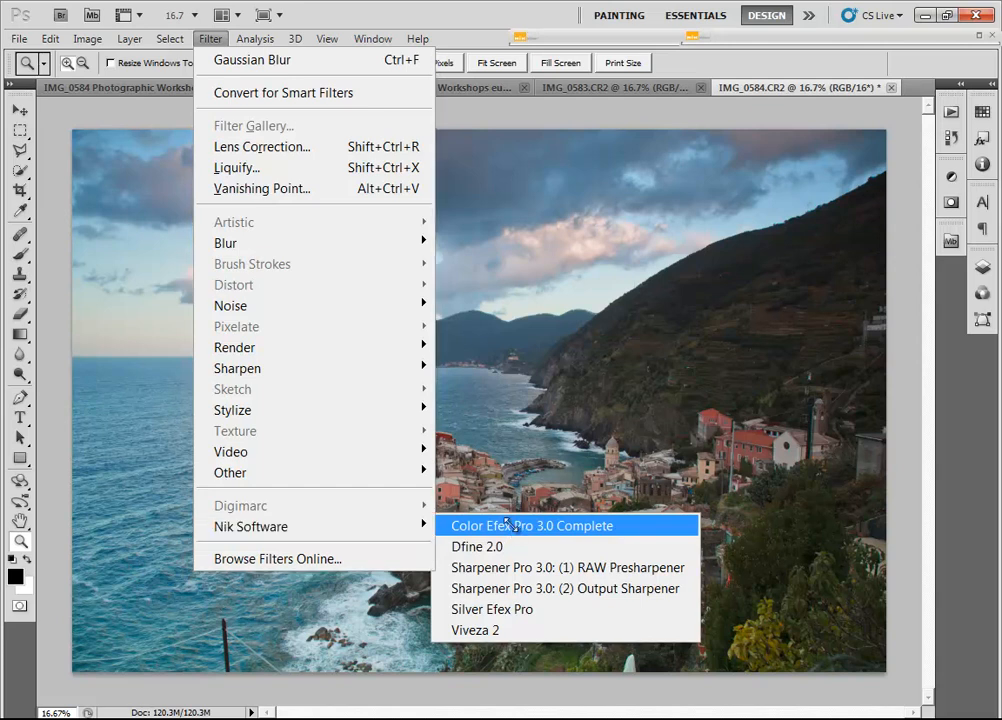
Apply Color Efex Pro 3.0 Film Effects with Fujichrome Velvia 100 to IMG_0584
{"action": "left_click", "coordinate": [530, 525]}
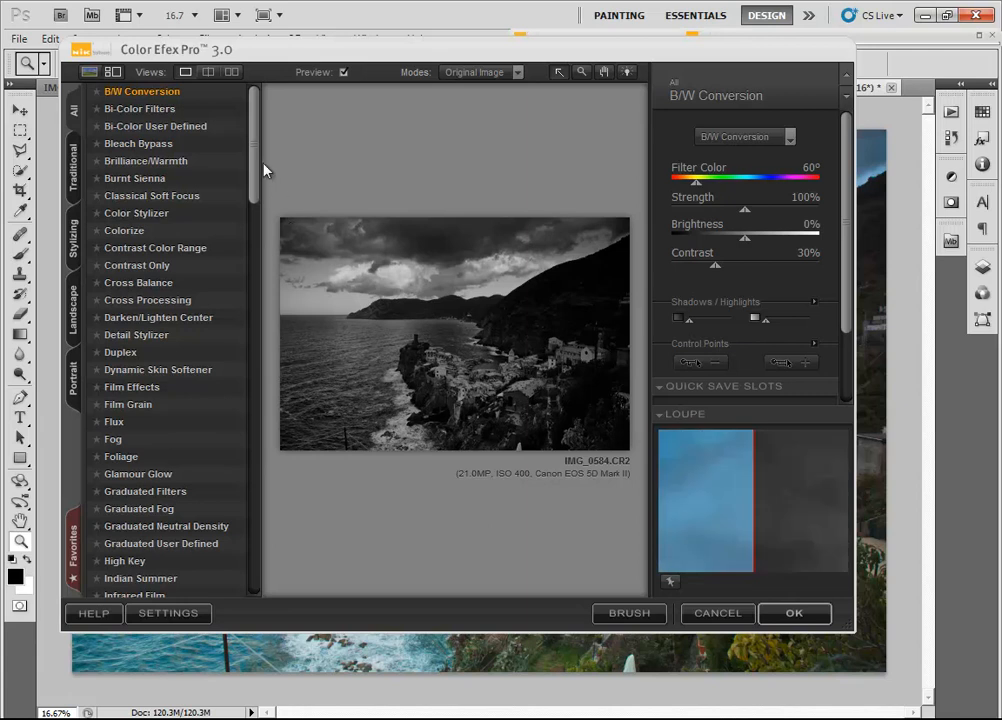
{"action": "mouse_move", "coordinate": [217, 190]}
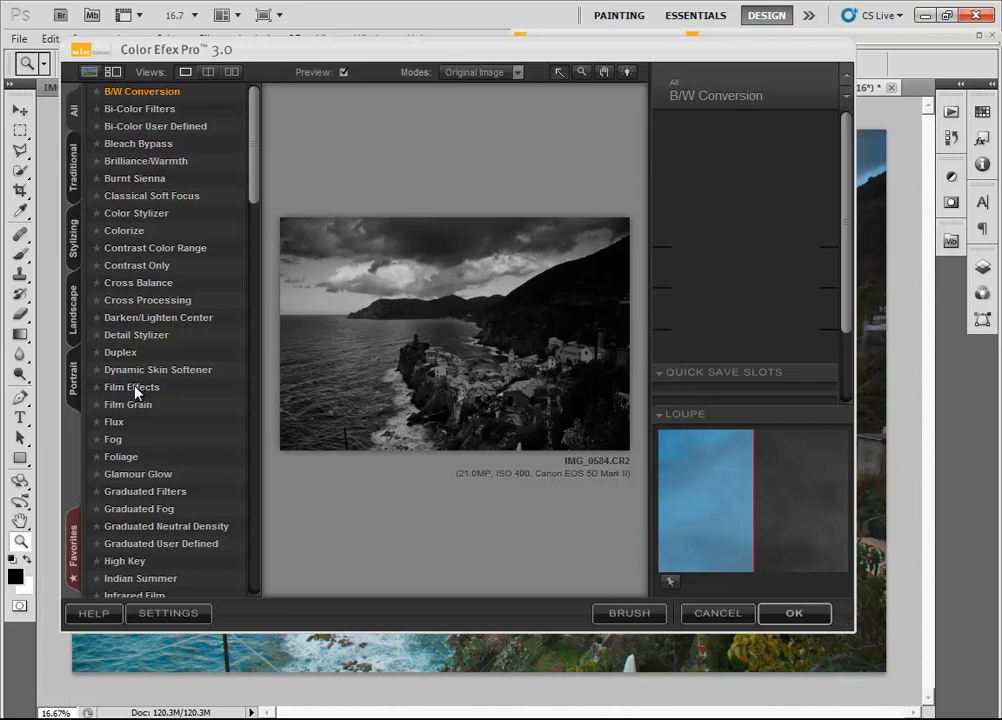
{"action": "left_click", "coordinate": [131, 387]}
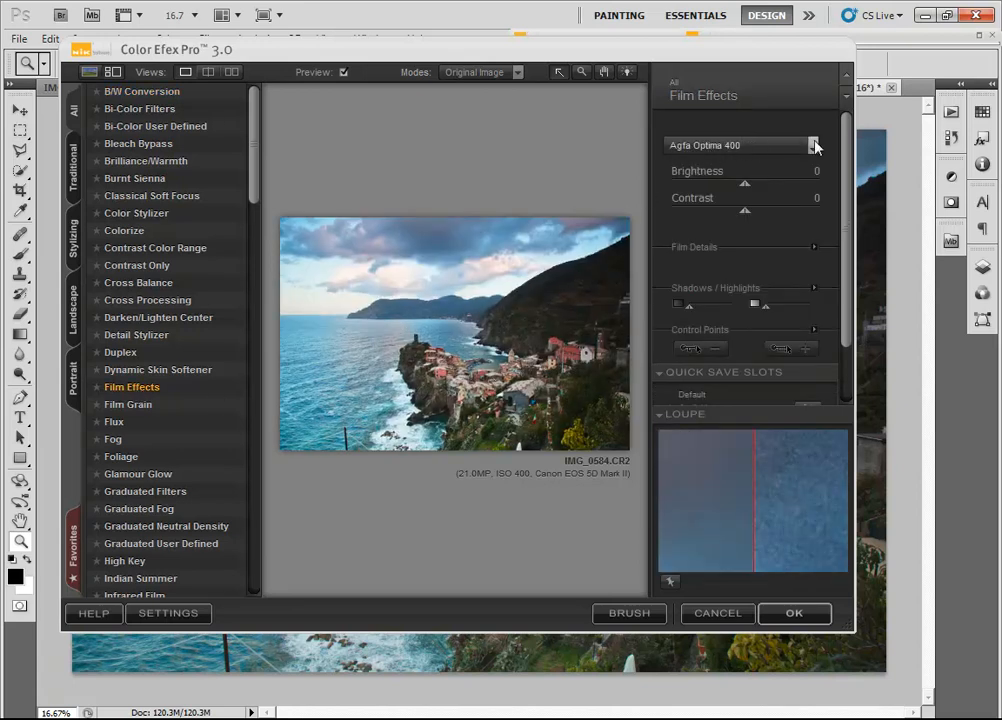
{"action": "left_click", "coordinate": [814, 145]}
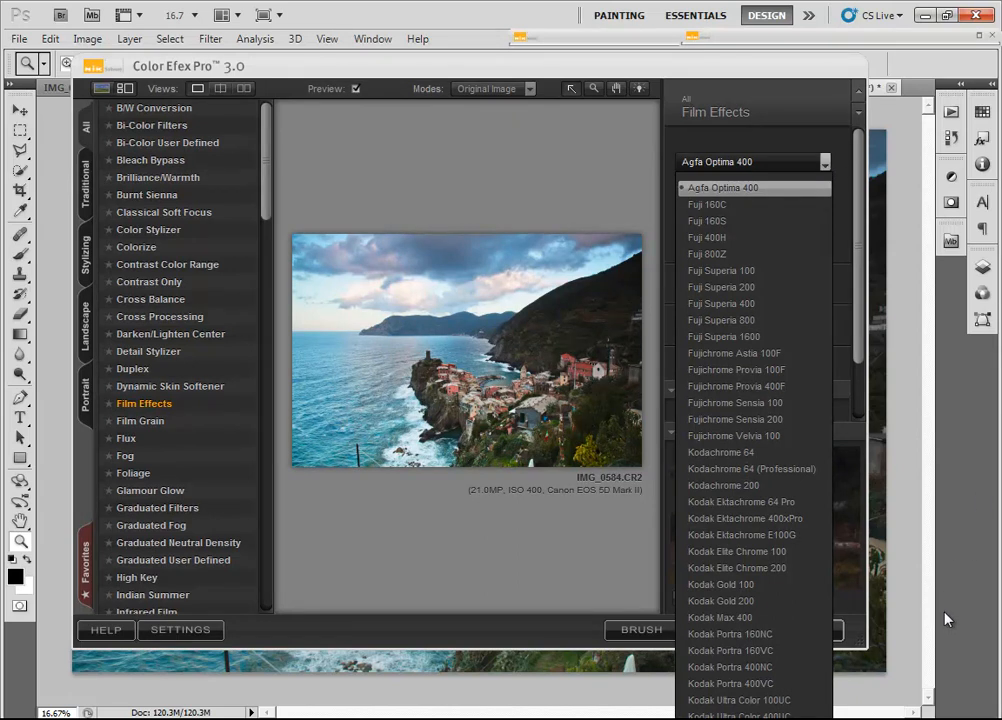
{"action": "mouse_move", "coordinate": [745, 634]}
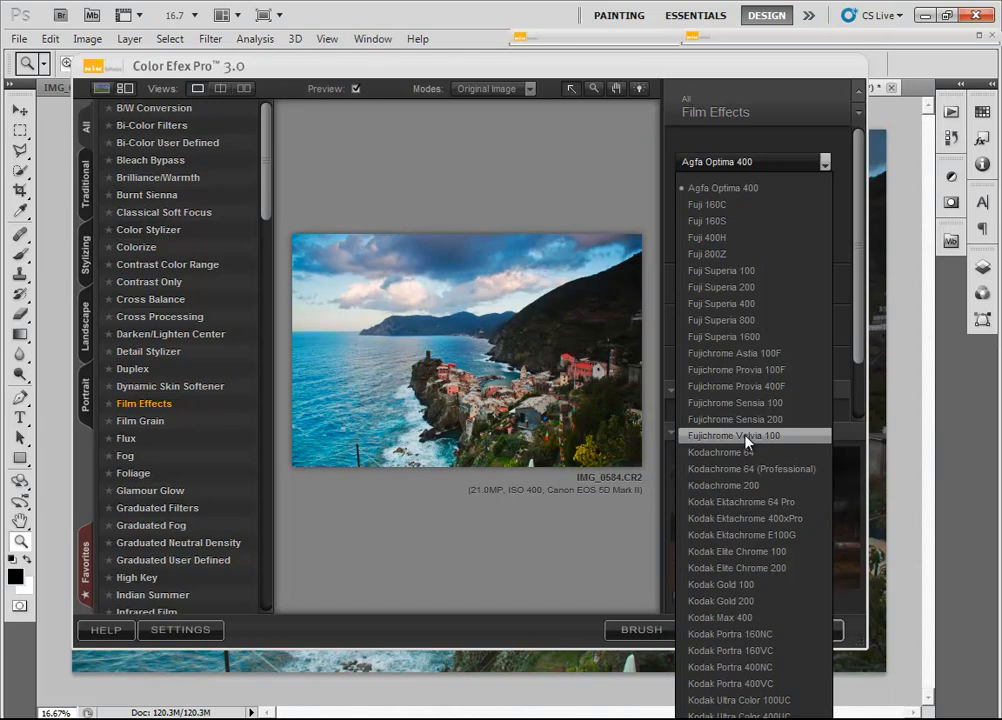
{"action": "left_click", "coordinate": [730, 435]}
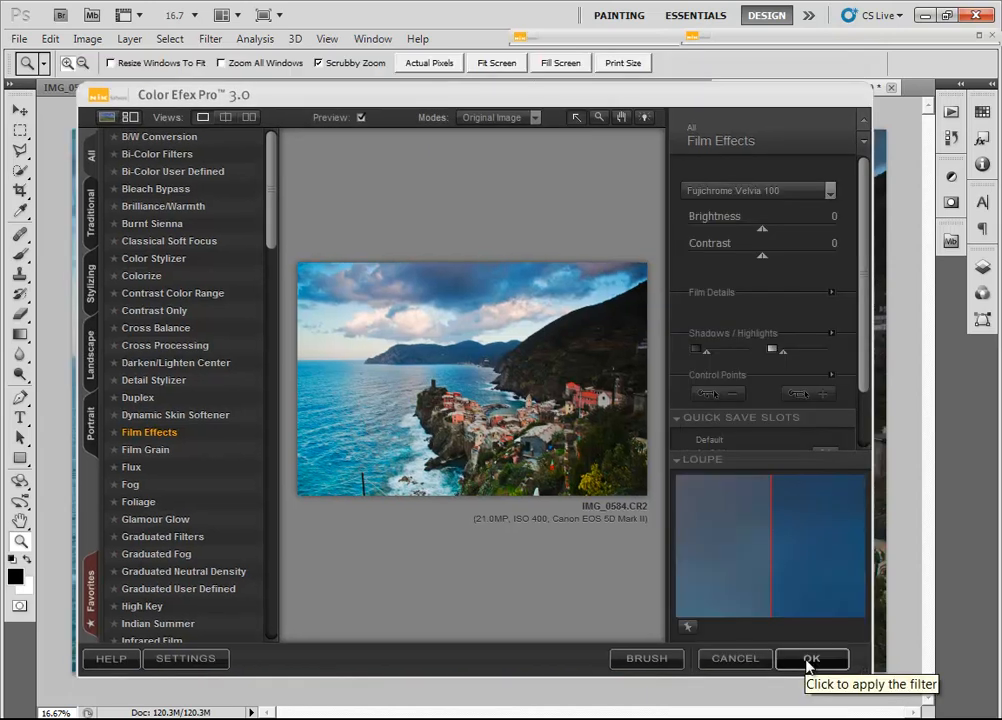
{"action": "left_click", "coordinate": [811, 658]}
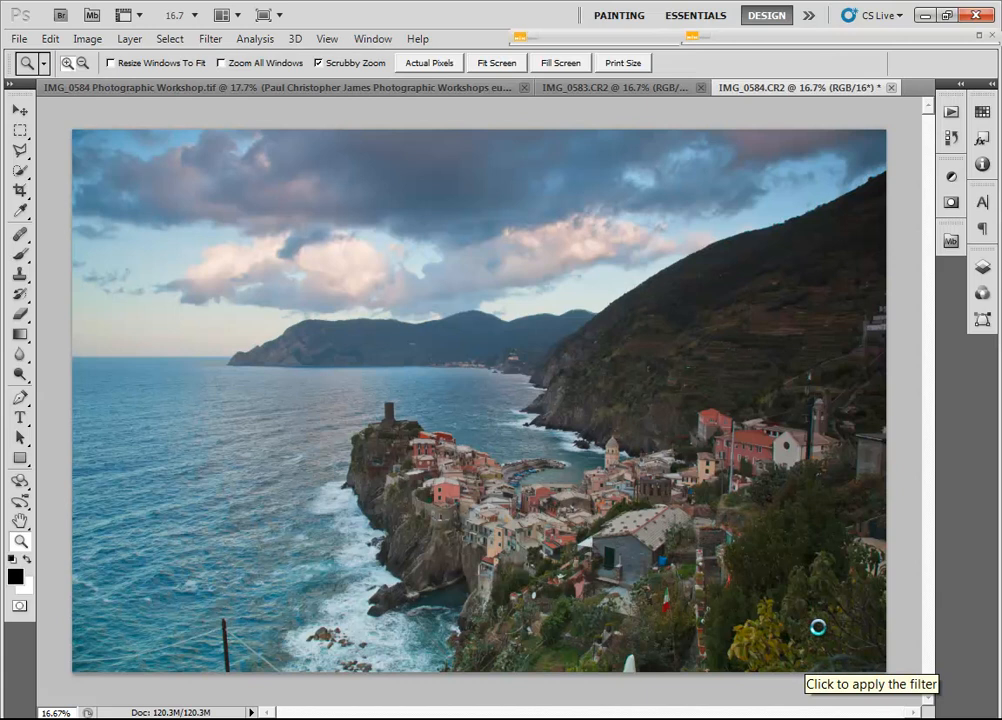
Launch Nik Software Viveza 2 on IMG_0584 from the Filter menu
{"action": "left_click", "coordinate": [818, 627]}
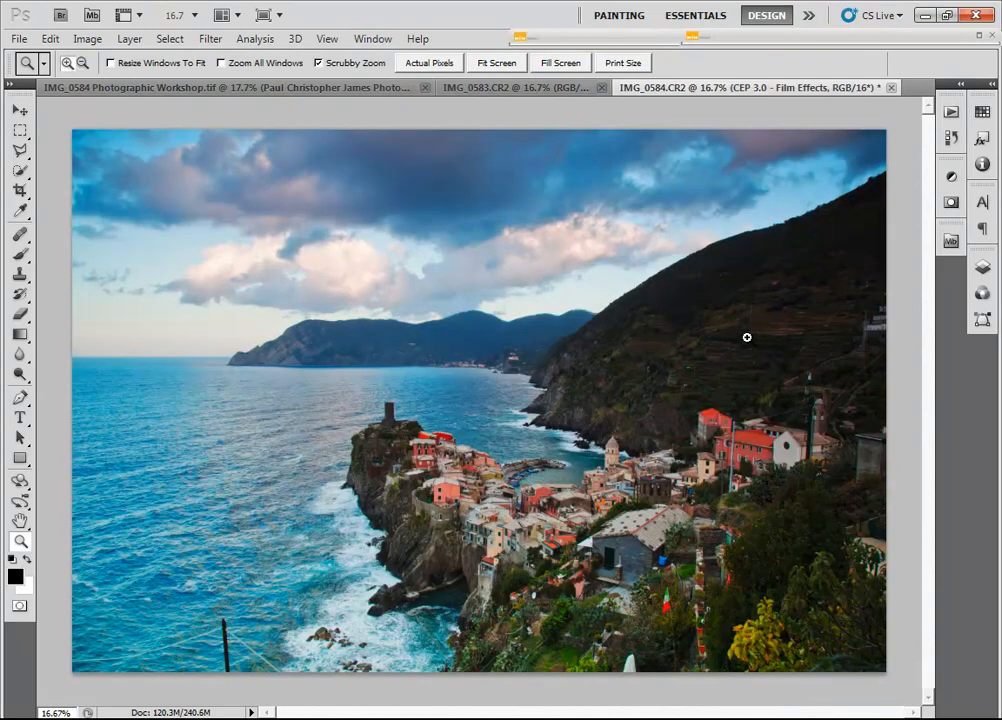
{"action": "mouse_move", "coordinate": [867, 404]}
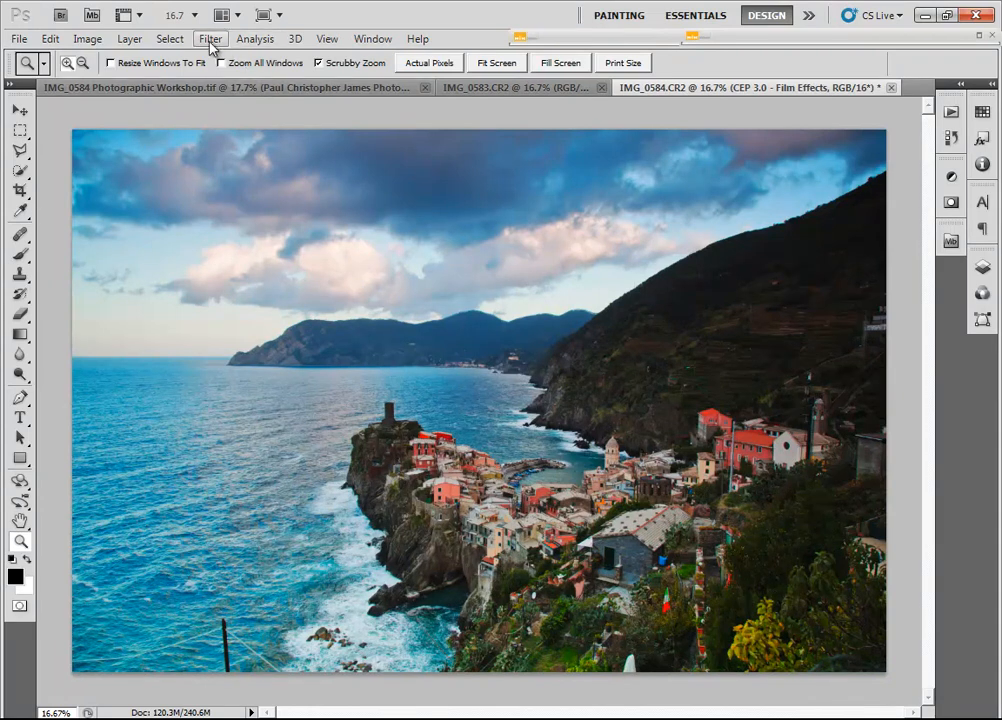
{"action": "left_click", "coordinate": [210, 38]}
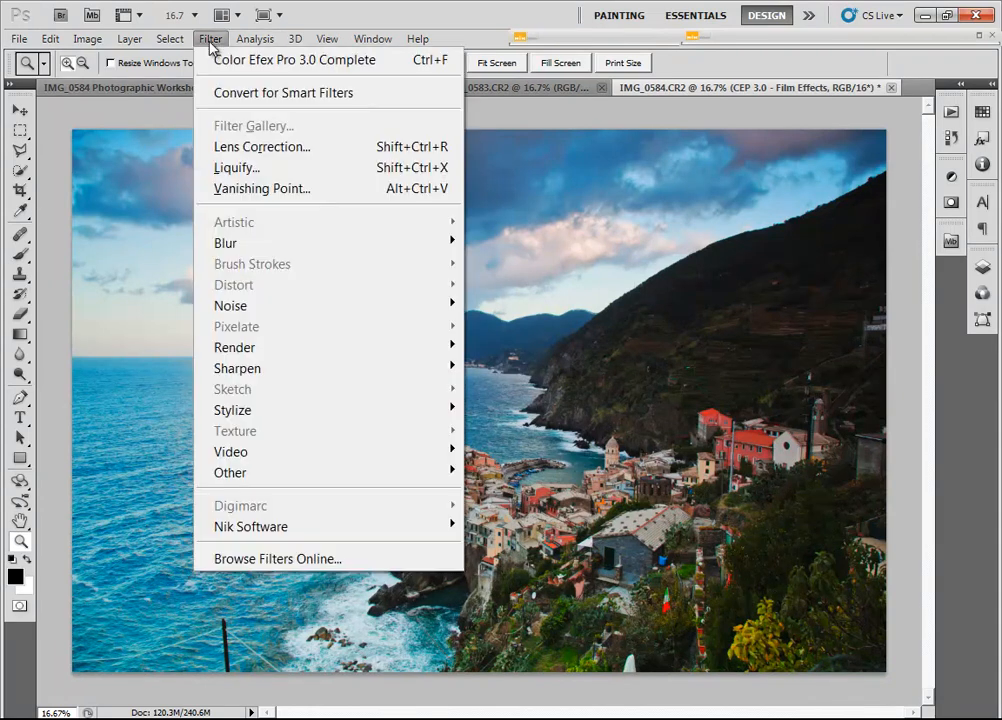
{"action": "mouse_move", "coordinate": [300, 59]}
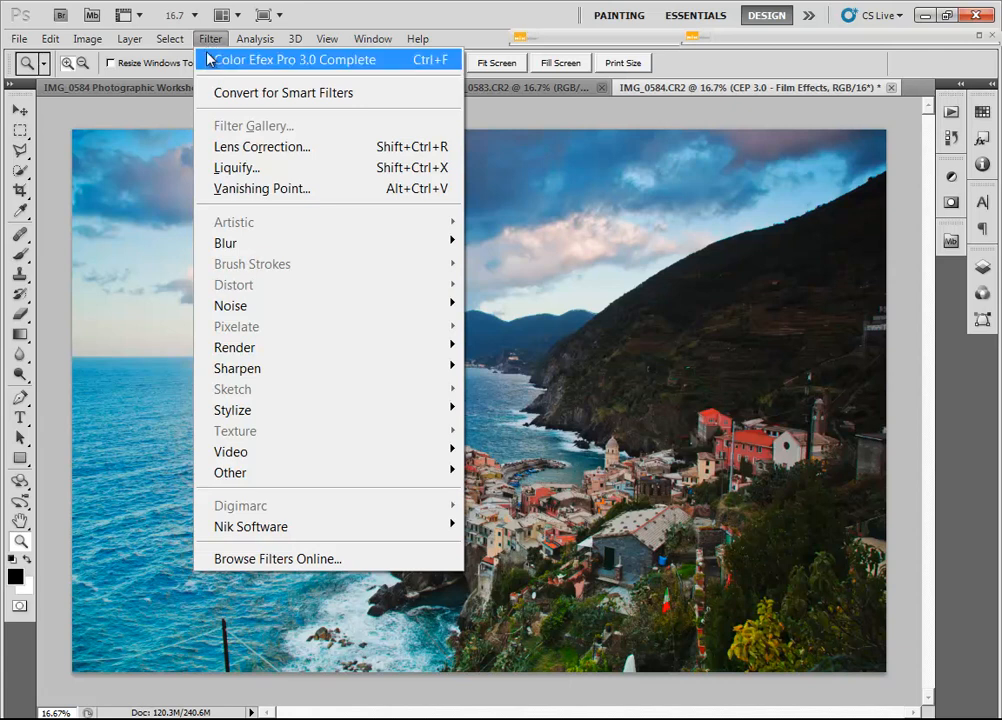
{"action": "mouse_move", "coordinate": [250, 527]}
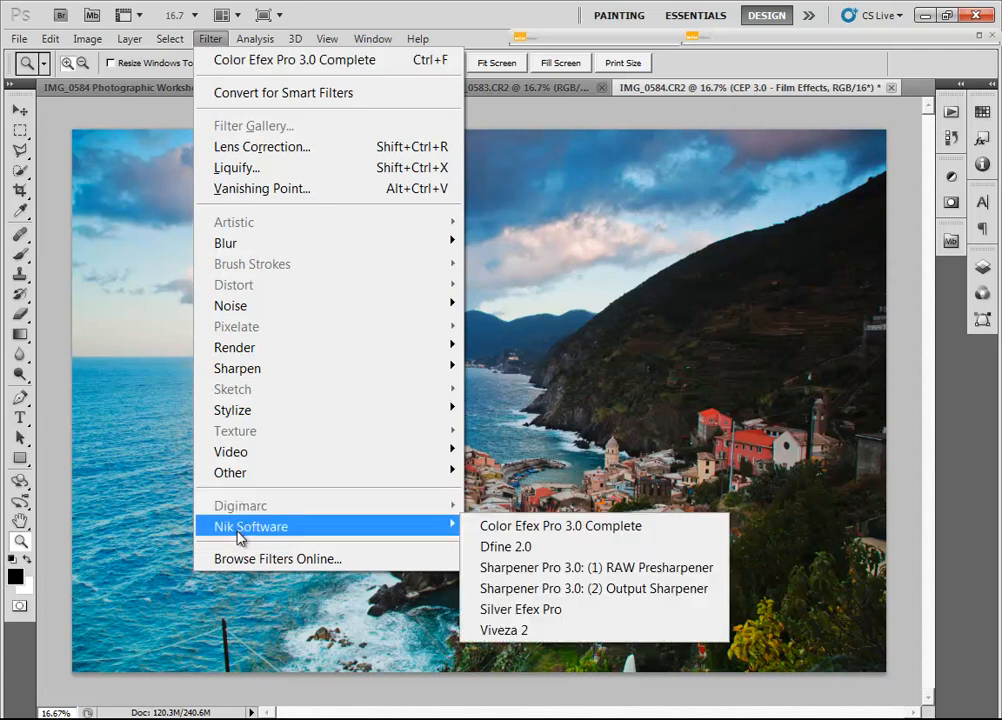
{"action": "mouse_move", "coordinate": [505, 630]}
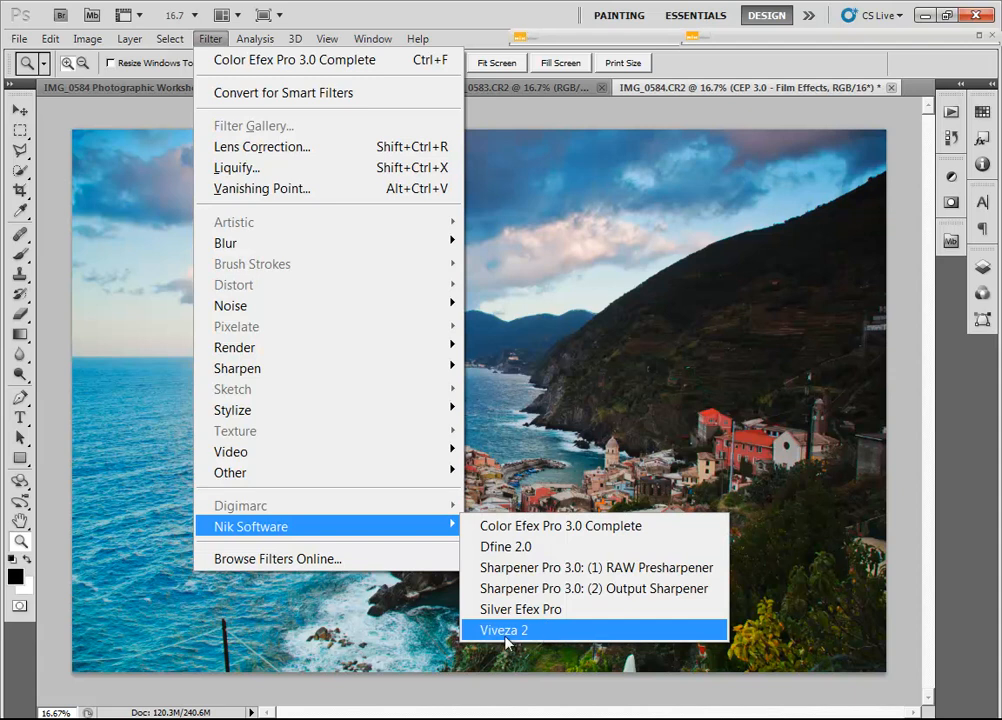
{"action": "left_click", "coordinate": [504, 630]}
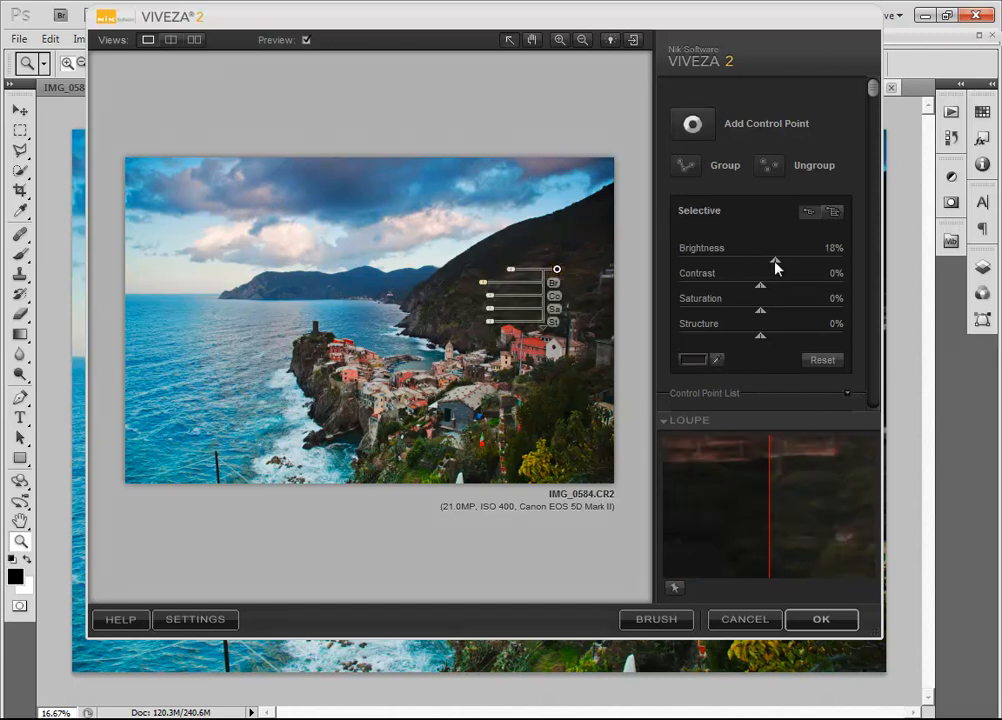
Fine-tune the brightness of the village control point, easing it back down
{"action": "left_click_drag", "start_coordinate": [776, 262], "coordinate": [802, 262]}
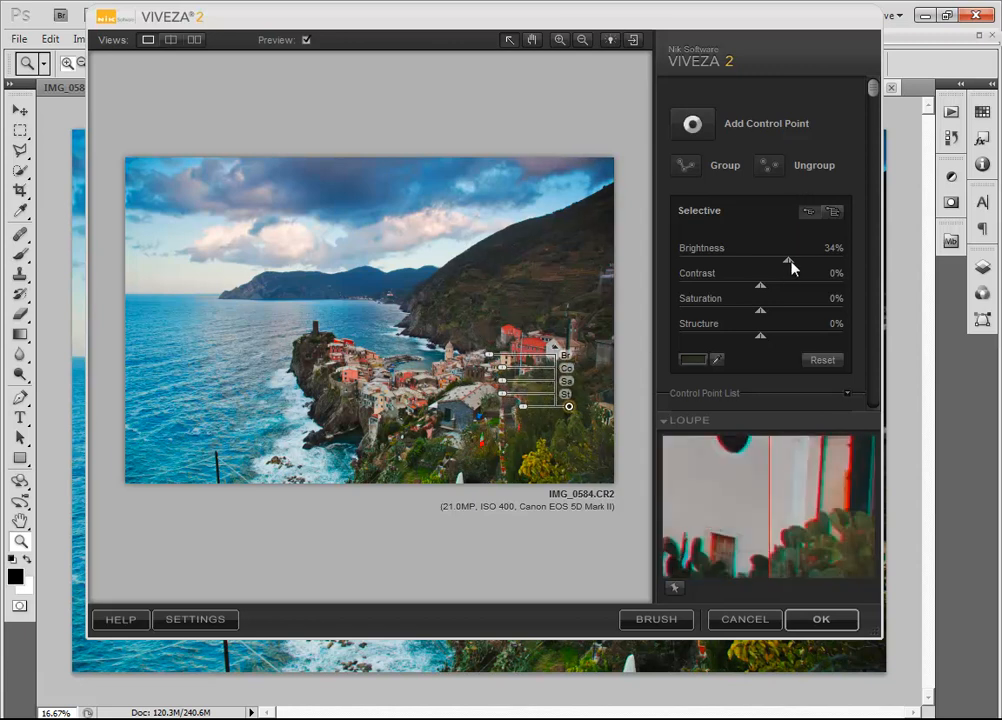
{"action": "left_click_drag", "start_coordinate": [789, 260], "coordinate": [771, 260]}
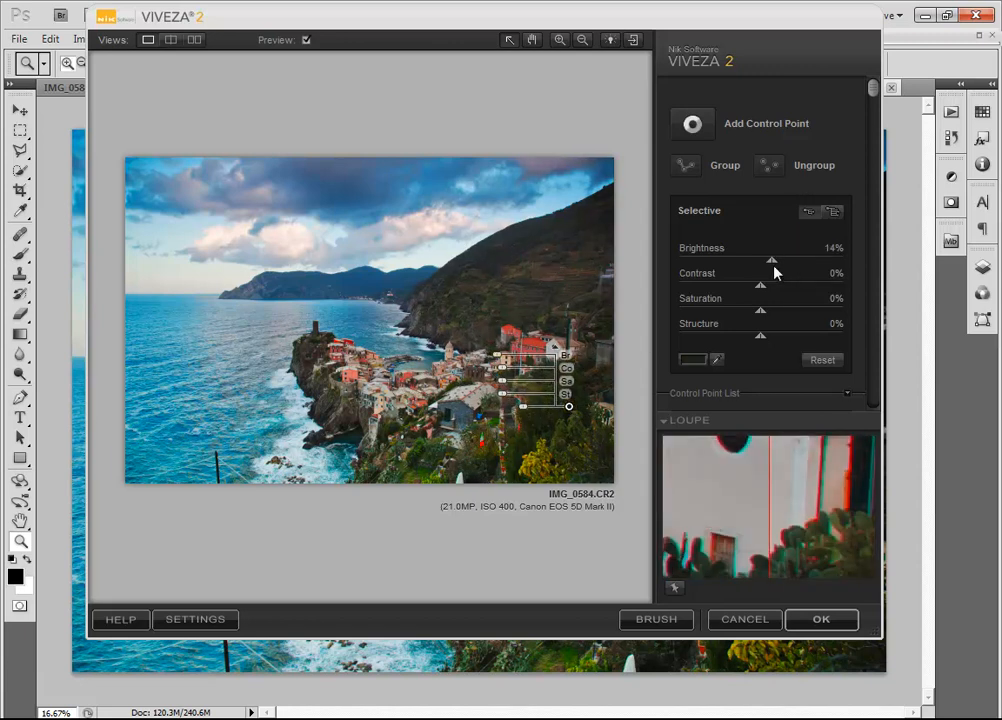
{"action": "left_click_drag", "start_coordinate": [775, 260], "coordinate": [765, 260]}
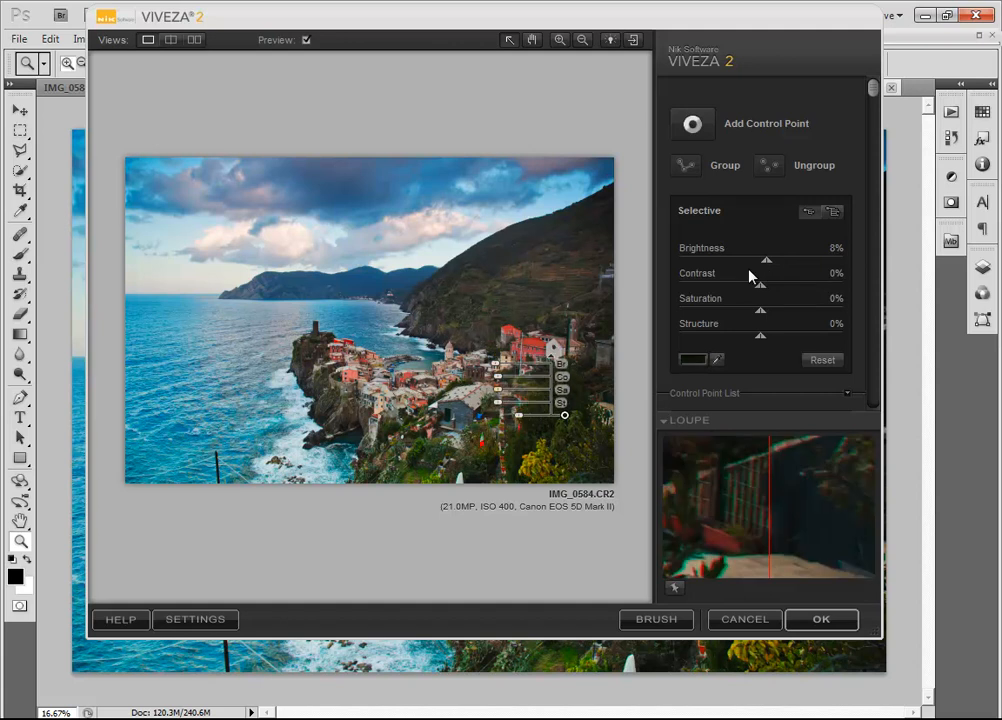
{"action": "mouse_move", "coordinate": [755, 290]}
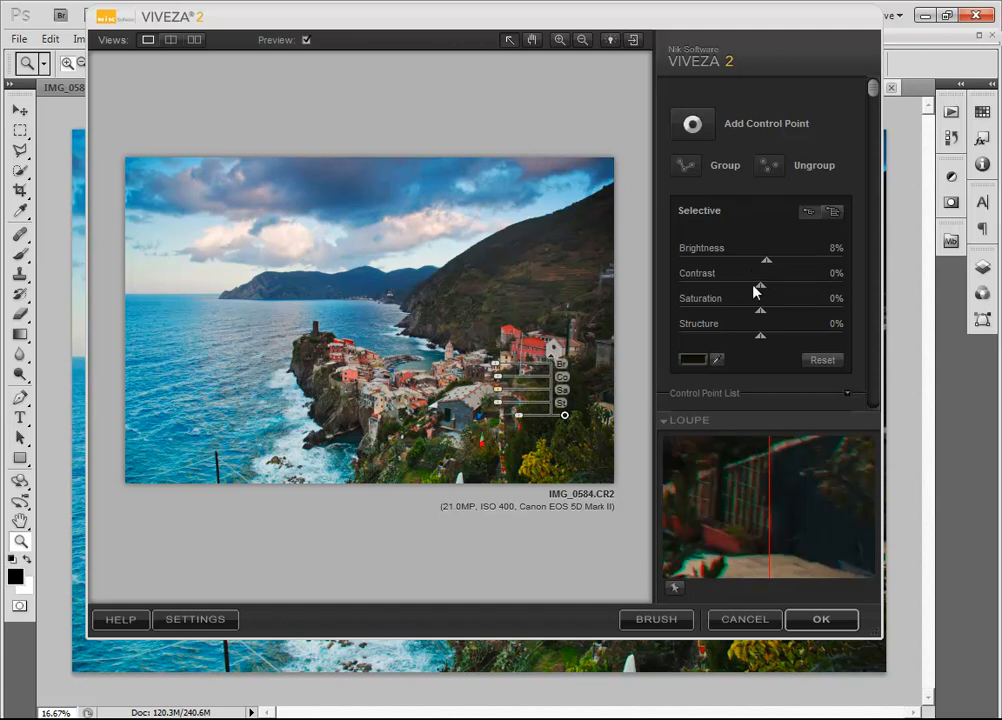
Add a hillside control point with Brightness about 41% and Saturation about 86%
{"action": "left_click_drag", "start_coordinate": [760, 310], "coordinate": [805, 312]}
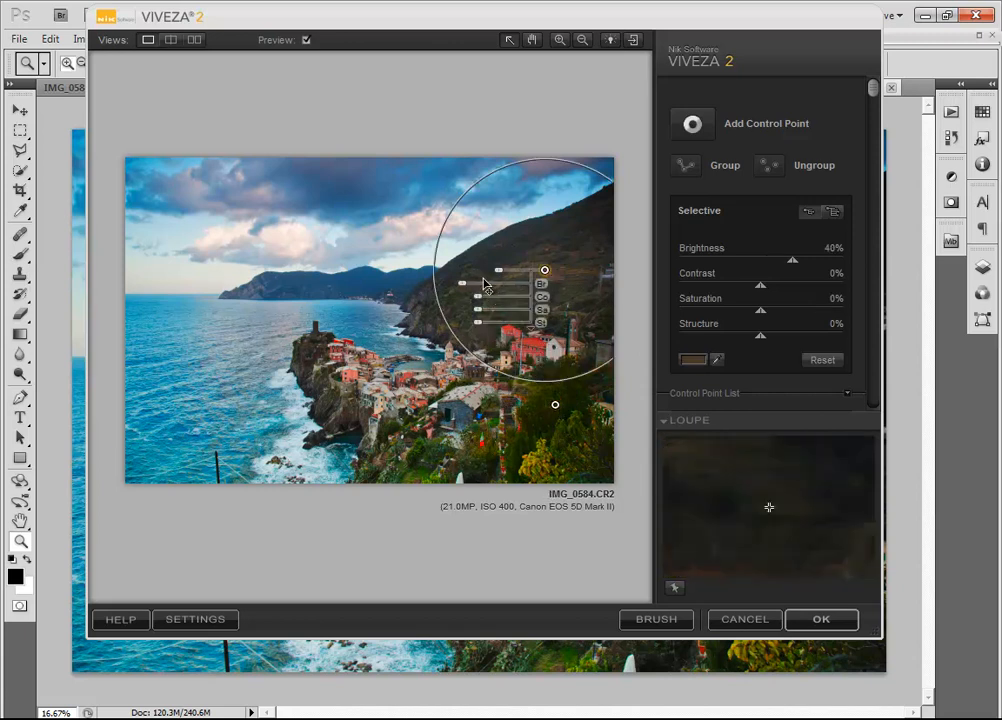
{"action": "left_click_drag", "start_coordinate": [545, 270], "coordinate": [493, 263]}
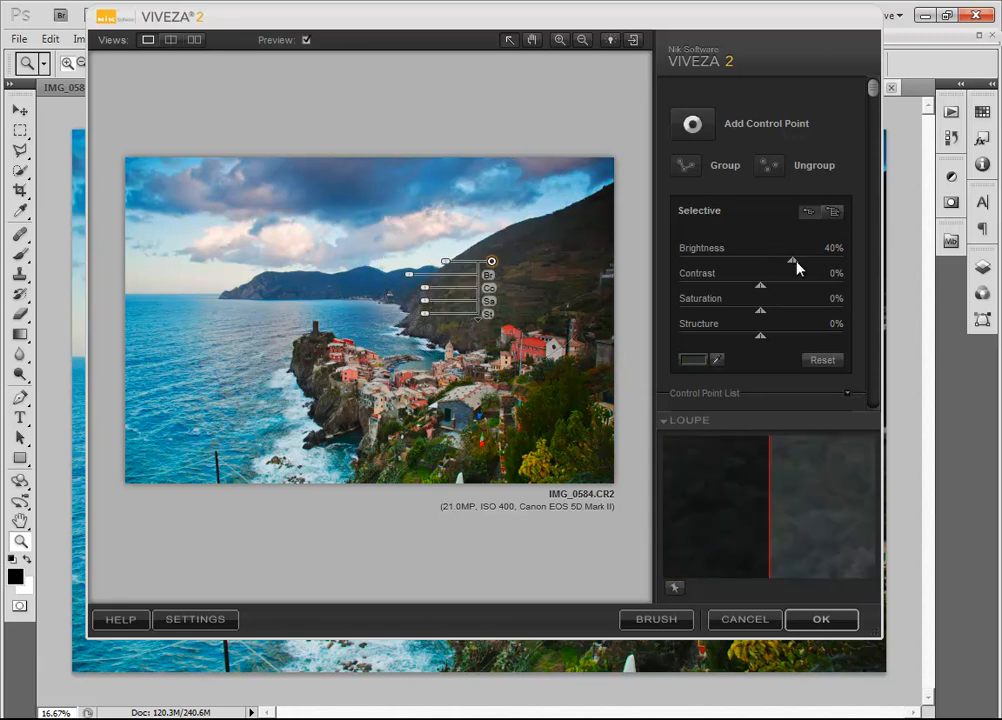
{"action": "left_click_drag", "start_coordinate": [793, 260], "coordinate": [782, 260]}
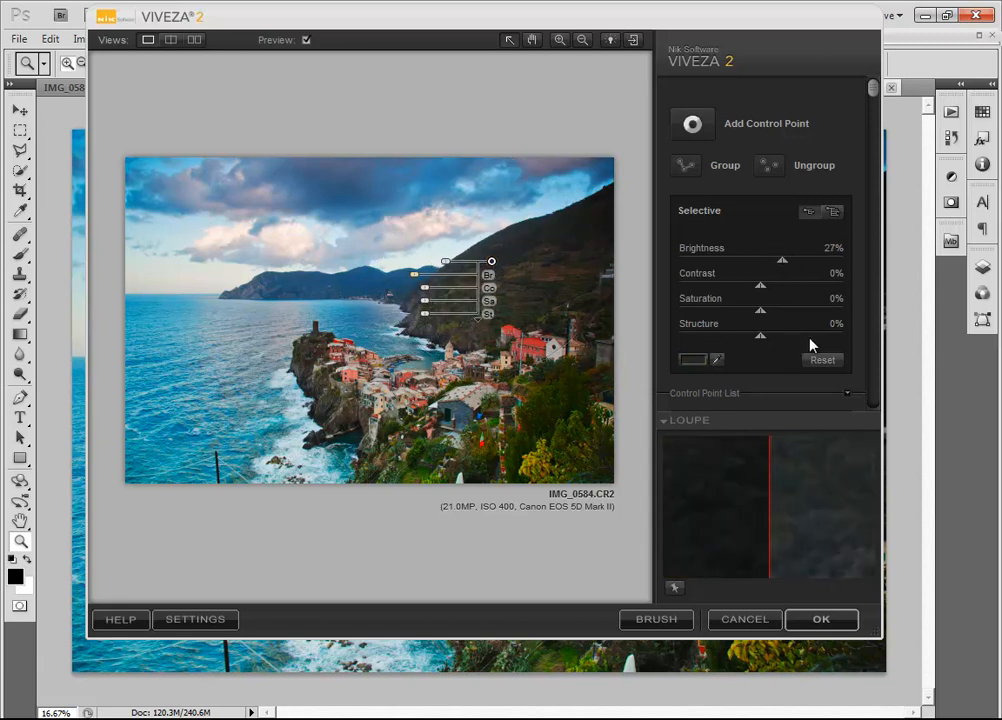
{"action": "left_click_drag", "start_coordinate": [760, 308], "coordinate": [790, 308]}
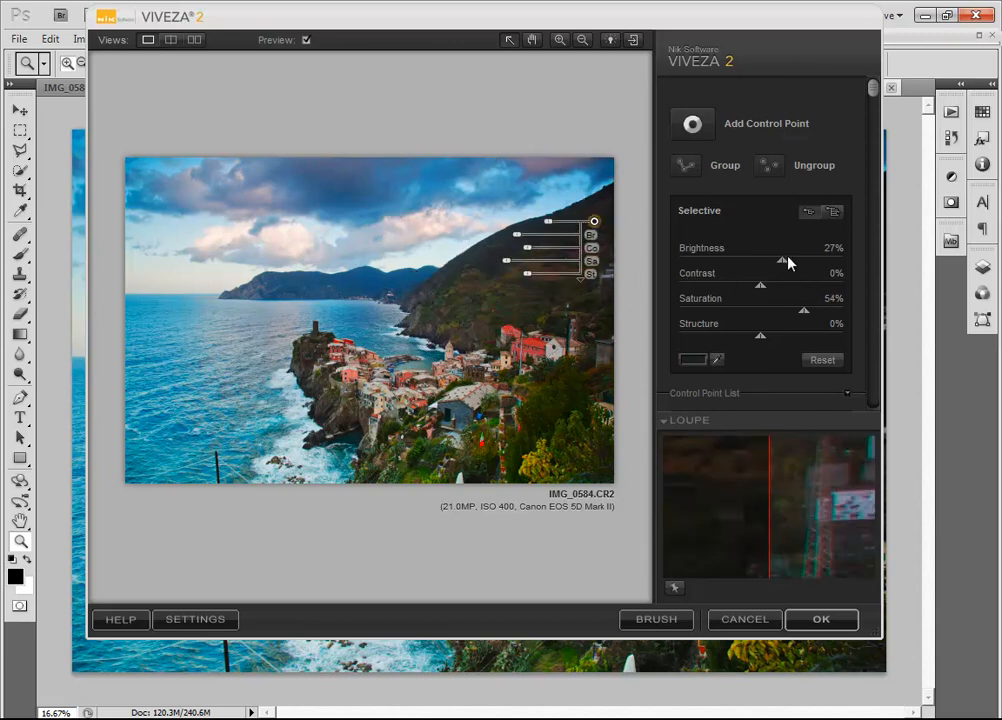
{"action": "left_click_drag", "start_coordinate": [783, 259], "coordinate": [795, 259]}
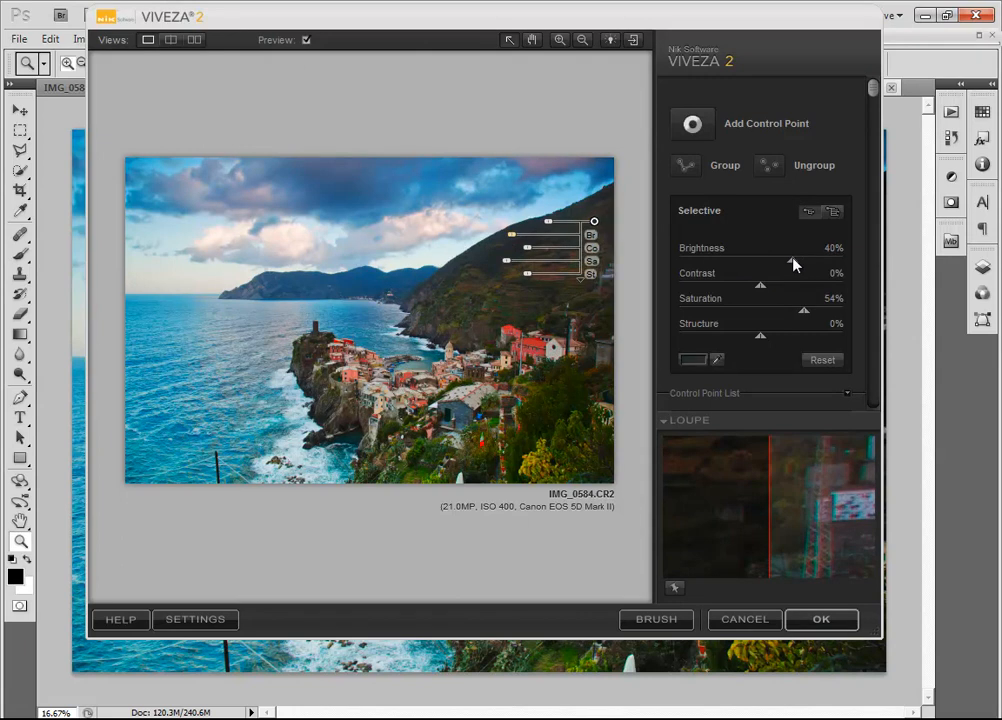
{"action": "left_click_drag", "start_coordinate": [803, 308], "coordinate": [835, 308]}
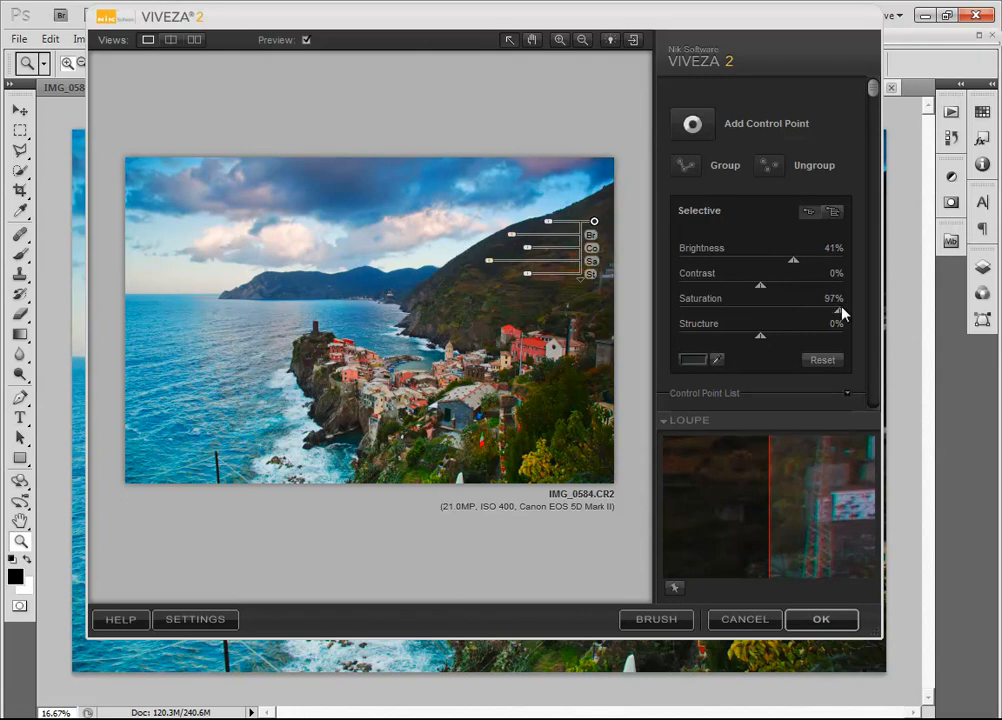
{"action": "left_click_drag", "start_coordinate": [845, 310], "coordinate": [830, 310]}
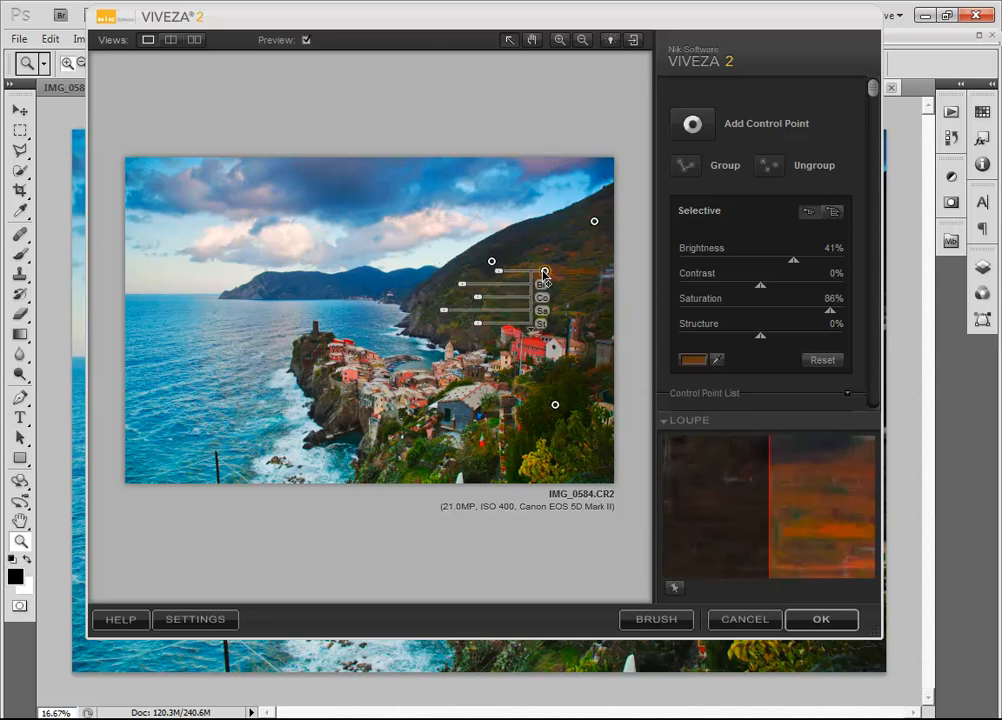
{"action": "mouse_move", "coordinate": [692, 124]}
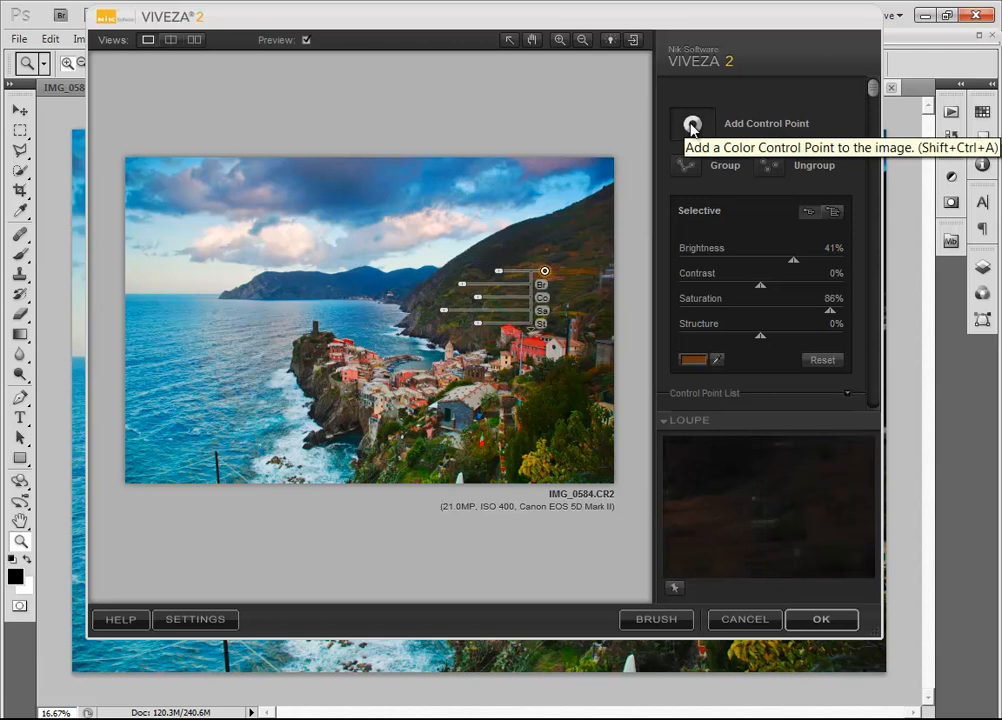
Place a control point on the red houses and apply Viveza with OK
{"action": "left_click", "coordinate": [534, 342]}
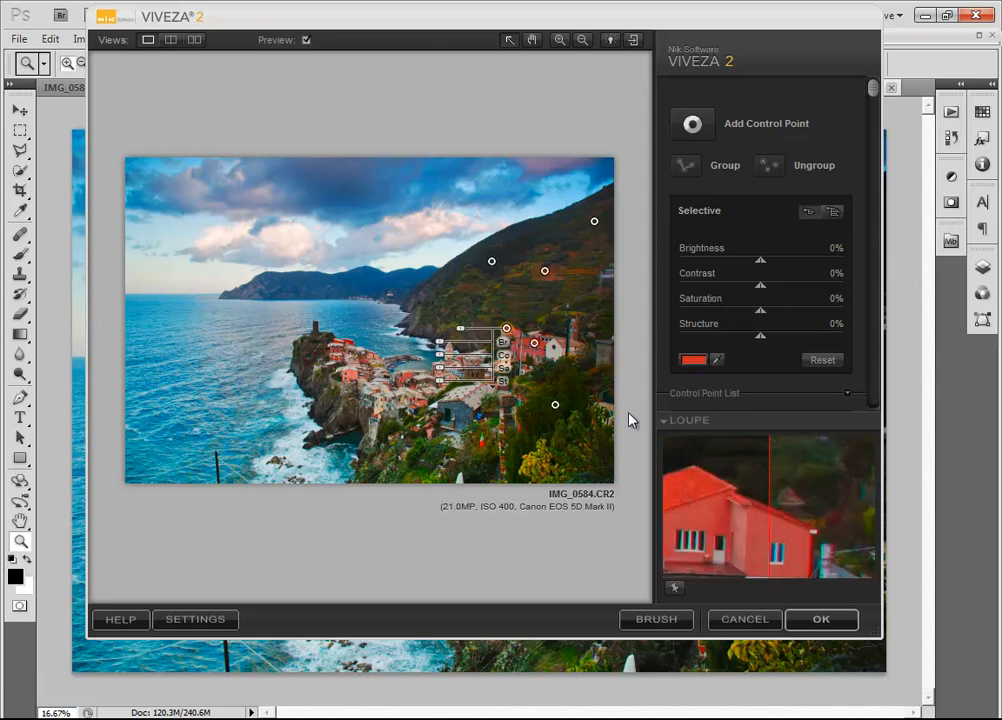
{"action": "mouse_move", "coordinate": [822, 619]}
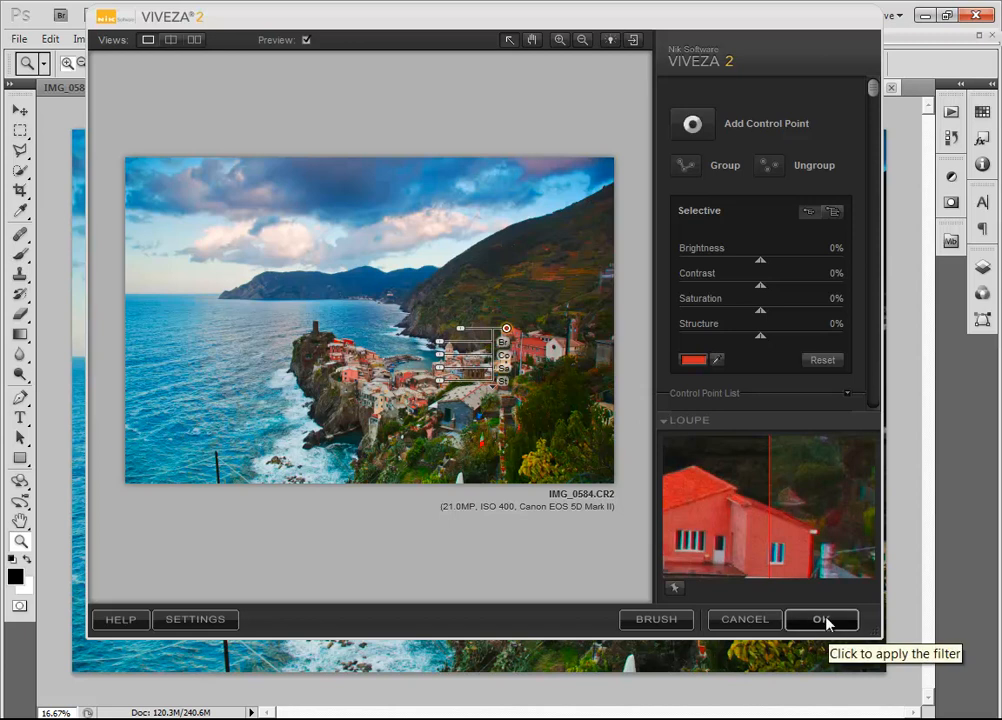
{"action": "left_click", "coordinate": [821, 619]}
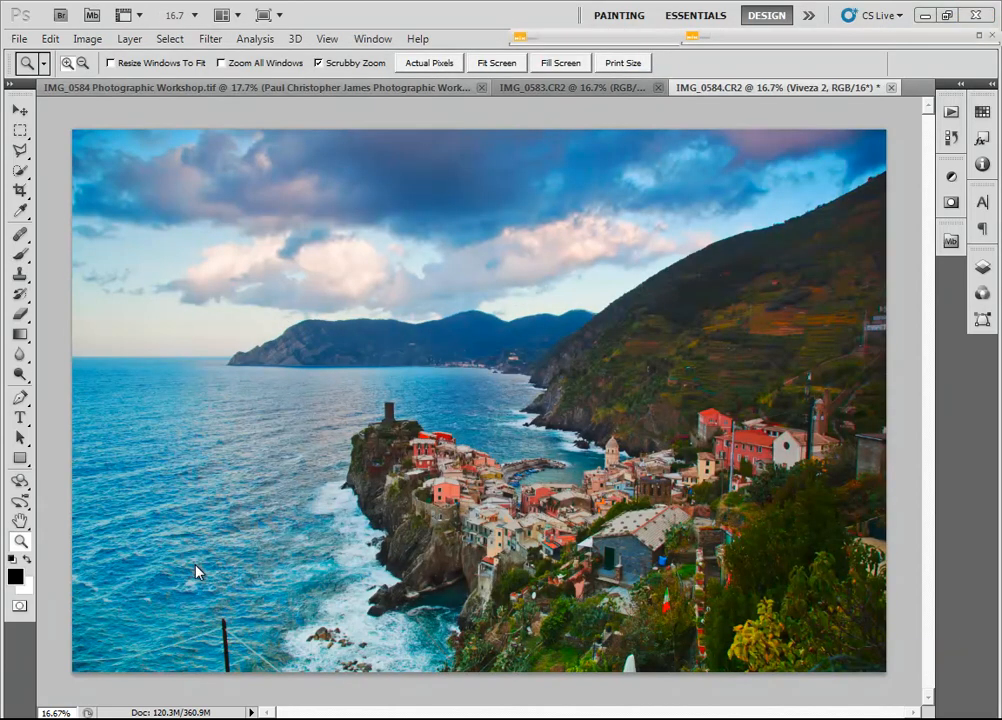
{"action": "mouse_move", "coordinate": [212, 599]}
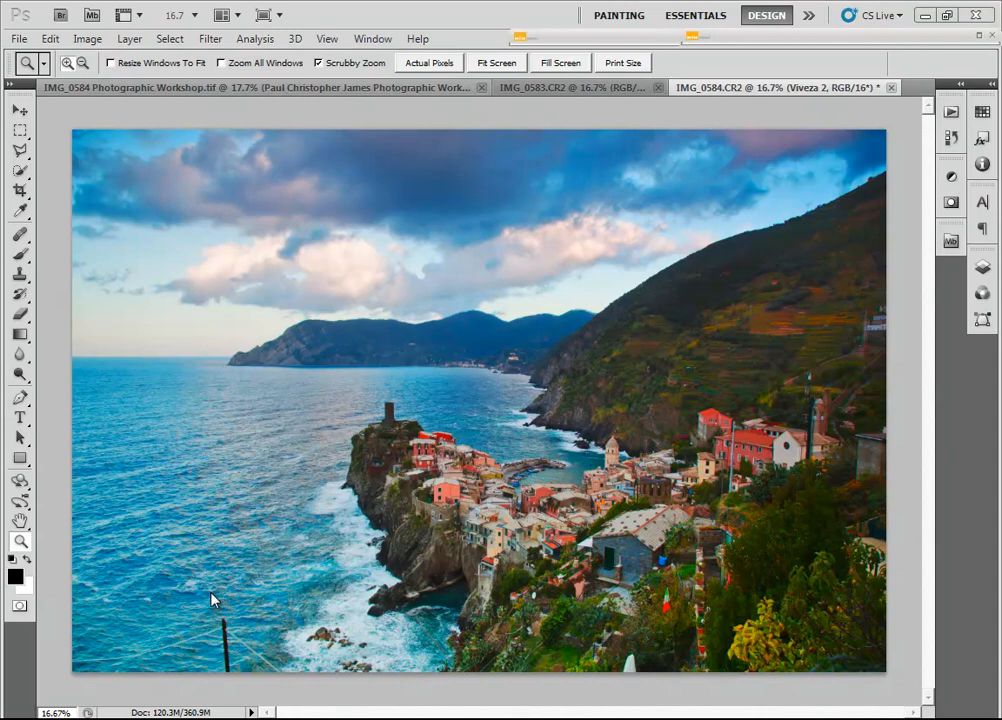
{"action": "mouse_move", "coordinate": [230, 638]}
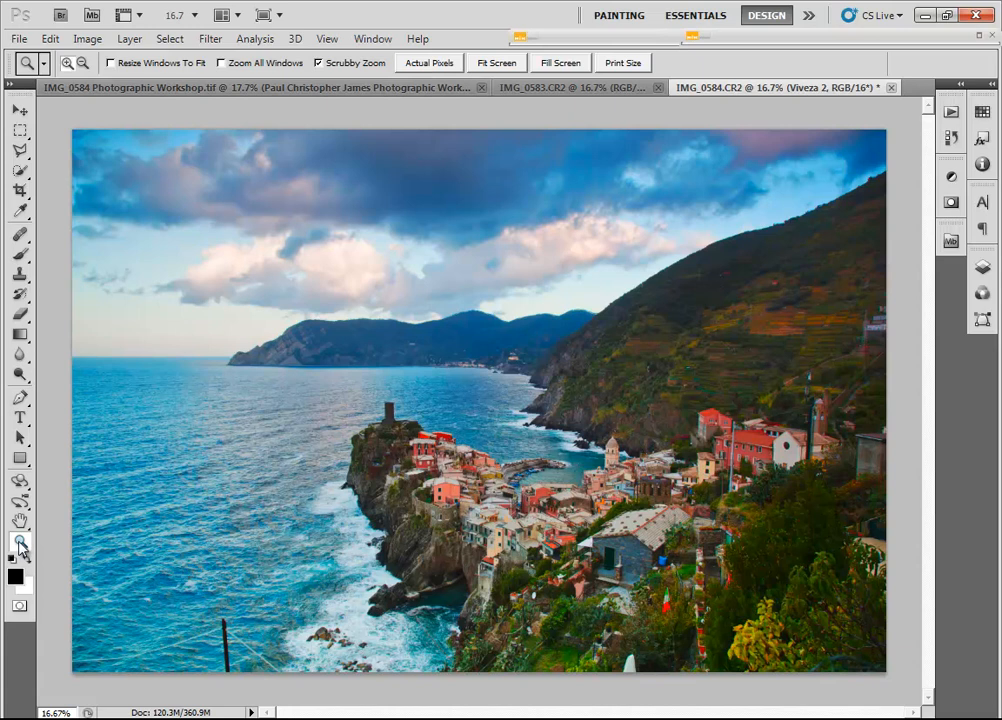
{"action": "mouse_move", "coordinate": [20, 543]}
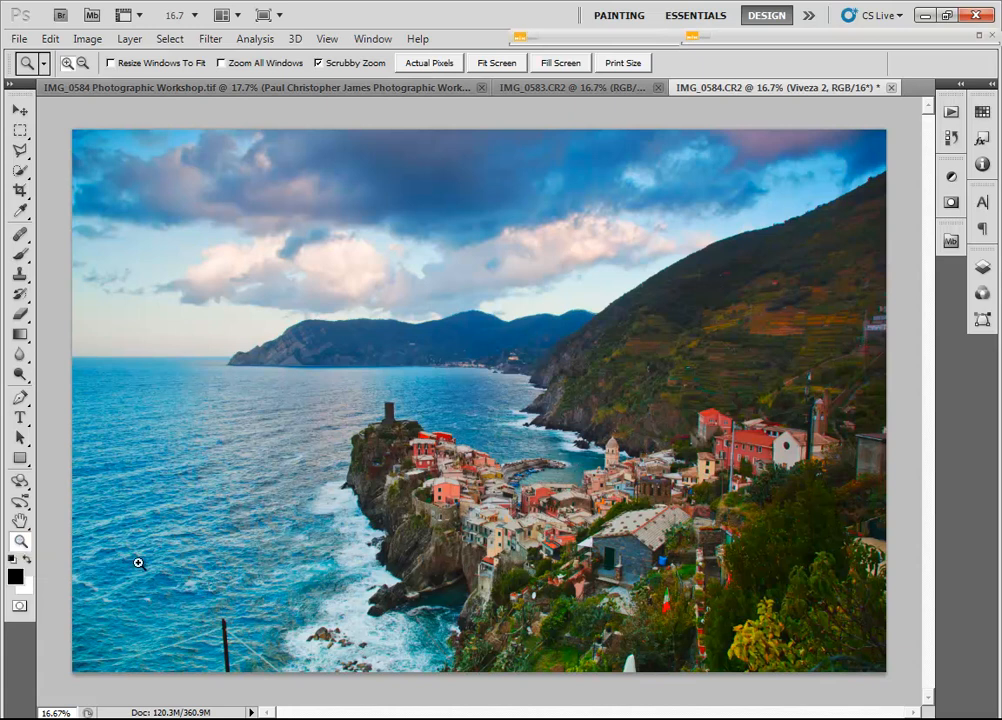
Zoom on the sea pole and heal away the wooden post and its rope
{"action": "left_click", "coordinate": [139, 563]}
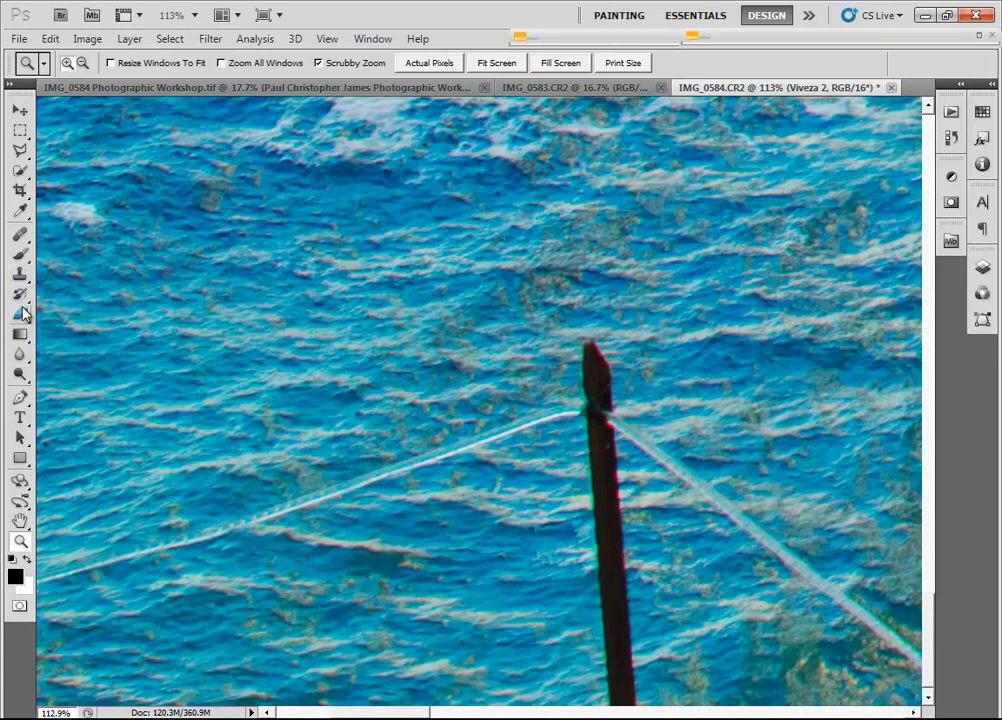
{"action": "left_click", "coordinate": [20, 231]}
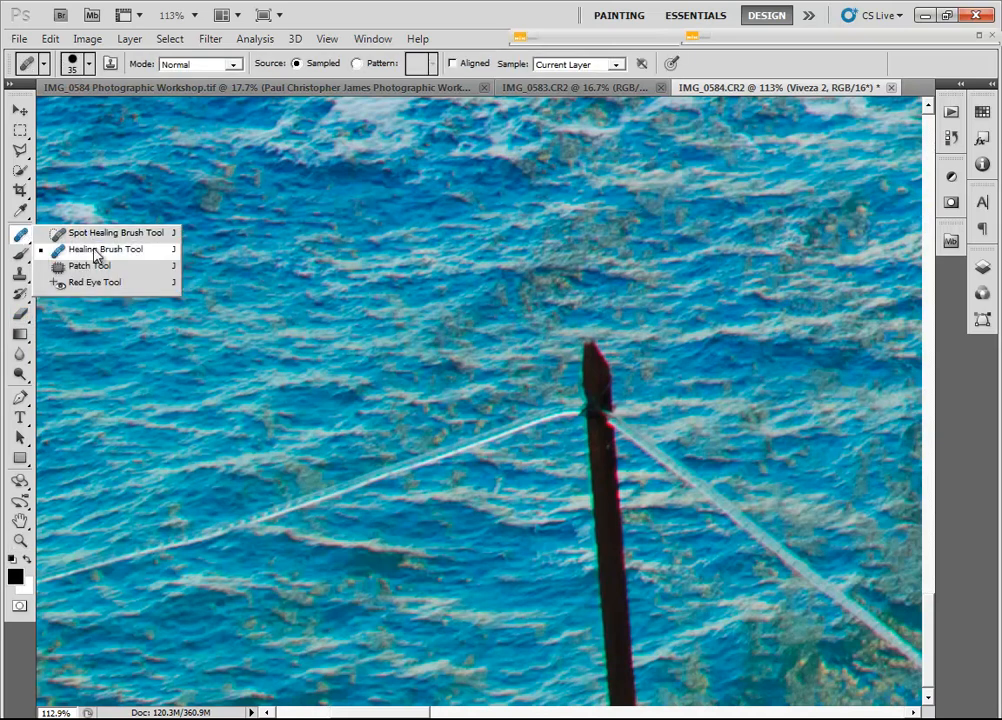
{"action": "mouse_move", "coordinate": [108, 262]}
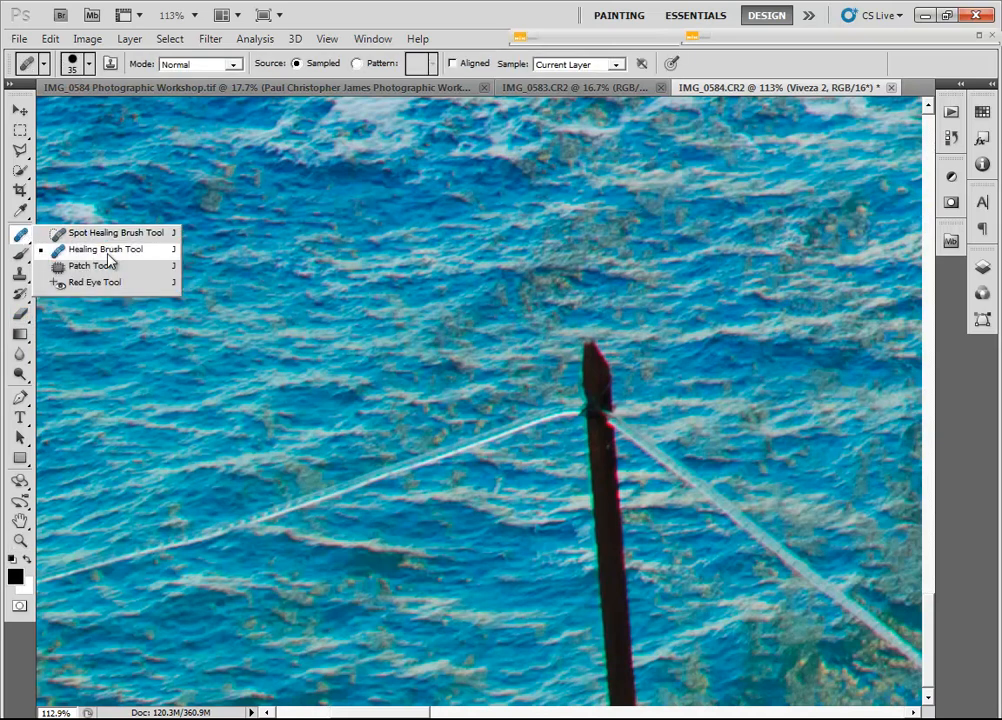
{"action": "left_click", "coordinate": [114, 232]}
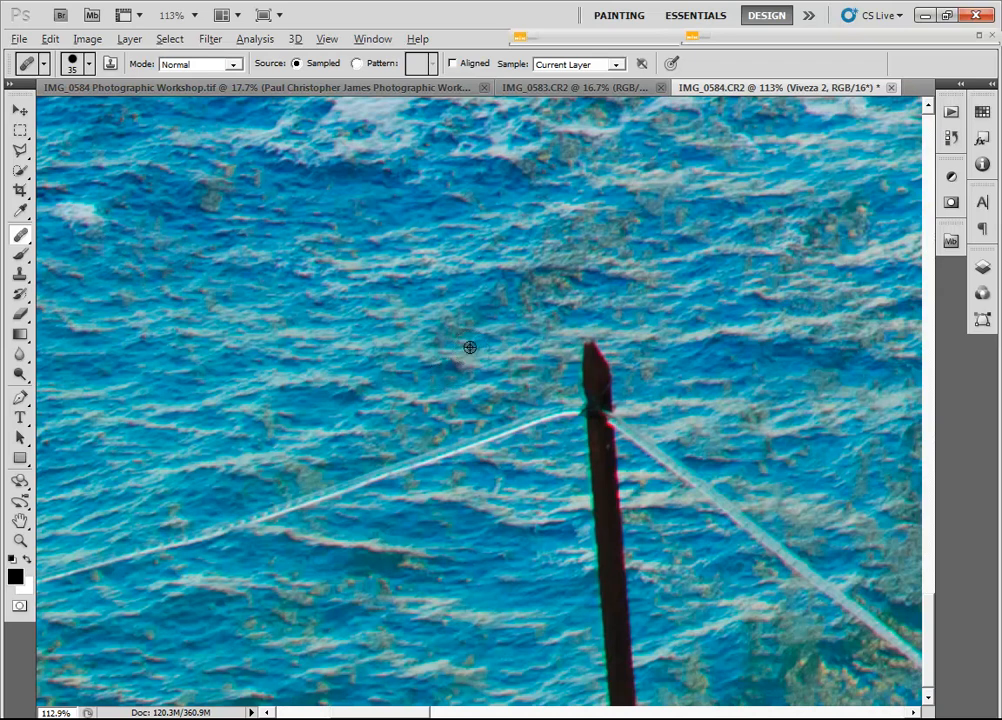
{"action": "mouse_move", "coordinate": [473, 338]}
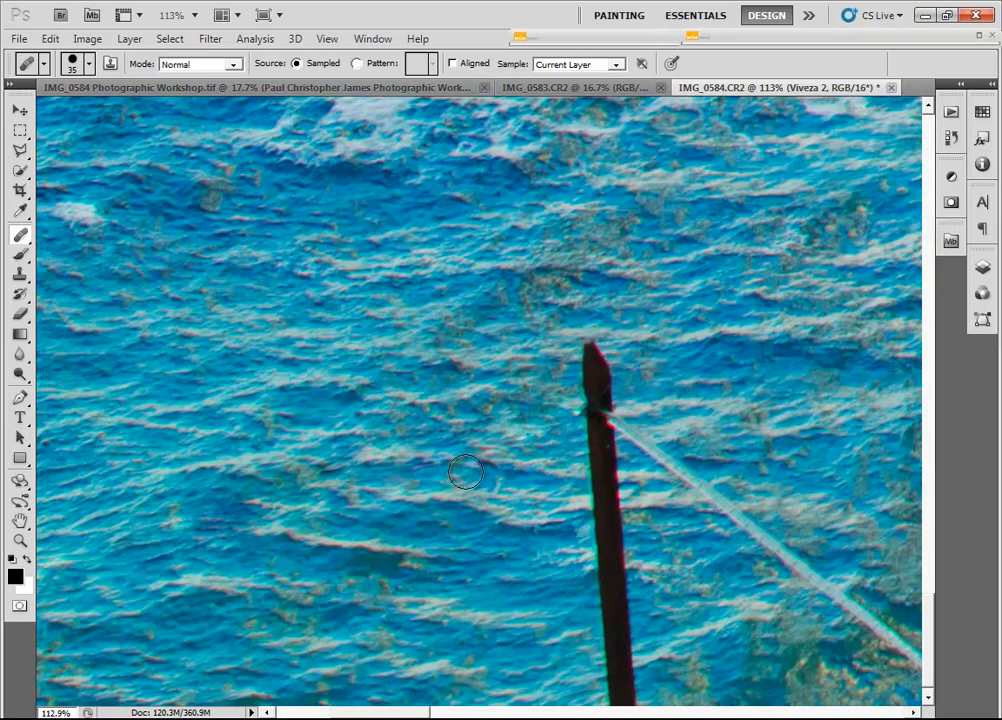
{"action": "mouse_move", "coordinate": [458, 548]}
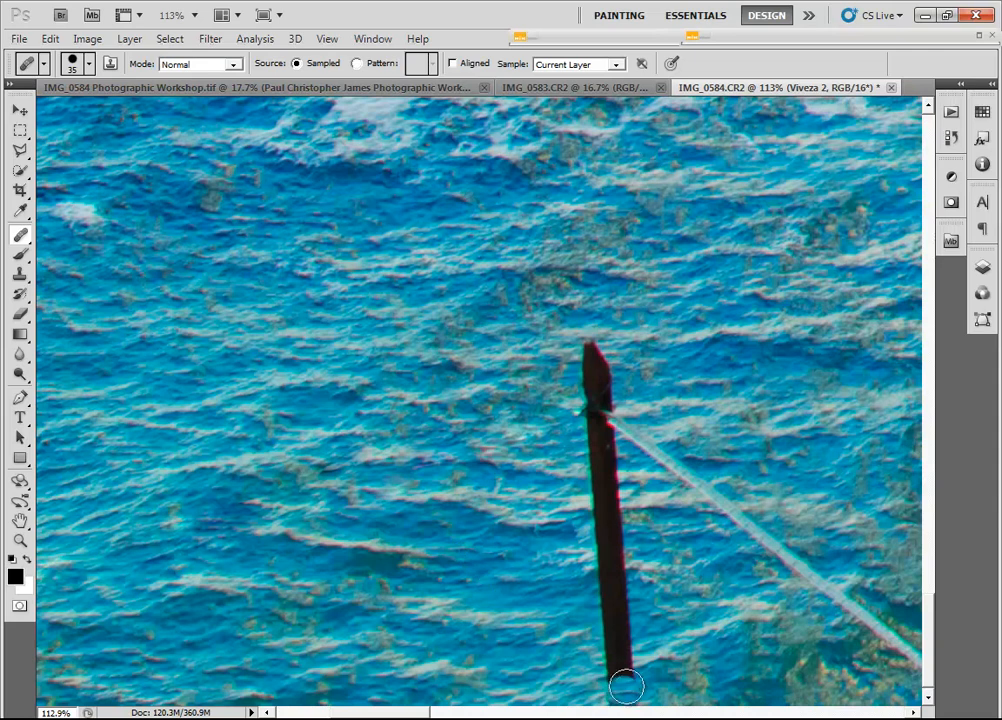
{"action": "left_click_drag", "start_coordinate": [627, 687], "coordinate": [607, 490]}
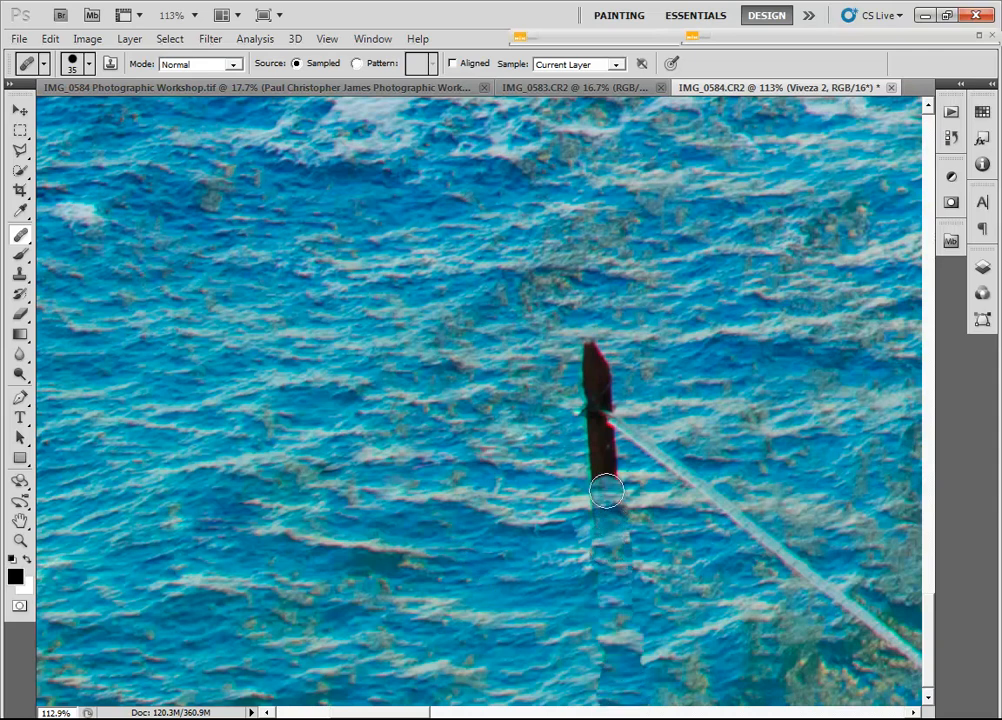
{"action": "left_click_drag", "start_coordinate": [607, 490], "coordinate": [600, 380]}
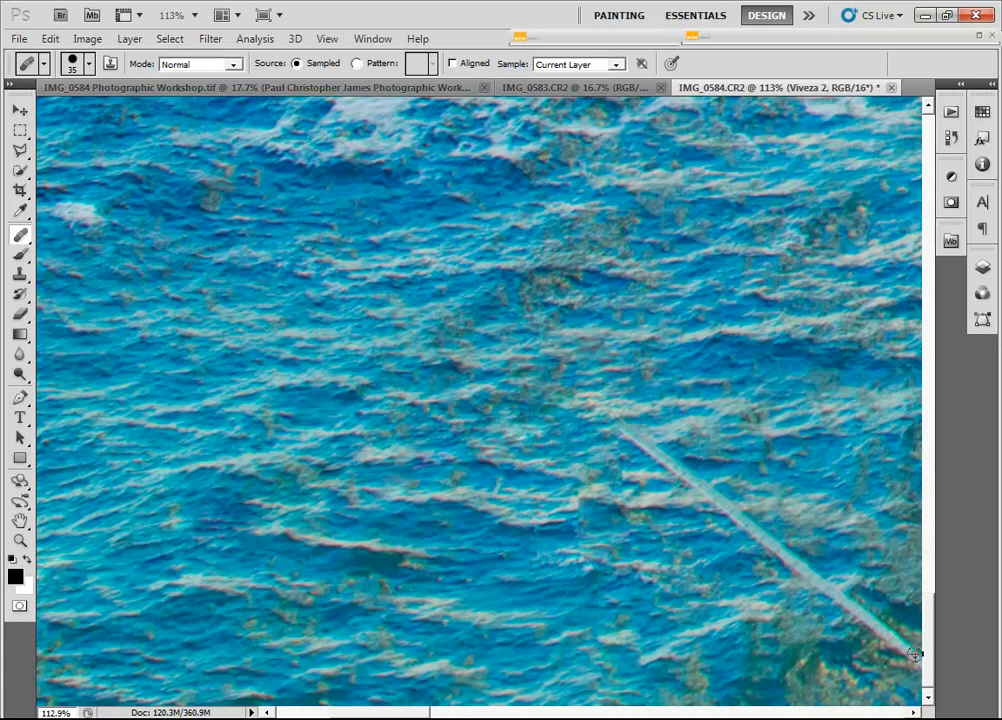
{"action": "left_click_drag", "start_coordinate": [910, 655], "coordinate": [757, 531]}
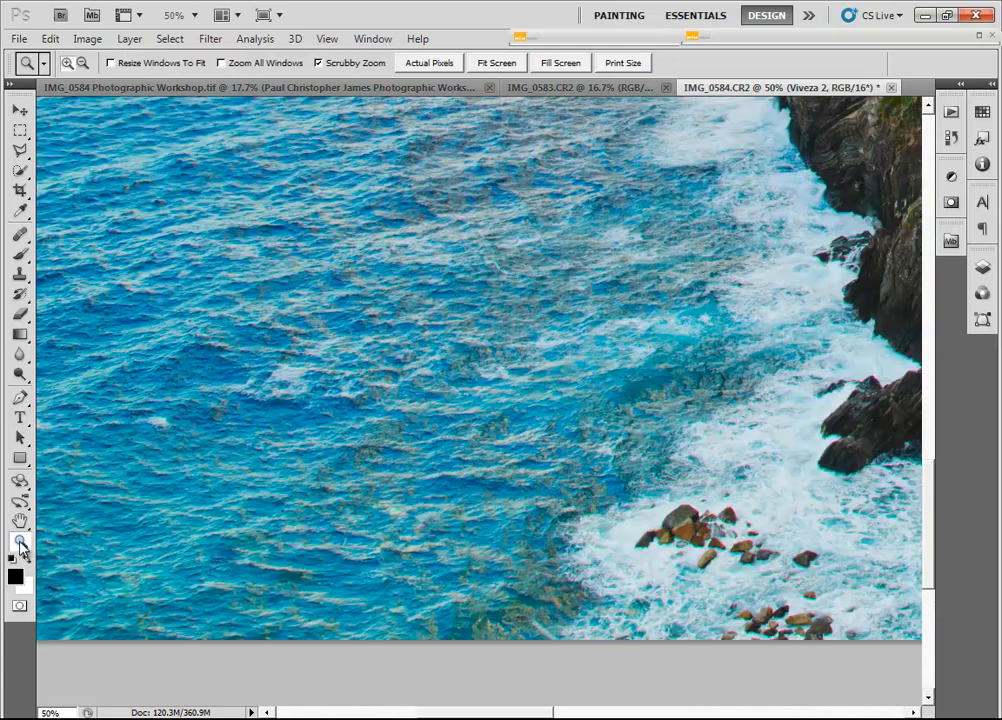
Clone Stamp out the white umbrella below the village, then fit the photo on screen
{"action": "right_click", "coordinate": [467, 460]}
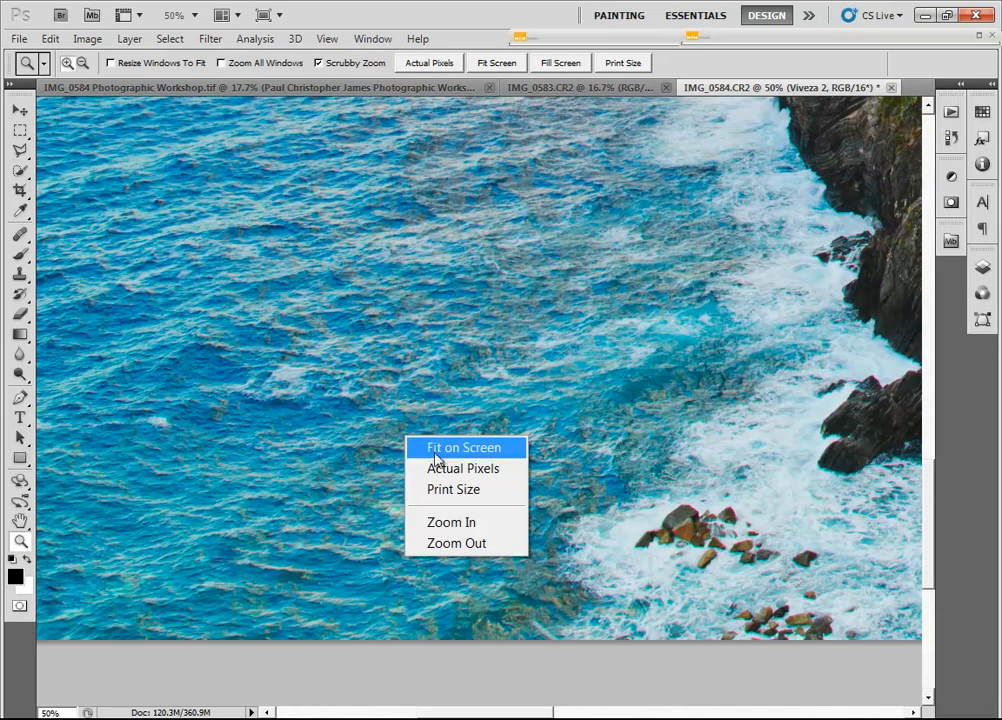
{"action": "mouse_move", "coordinate": [451, 522]}
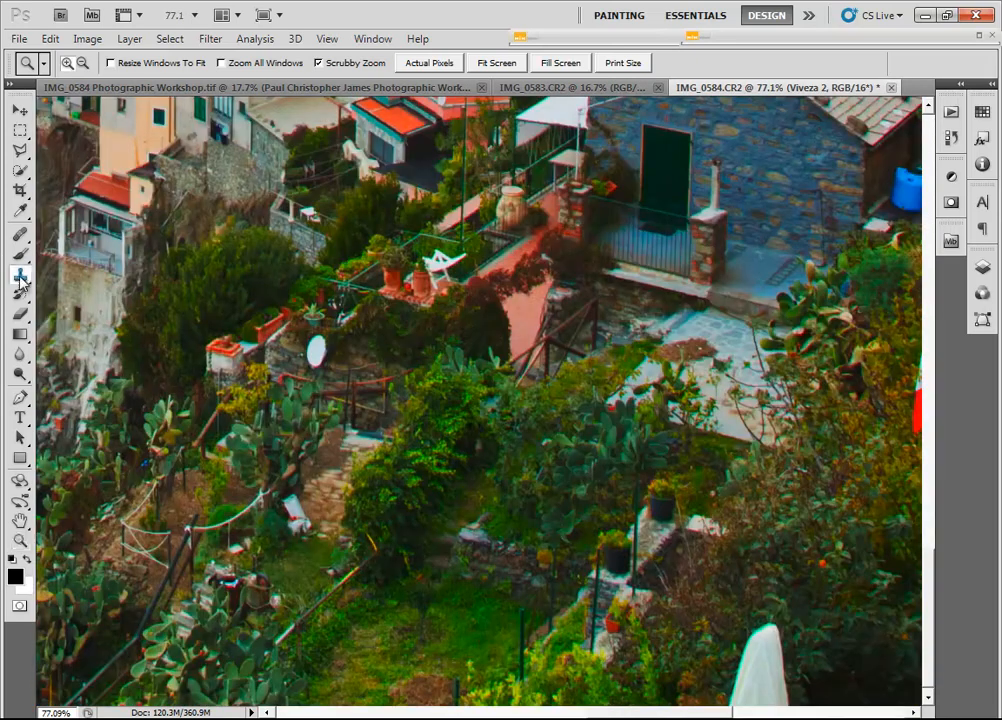
{"action": "left_click", "coordinate": [20, 275]}
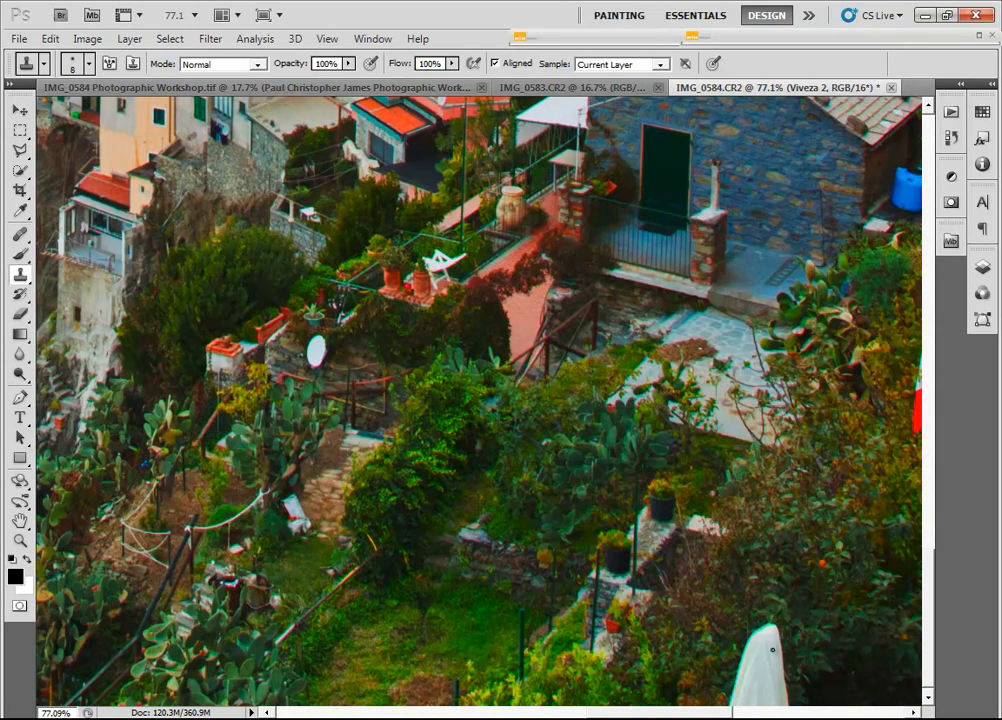
{"action": "mouse_move", "coordinate": [836, 622]}
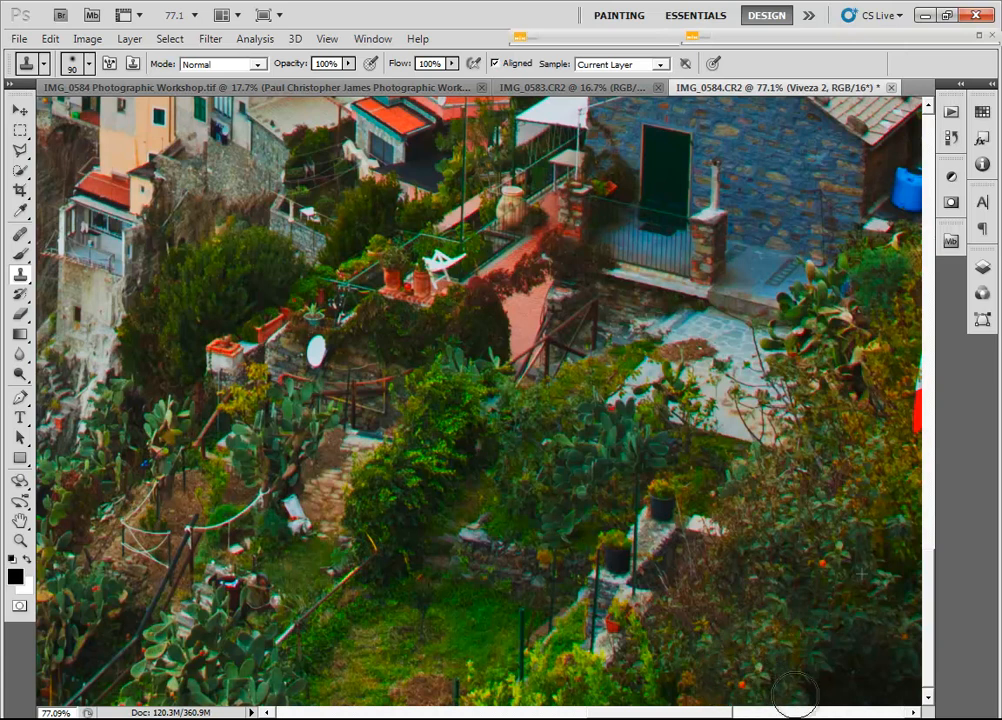
{"action": "mouse_move", "coordinate": [828, 680]}
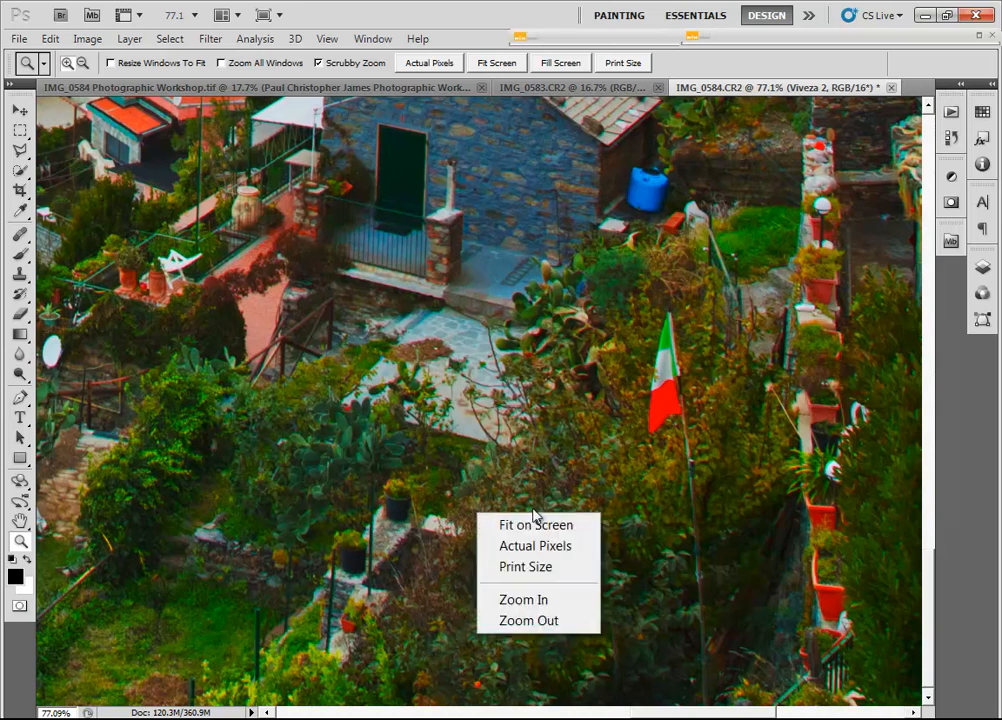
{"action": "left_click", "coordinate": [535, 524]}
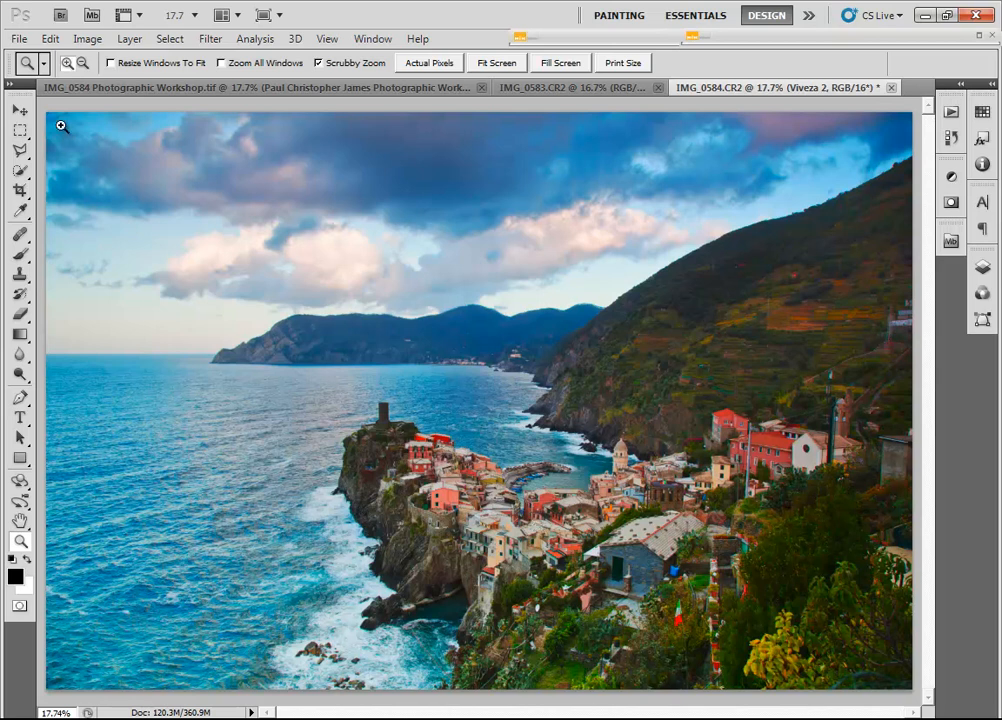
Save IMG_0584 as an uncompressed TIFF in the Vernazza Working folder
{"action": "left_click", "coordinate": [18, 38]}
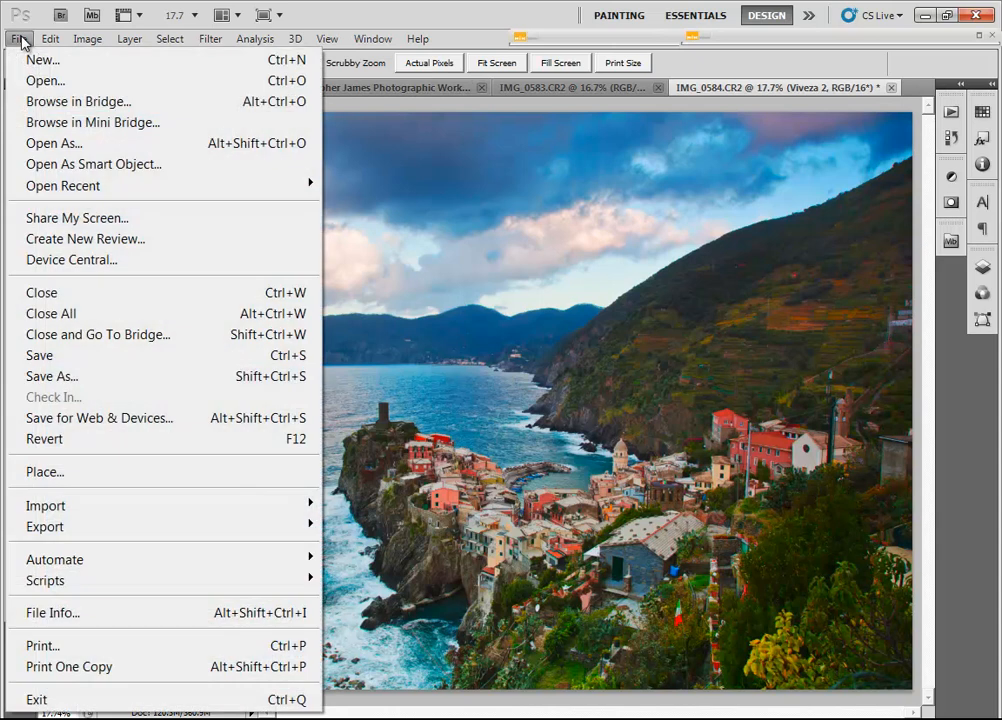
{"action": "mouse_move", "coordinate": [51, 376]}
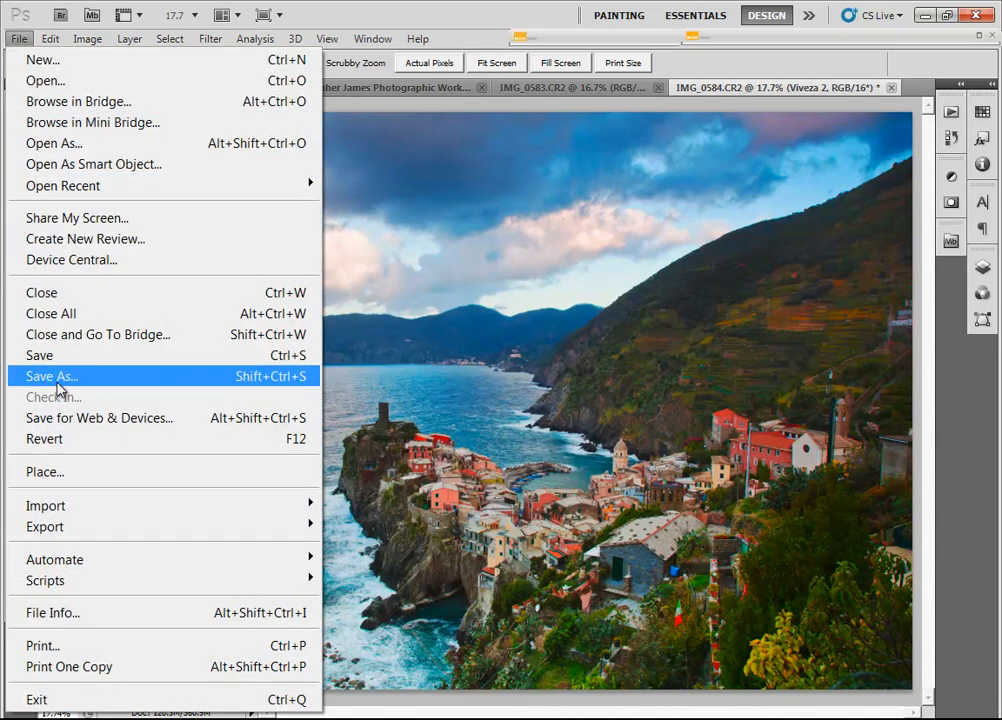
{"action": "left_click", "coordinate": [50, 375]}
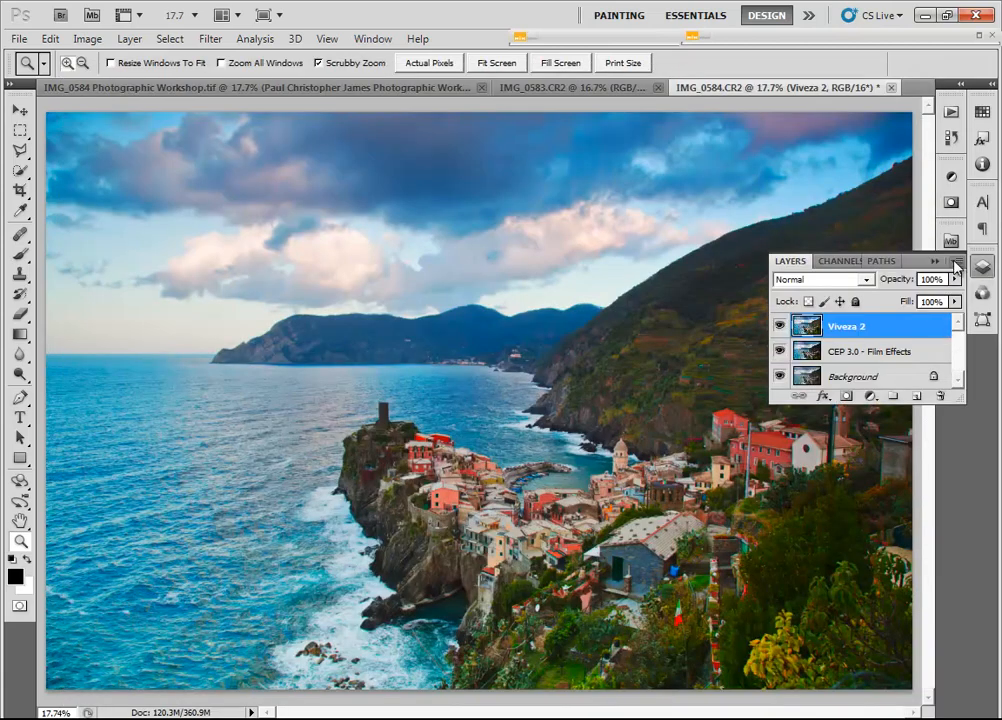
{"action": "left_click", "coordinate": [780, 326]}
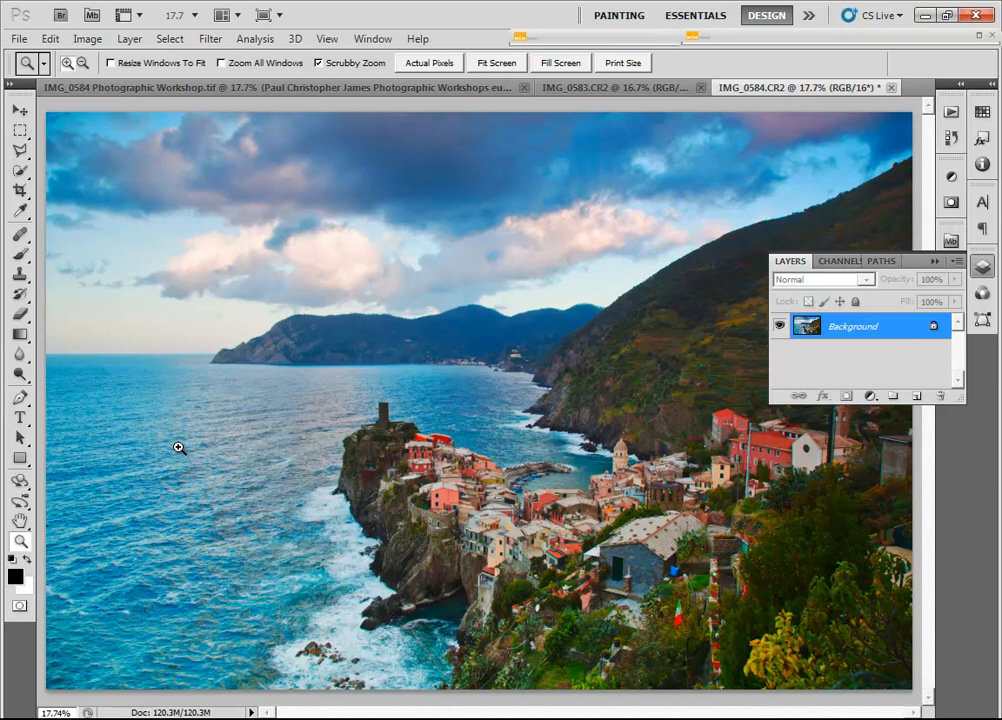
{"action": "left_click", "coordinate": [18, 38]}
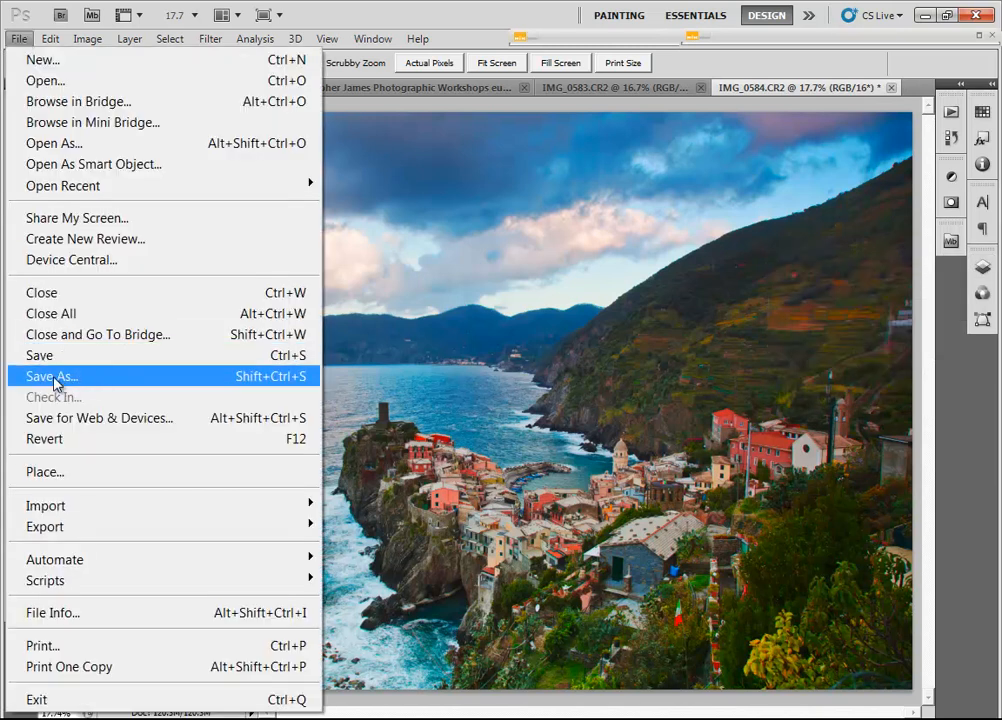
{"action": "left_click", "coordinate": [50, 376]}
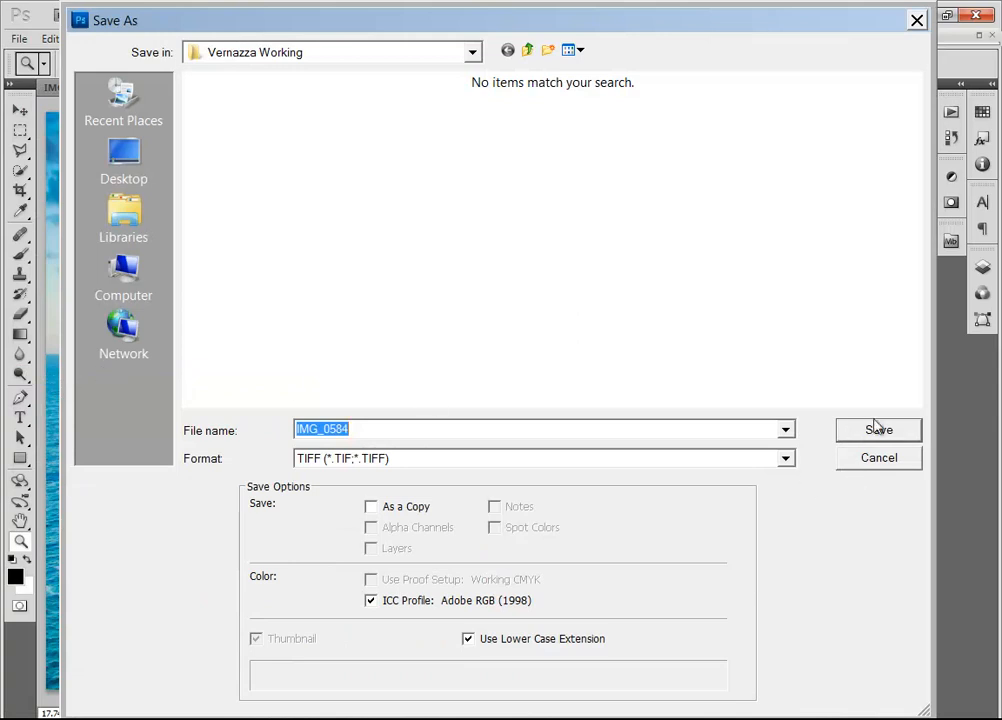
{"action": "left_click", "coordinate": [877, 429]}
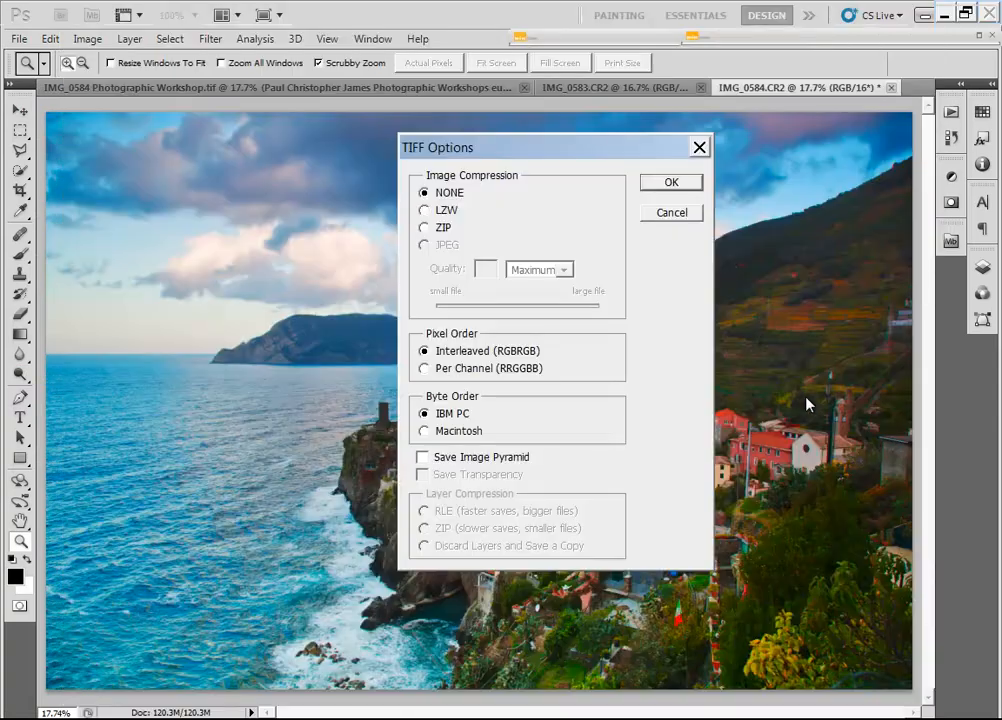
{"action": "left_click", "coordinate": [671, 182]}
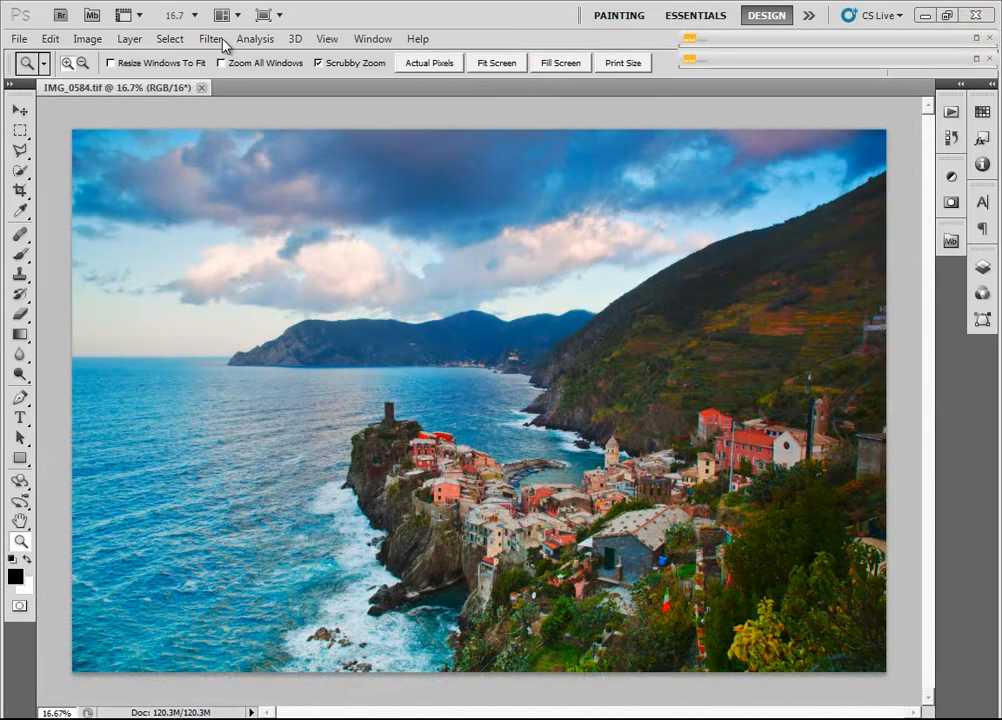
{"action": "mouse_move", "coordinate": [208, 49]}
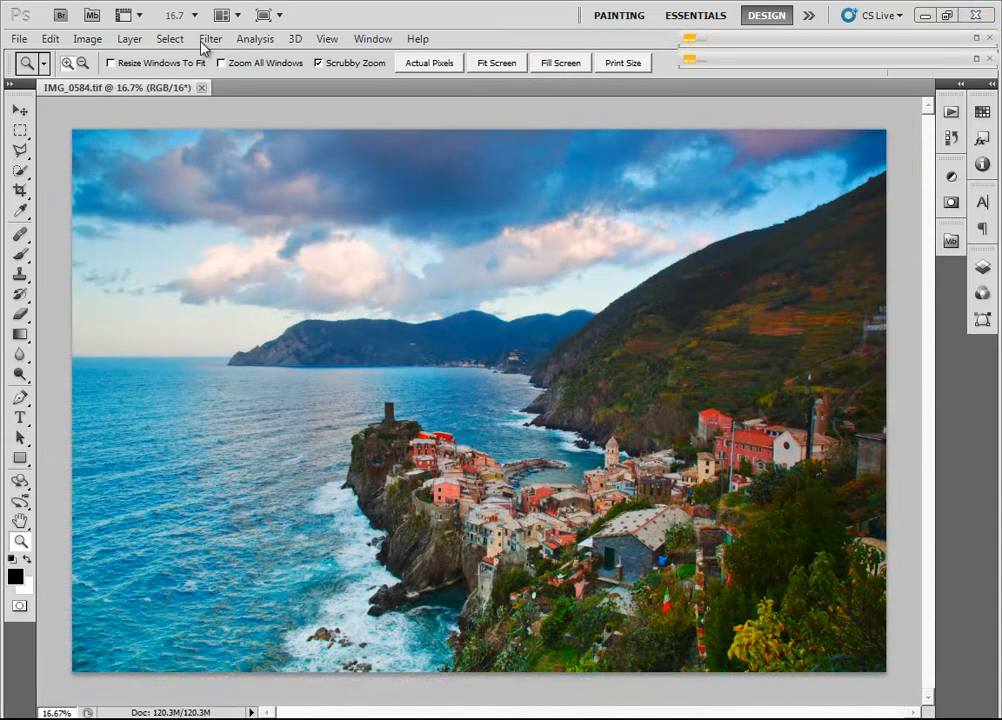
Apply Sharpener Pro 3.0 RAW Presharpener, inspecting the town houses at 100%
{"action": "left_click", "coordinate": [210, 38]}
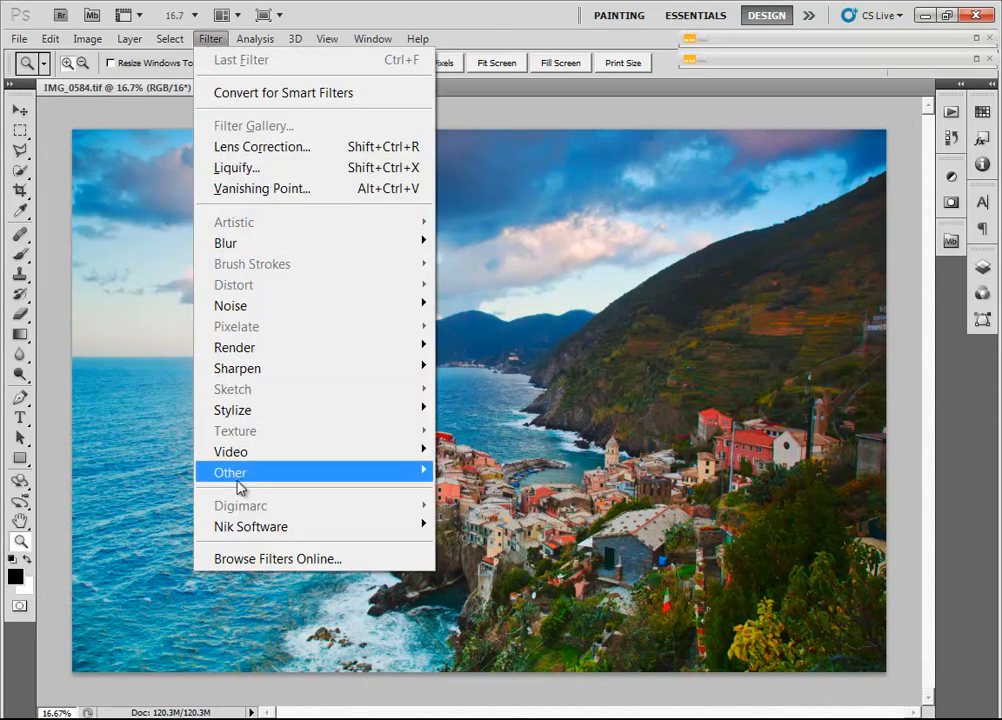
{"action": "mouse_move", "coordinate": [250, 526]}
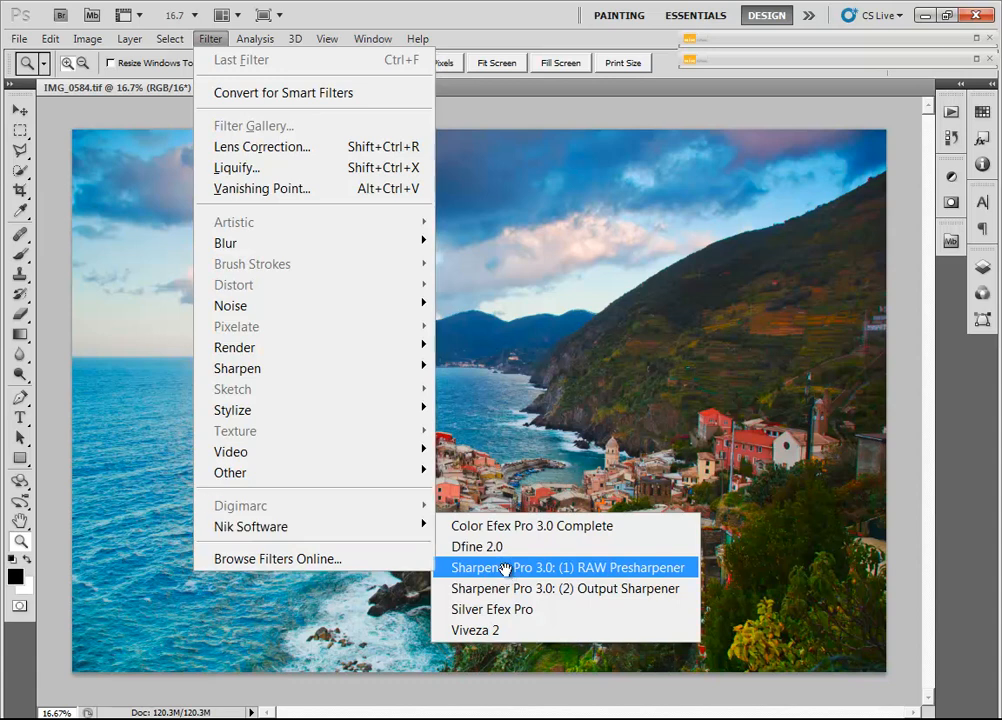
{"action": "left_click", "coordinate": [567, 567]}
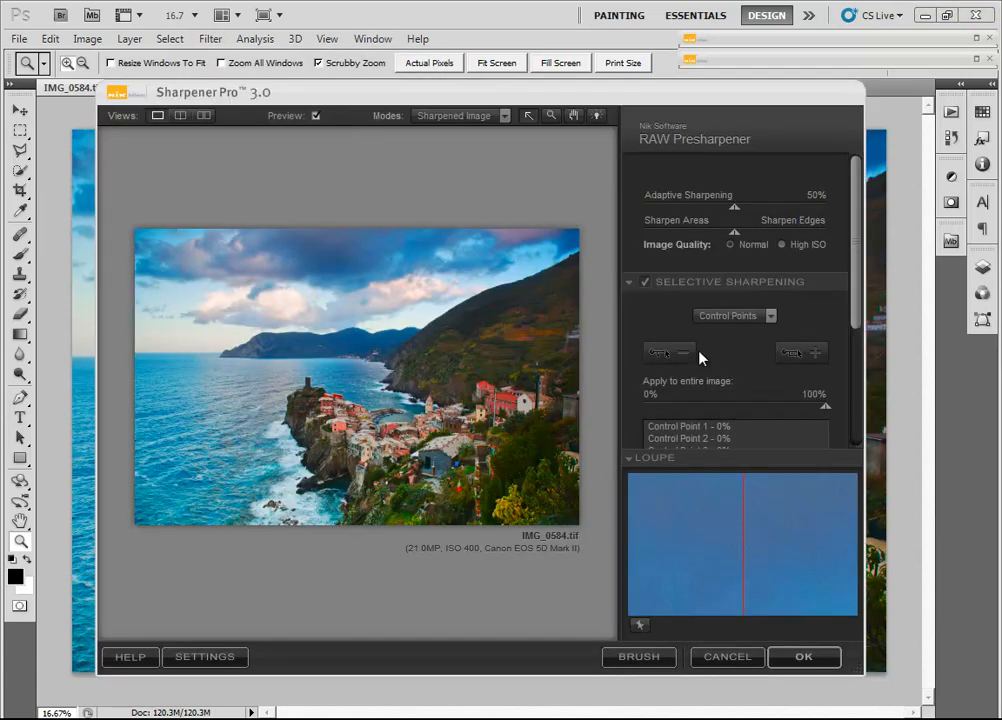
{"action": "mouse_move", "coordinate": [658, 353]}
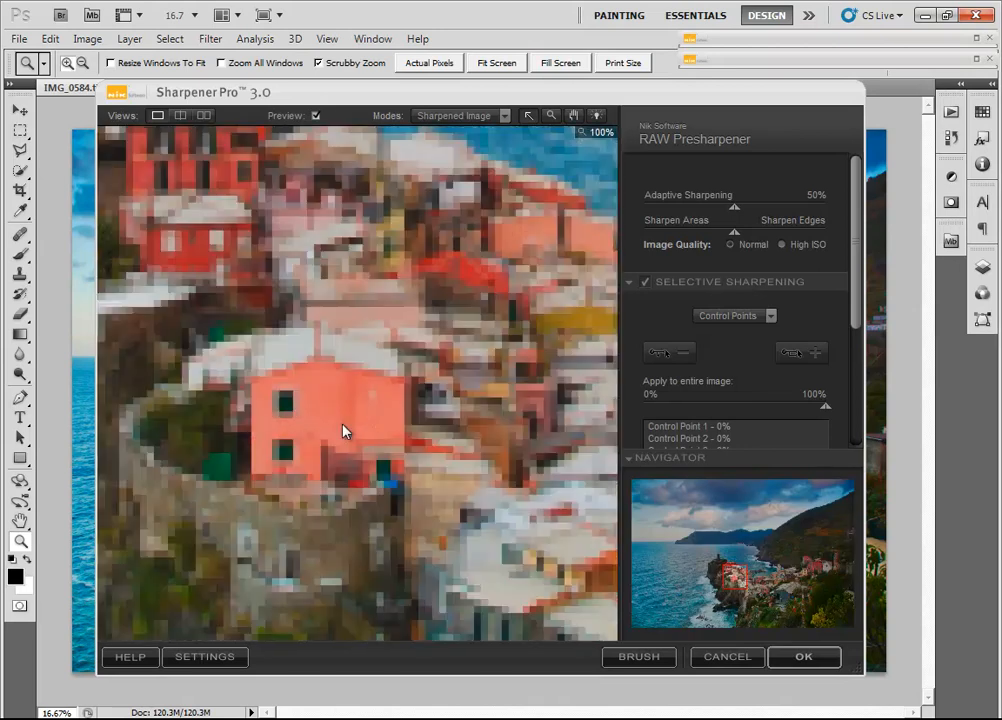
{"action": "left_click", "coordinate": [318, 115]}
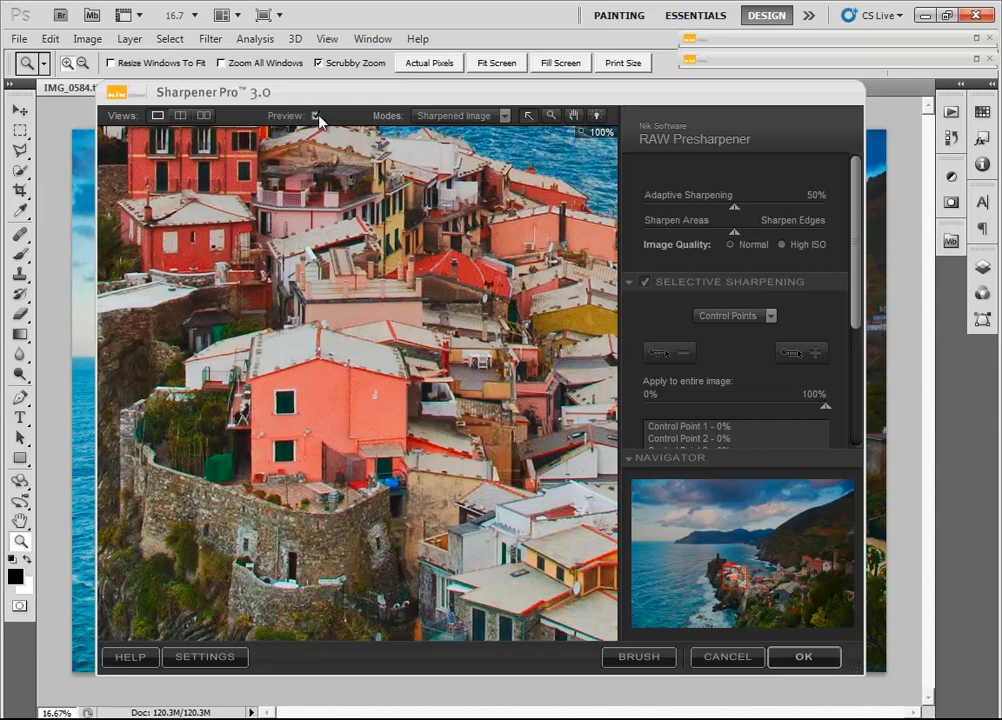
{"action": "left_click", "coordinate": [210, 38]}
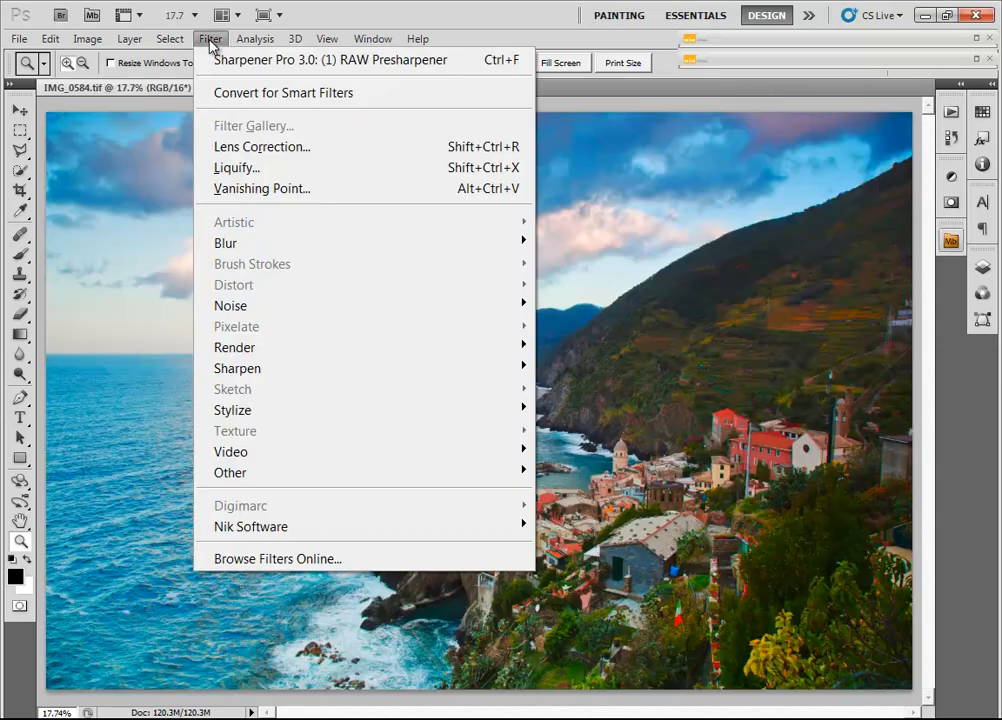
{"action": "mouse_move", "coordinate": [250, 526]}
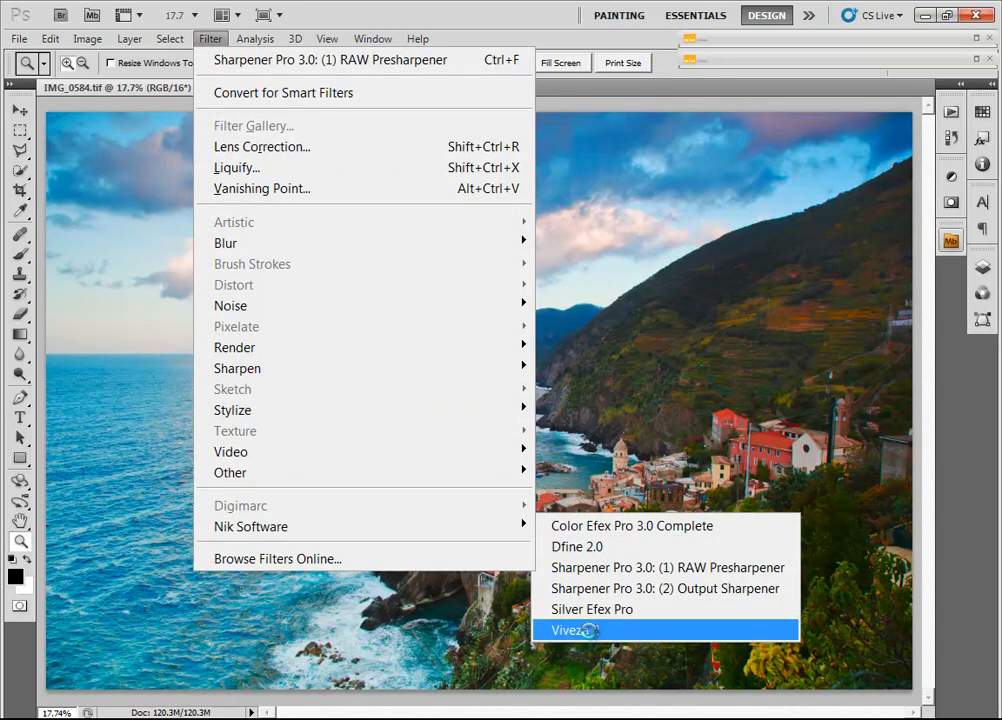
Open Viveza 2 and set global Structure to 56%
{"action": "left_click", "coordinate": [568, 630]}
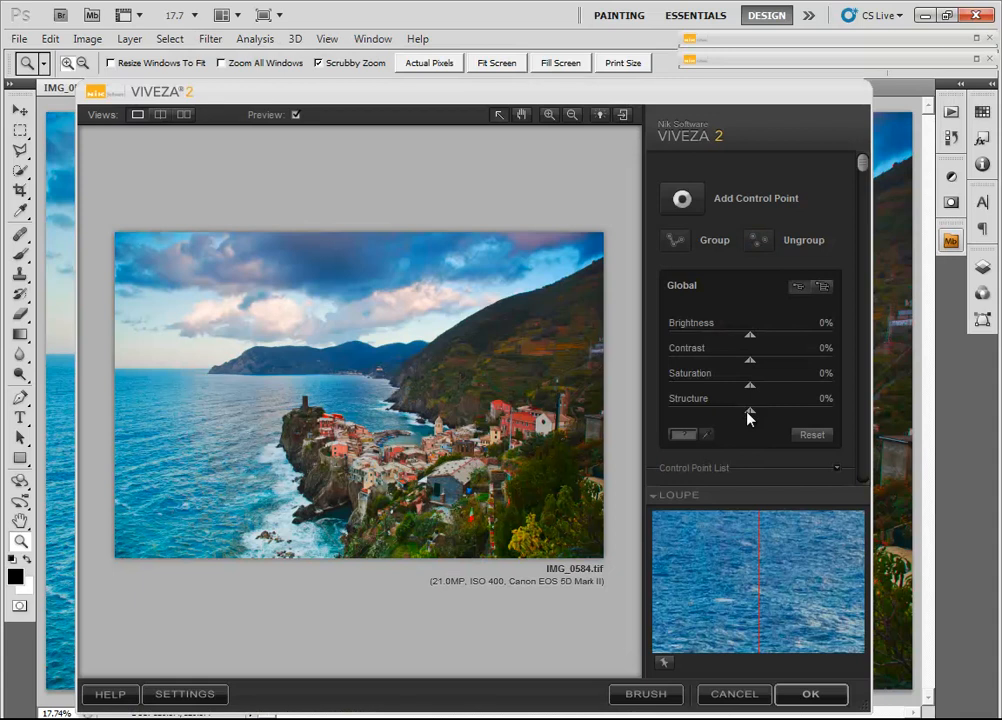
{"action": "left_click_drag", "start_coordinate": [750, 410], "coordinate": [733, 410]}
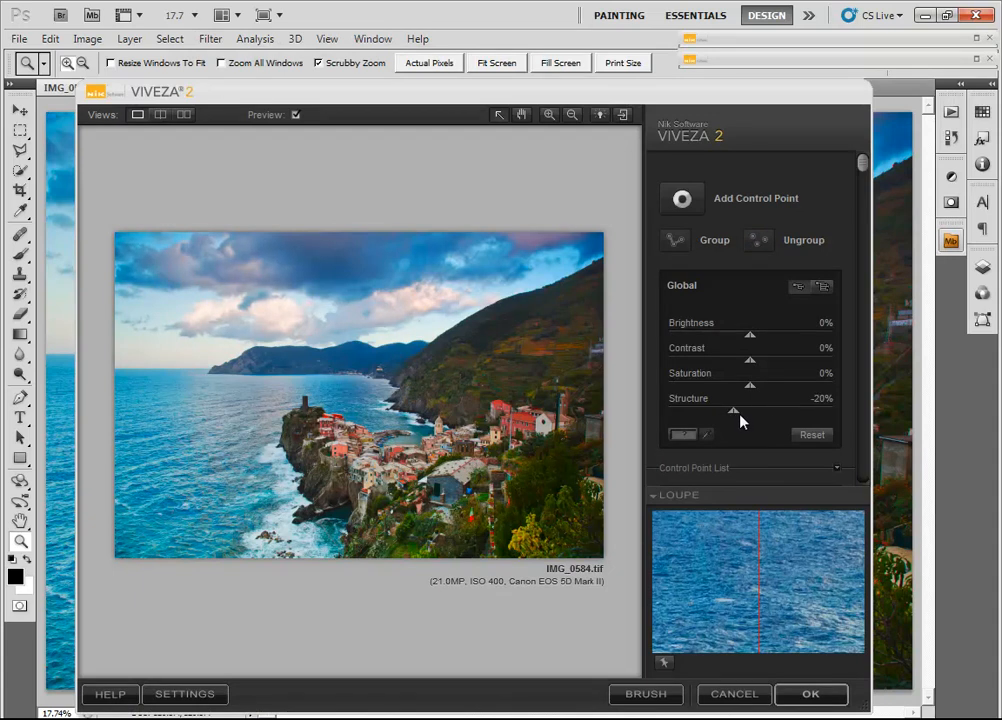
{"action": "left_click_drag", "start_coordinate": [733, 411], "coordinate": [786, 411]}
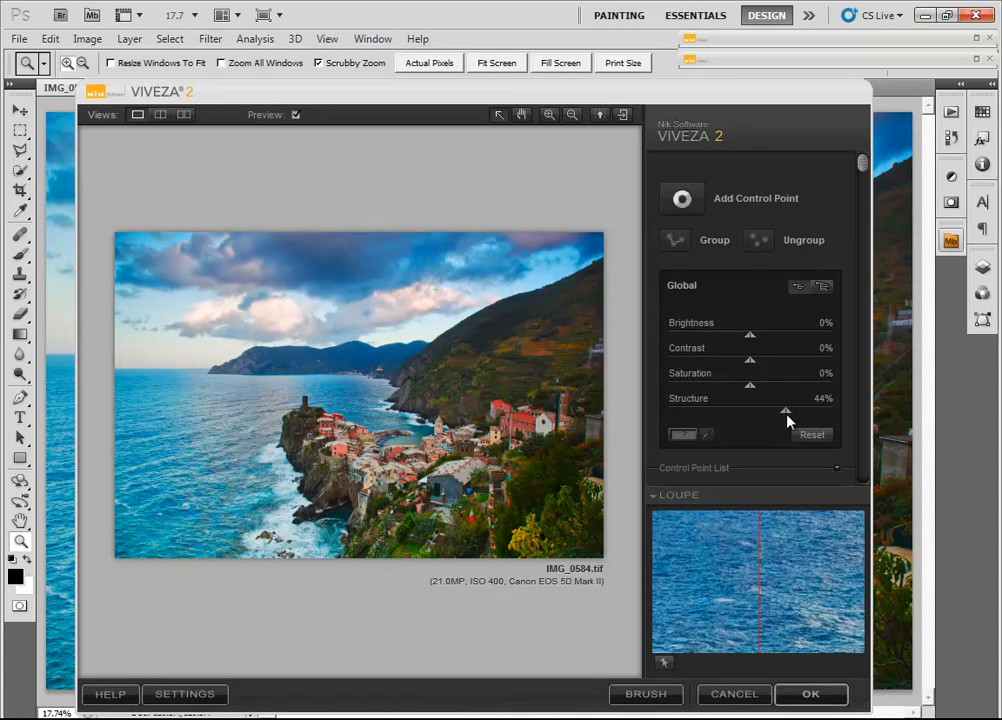
{"action": "left_click_drag", "start_coordinate": [786, 411], "coordinate": [797, 411]}
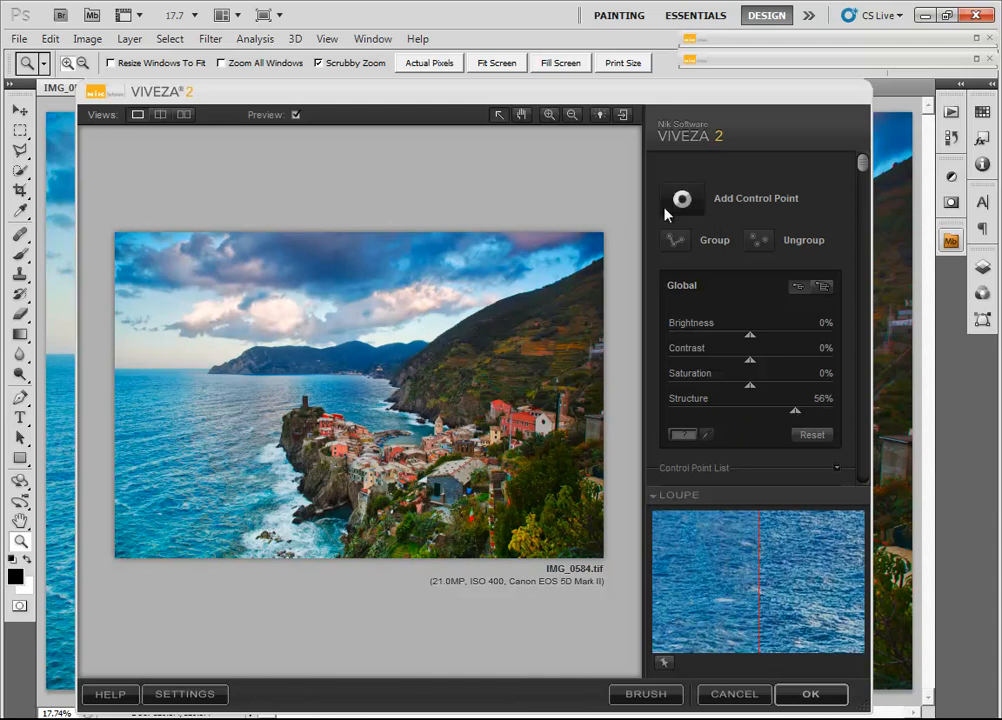
Add cloud control points at Brightness -9% and apply the Viveza enhancement
{"action": "left_click", "coordinate": [152, 483]}
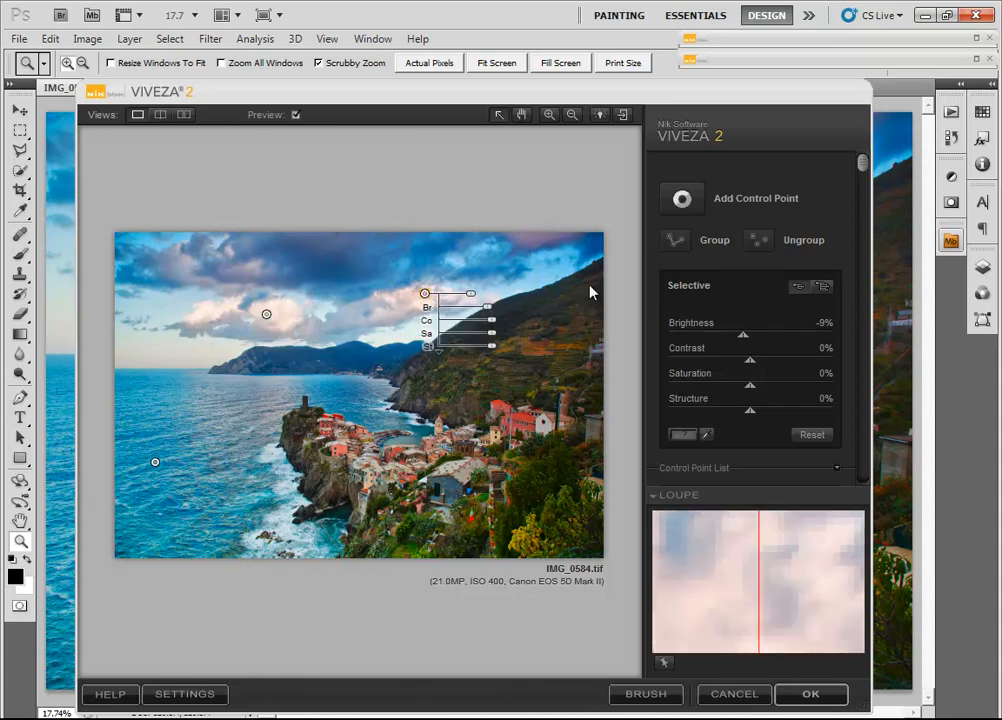
{"action": "left_click", "coordinate": [295, 114]}
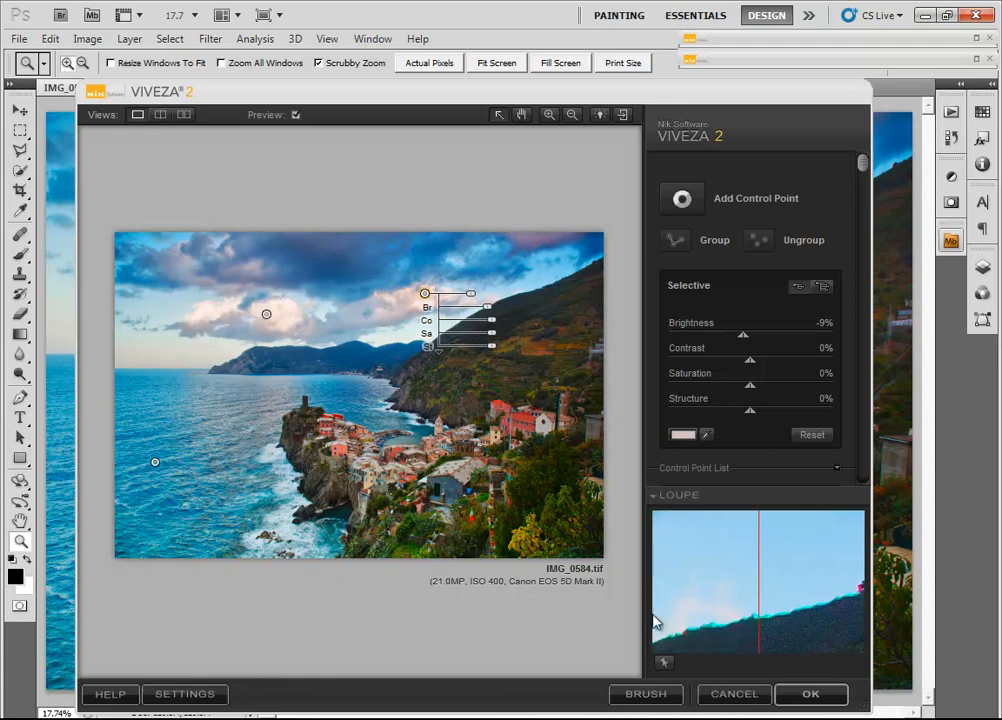
{"action": "left_click", "coordinate": [810, 693]}
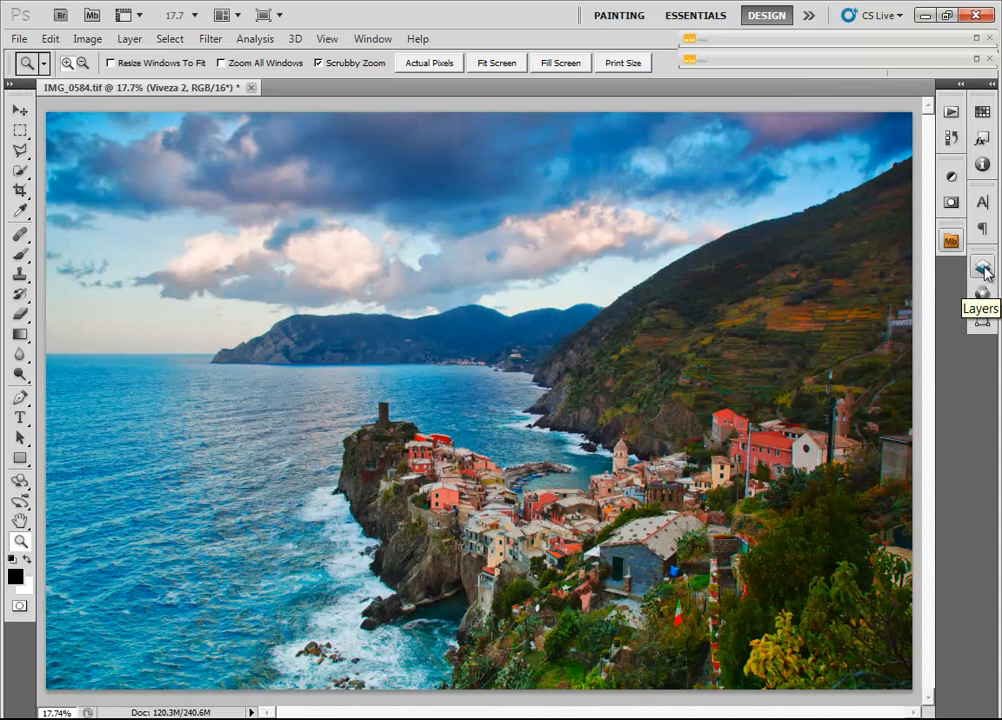
Toggle the Viveza 2 layer to compare, then close all but IMG_0584 copy 2.tif
{"action": "left_click", "coordinate": [982, 267]}
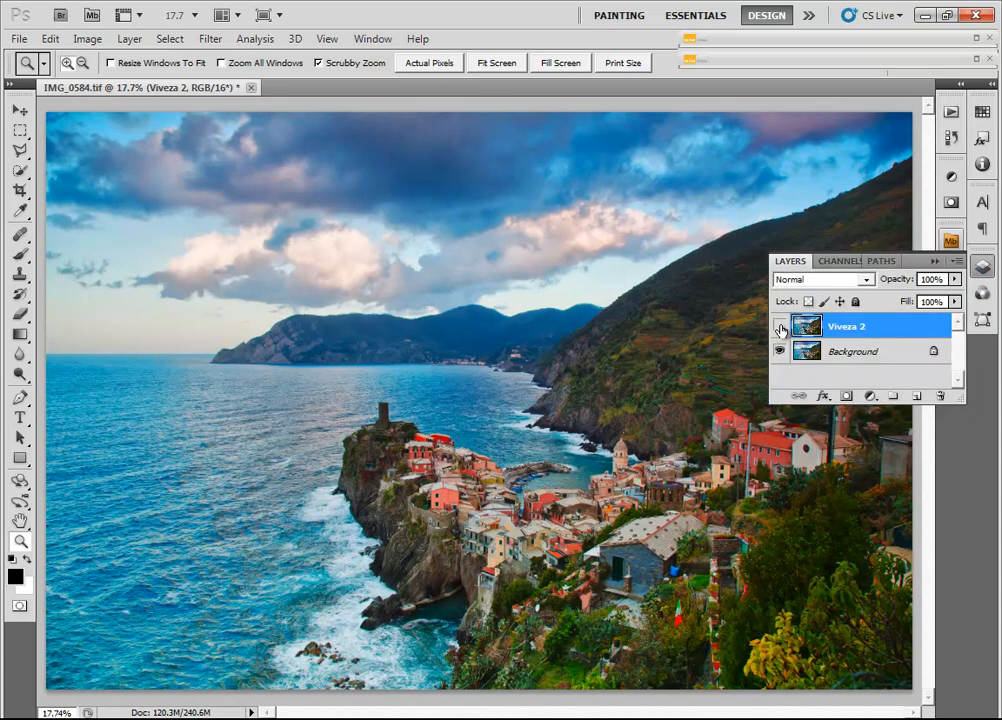
{"action": "left_click", "coordinate": [781, 326]}
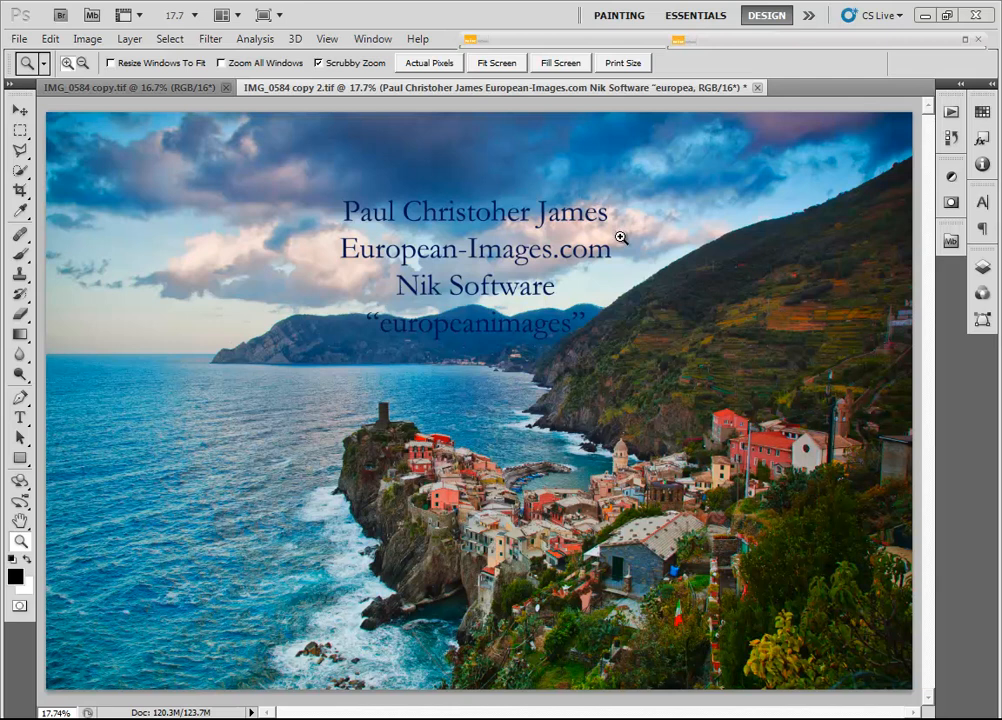
{"action": "mouse_move", "coordinate": [621, 238]}
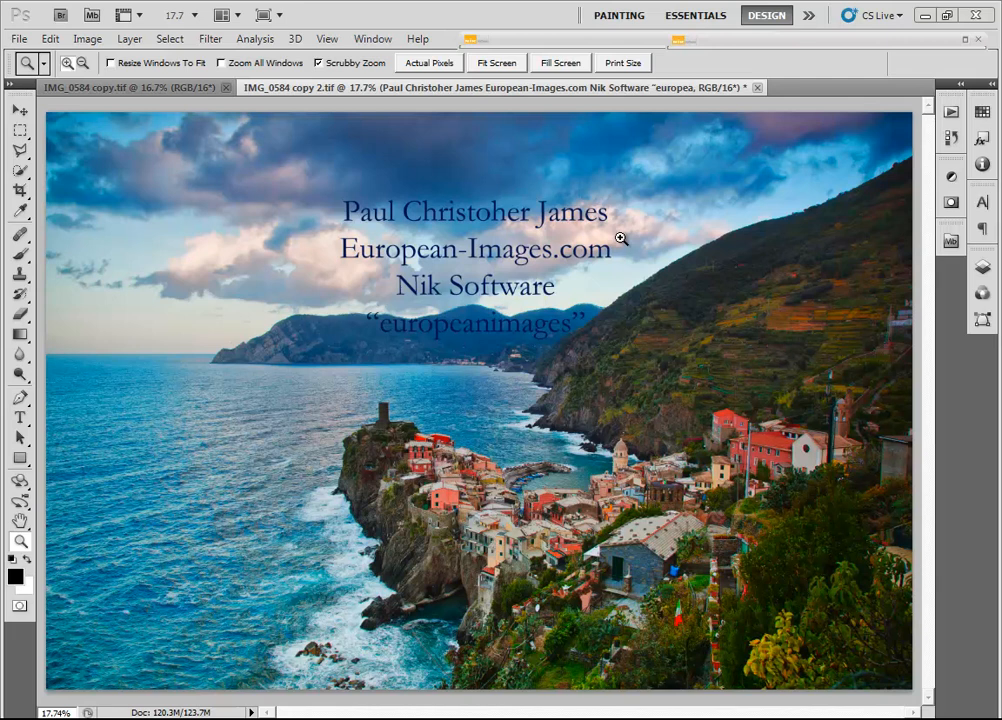
{"action": "left_click", "coordinate": [225, 87]}
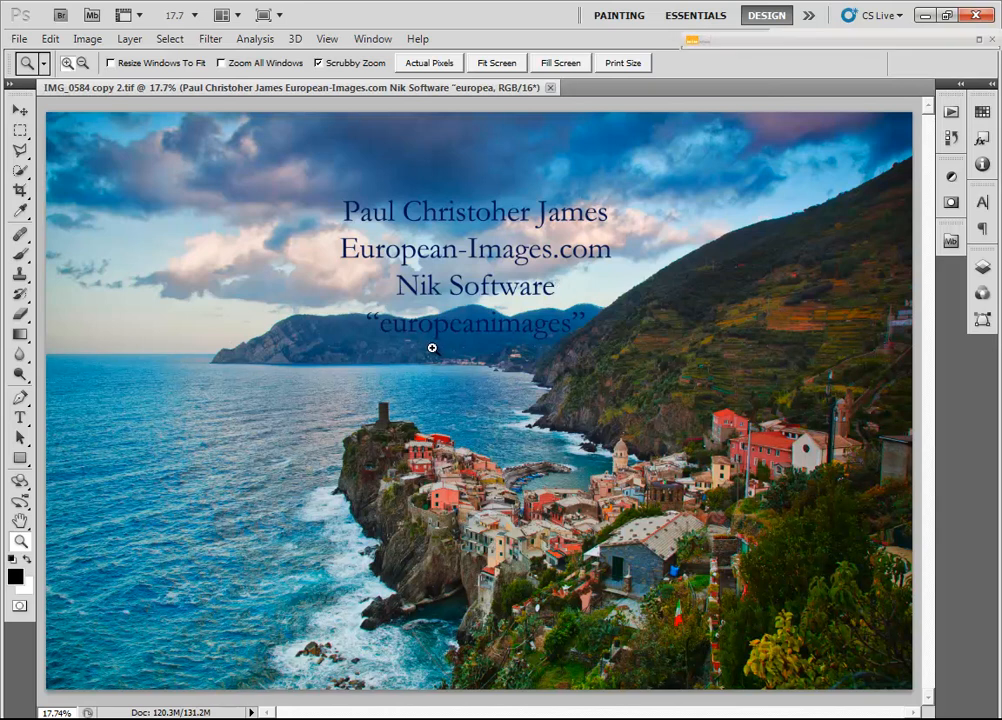
{"action": "mouse_move", "coordinate": [477, 350]}
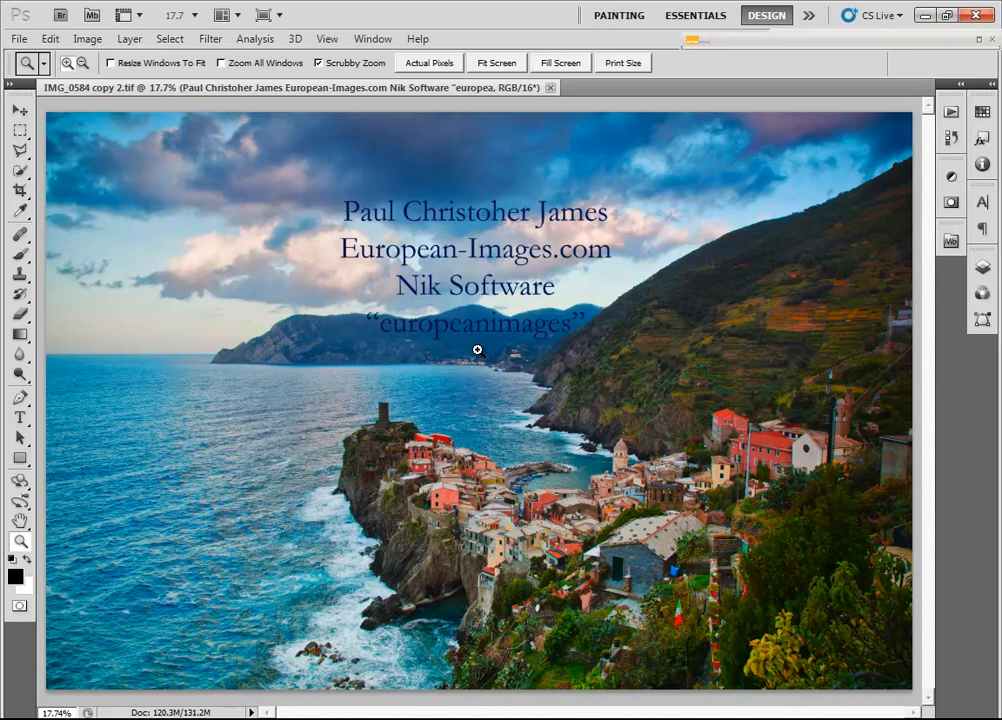